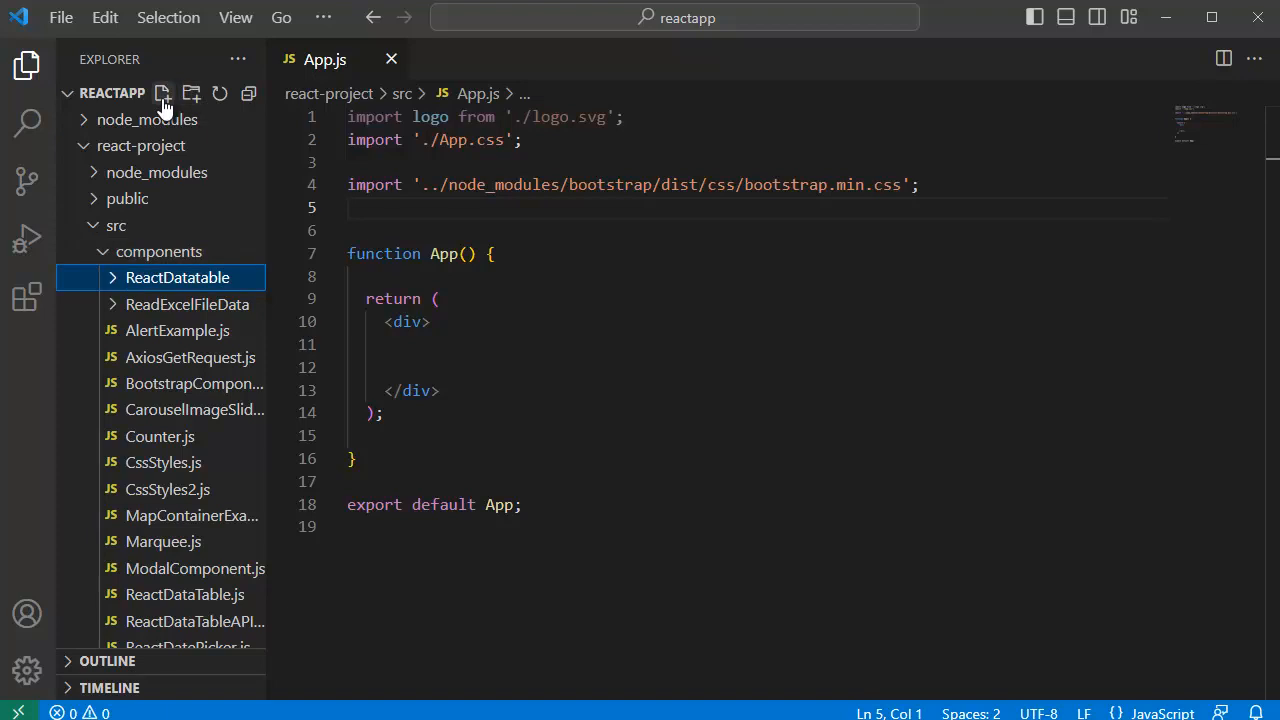
Add a new file named TableExample.js inside the ReactDatatable components folder
click(162, 93)
text(TableExample.js)
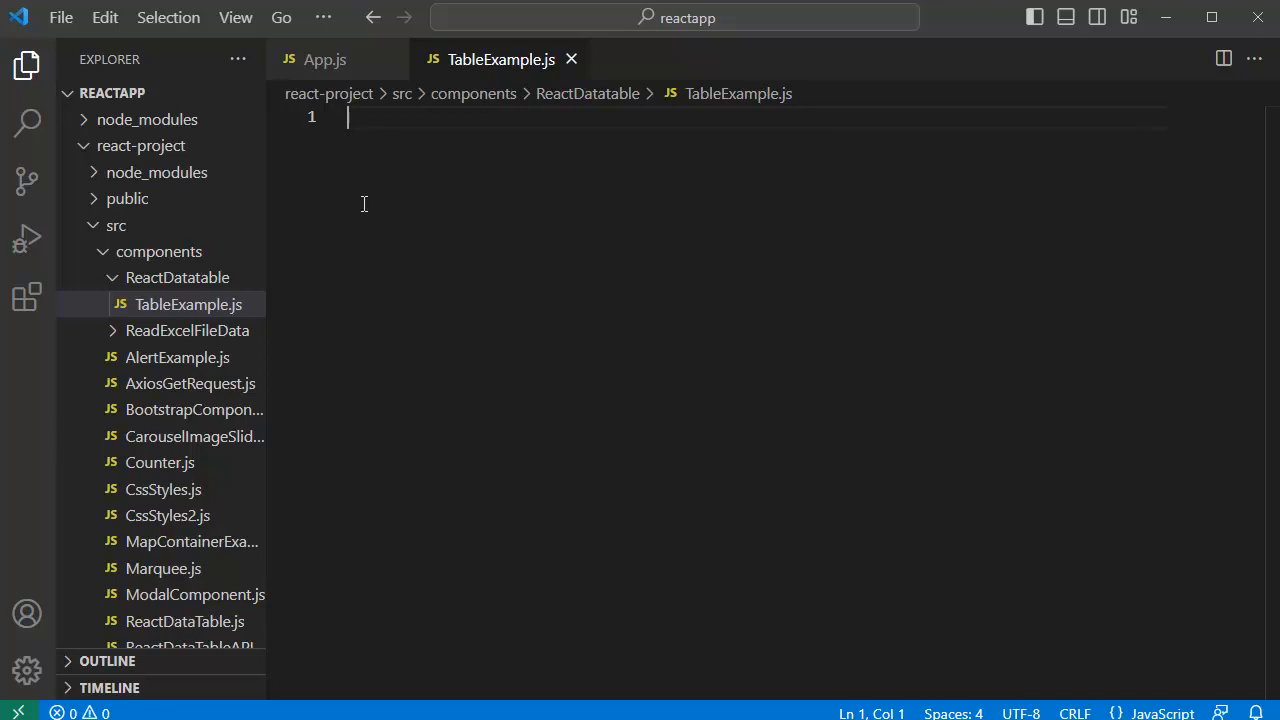
mouse_move(644, 557)
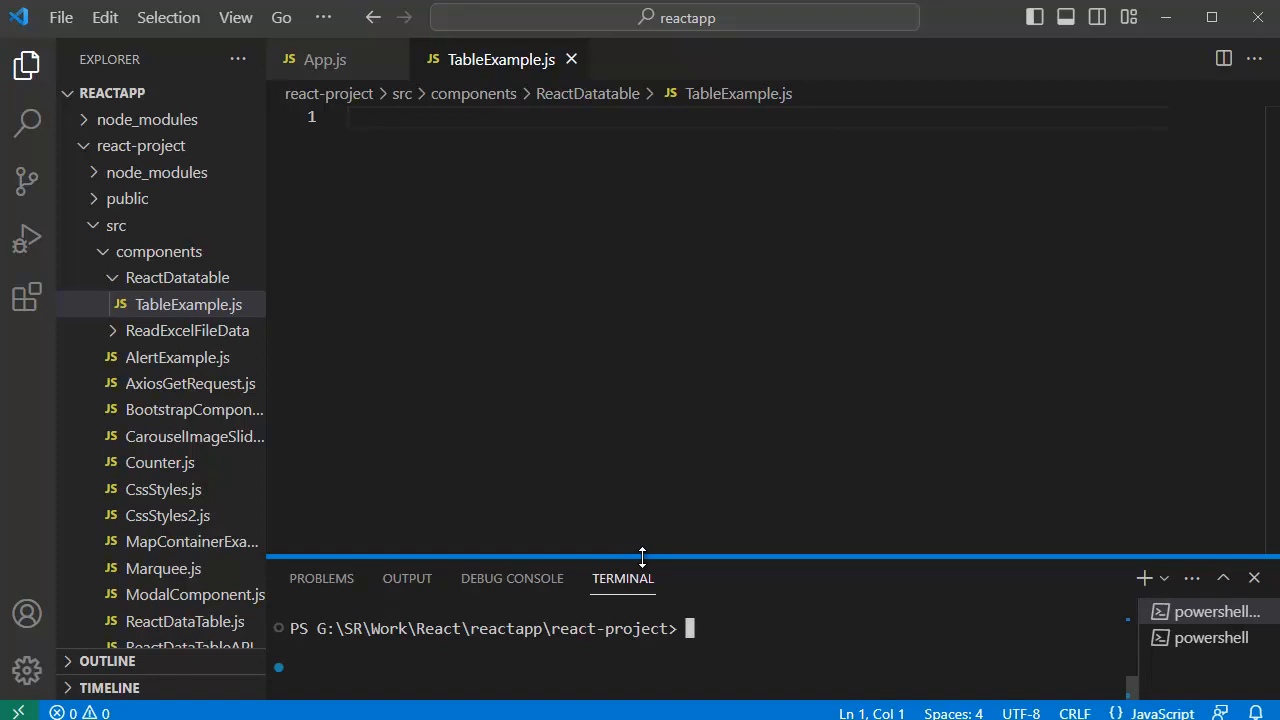
Install the styled-components package with npm in the react-project terminal
text(npm)
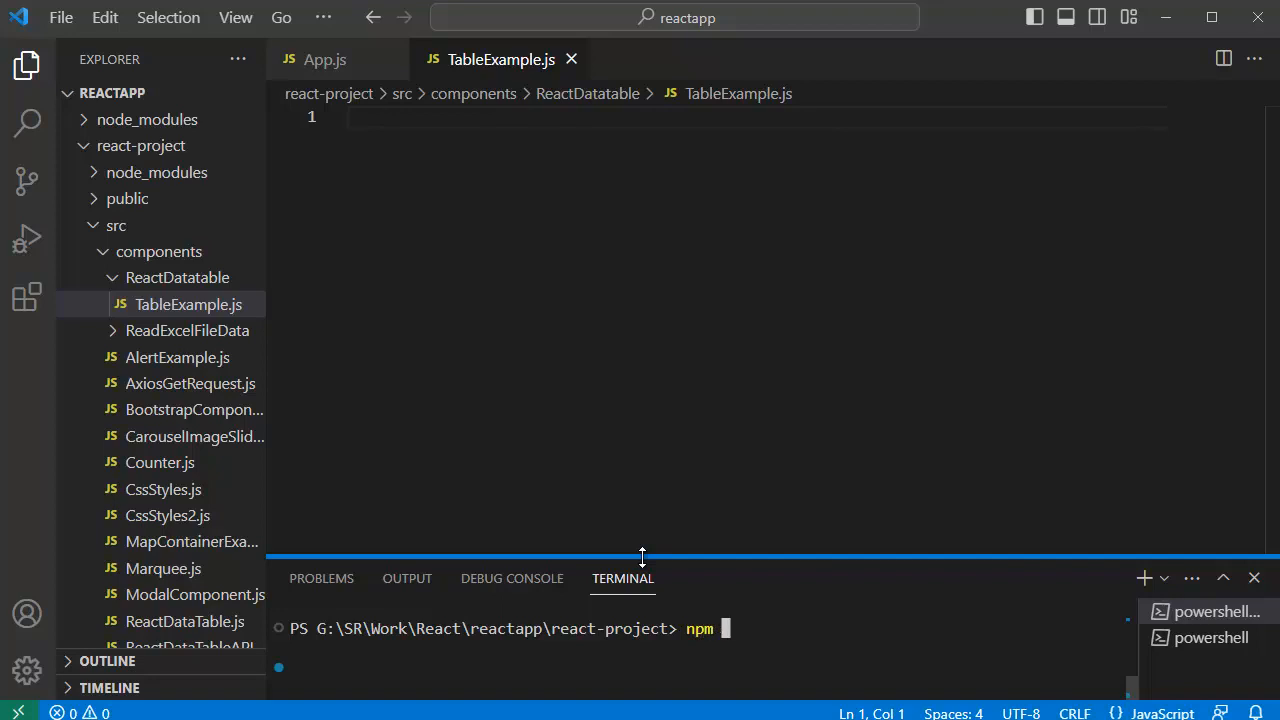
text(install s)
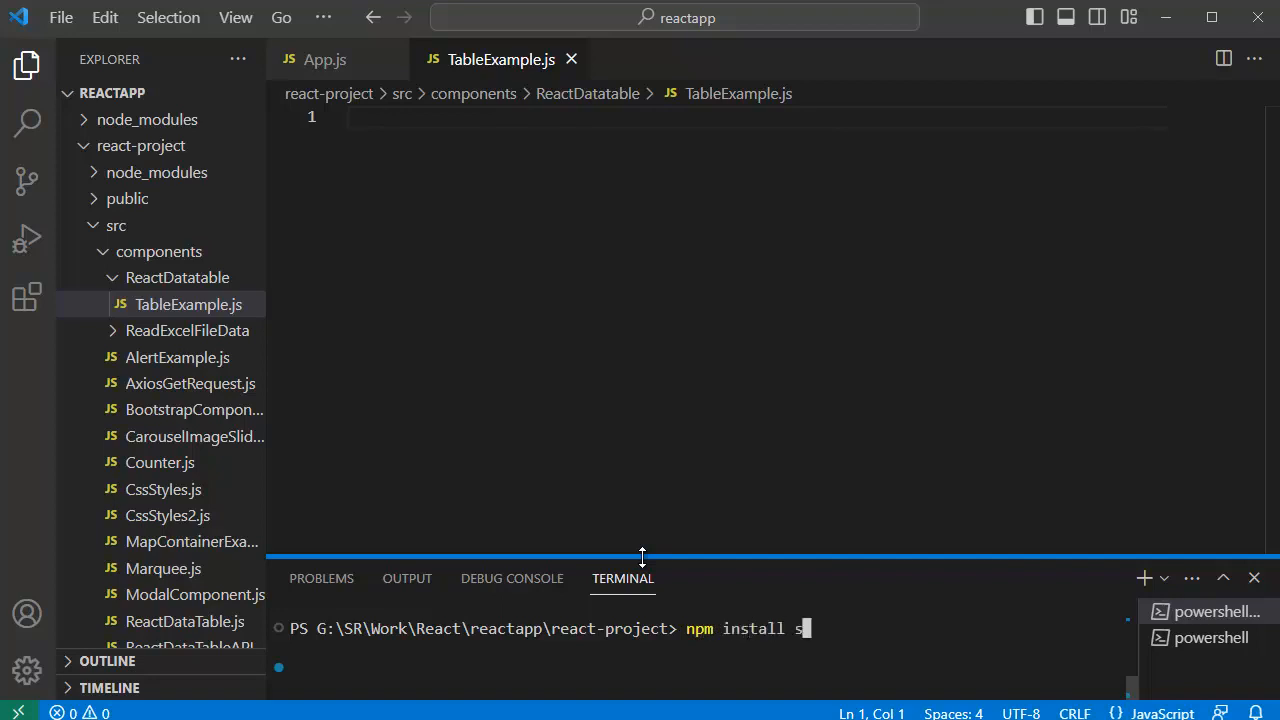
text(tyled-com)
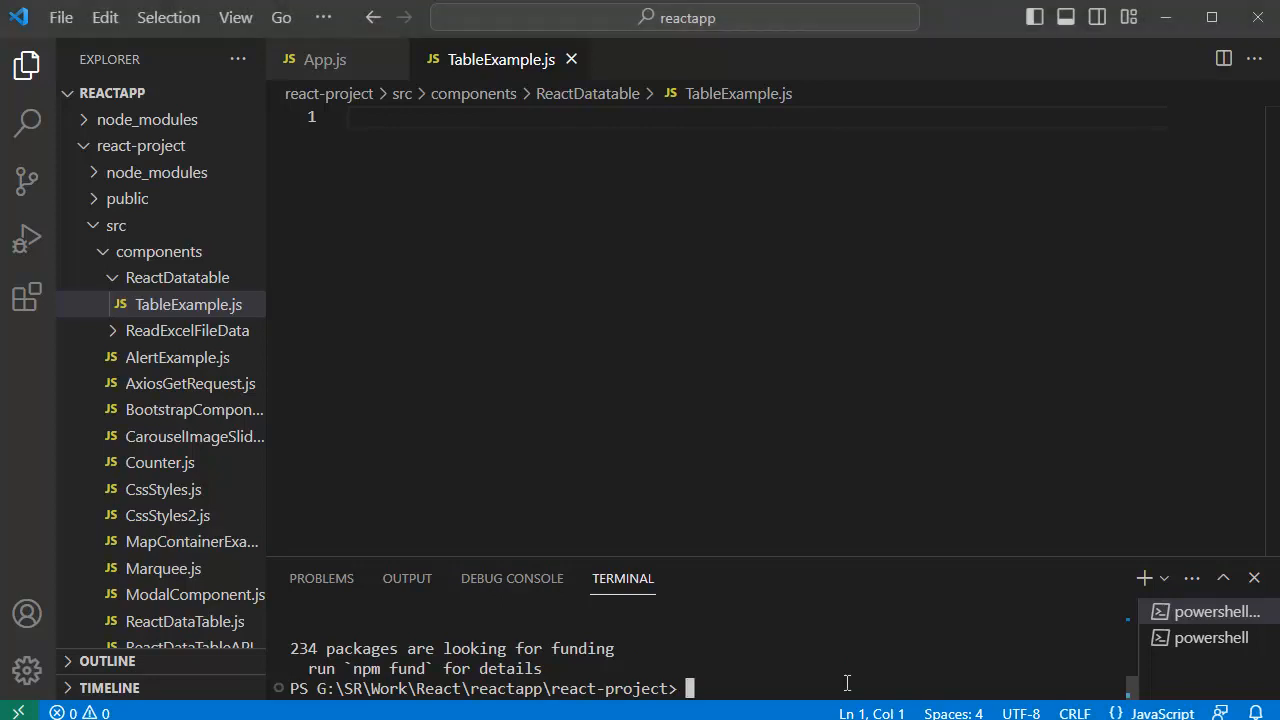
Install the react-data-table-component package with npm
text(npm install)
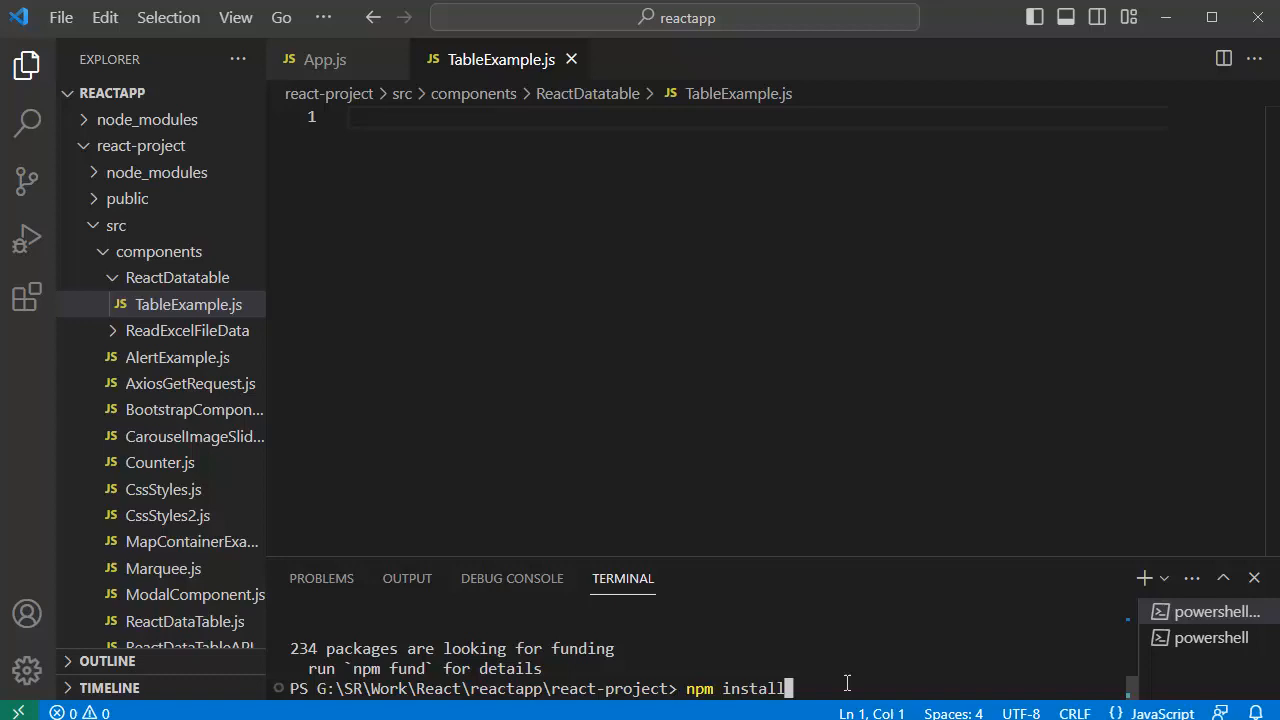
text(react-)
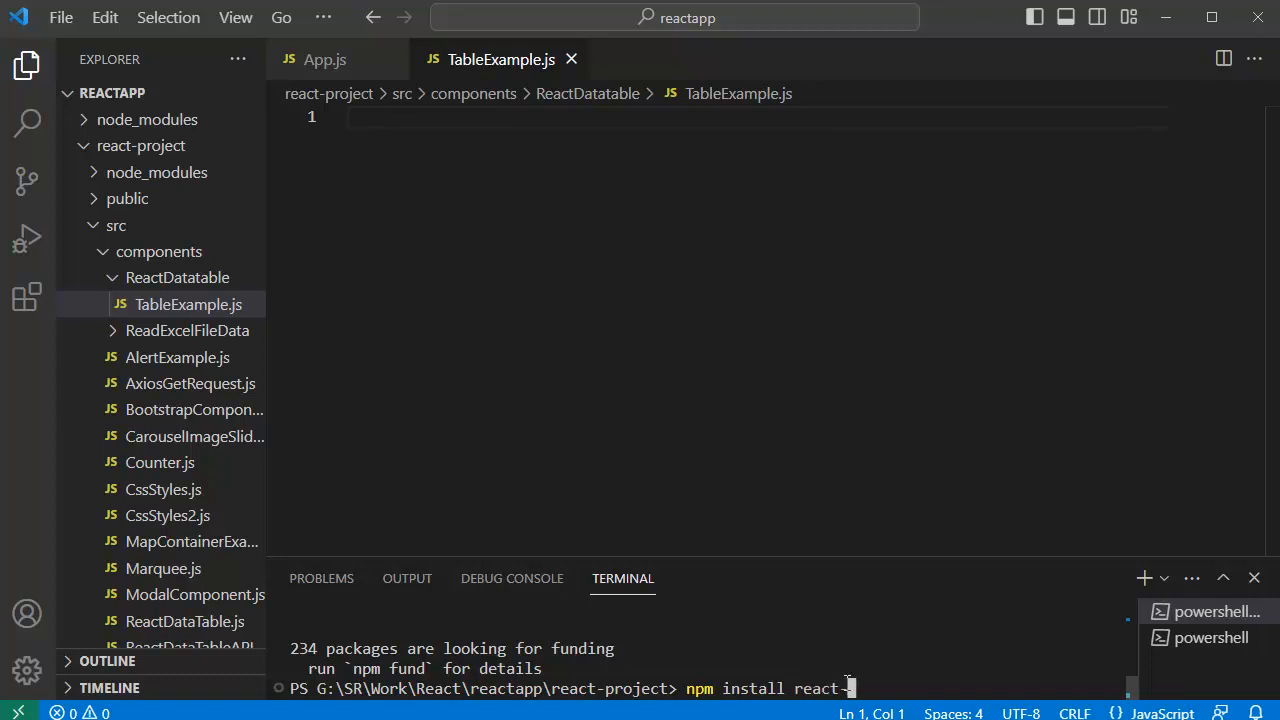
text(-data-tab)
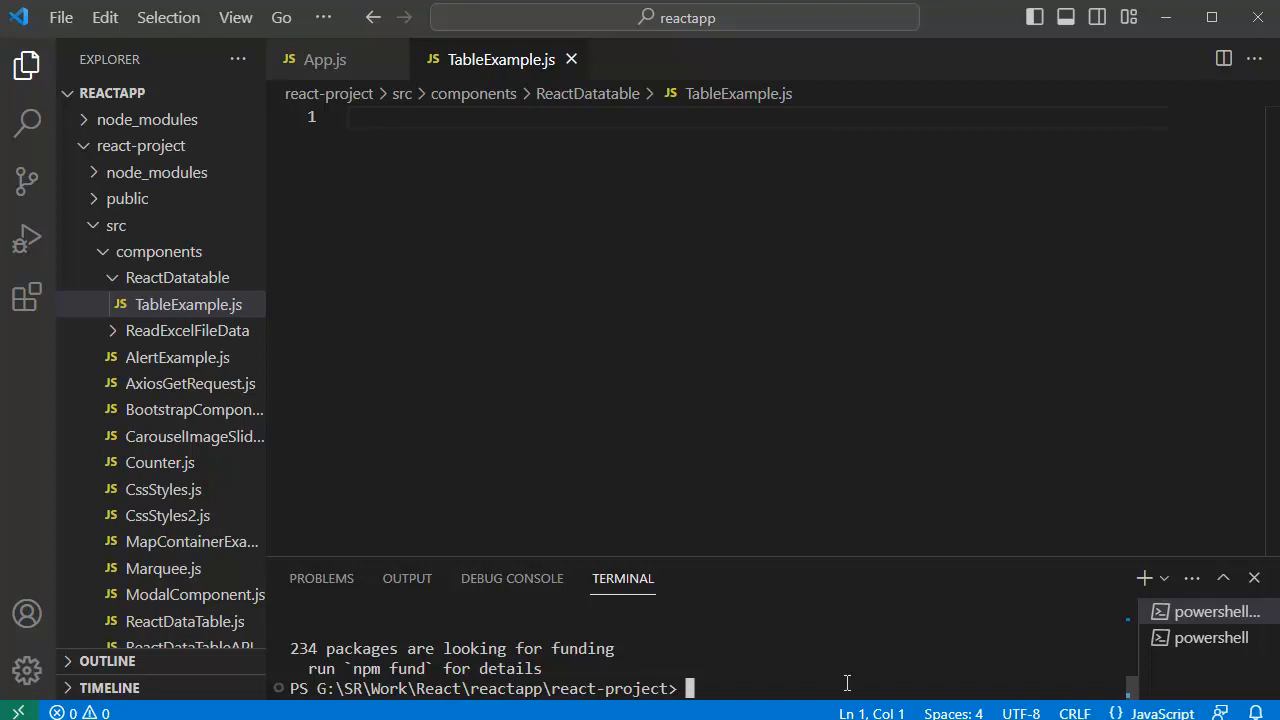
mouse_move(649, 444)
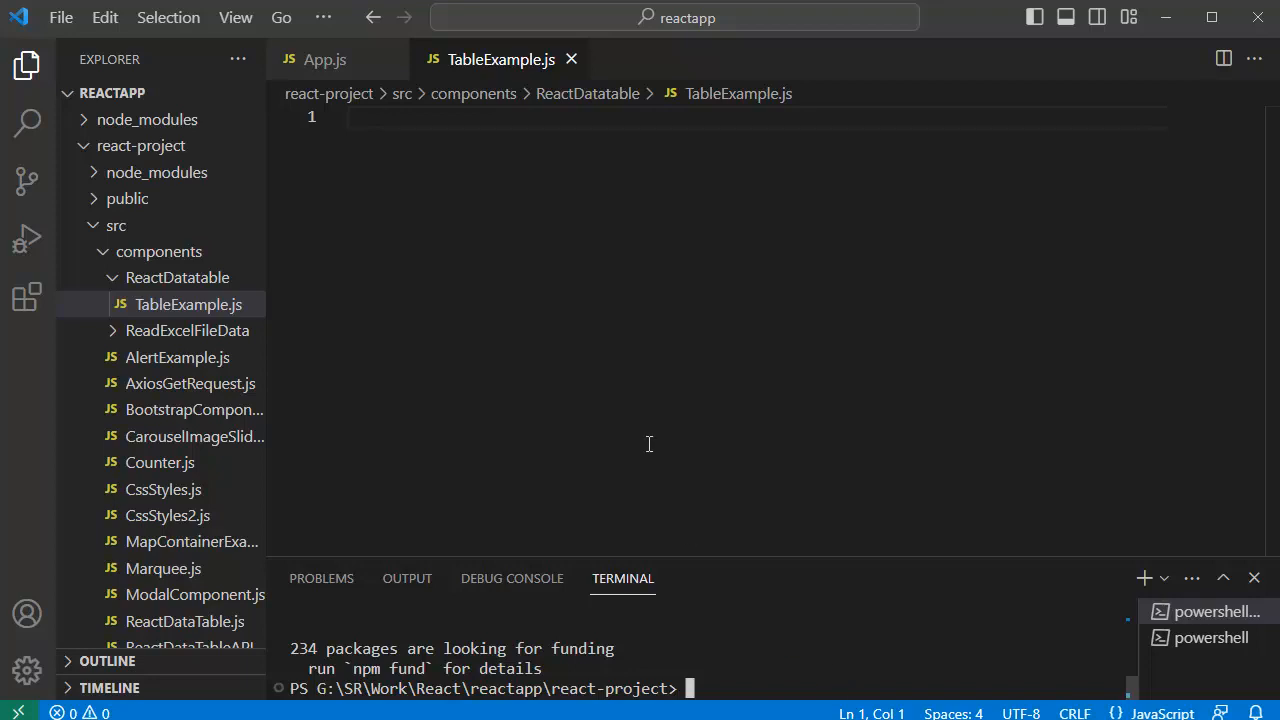
Write the React and DataTable imports plus a columns array with sortable ID, Name, Age selectors
text(import React from 'react';)
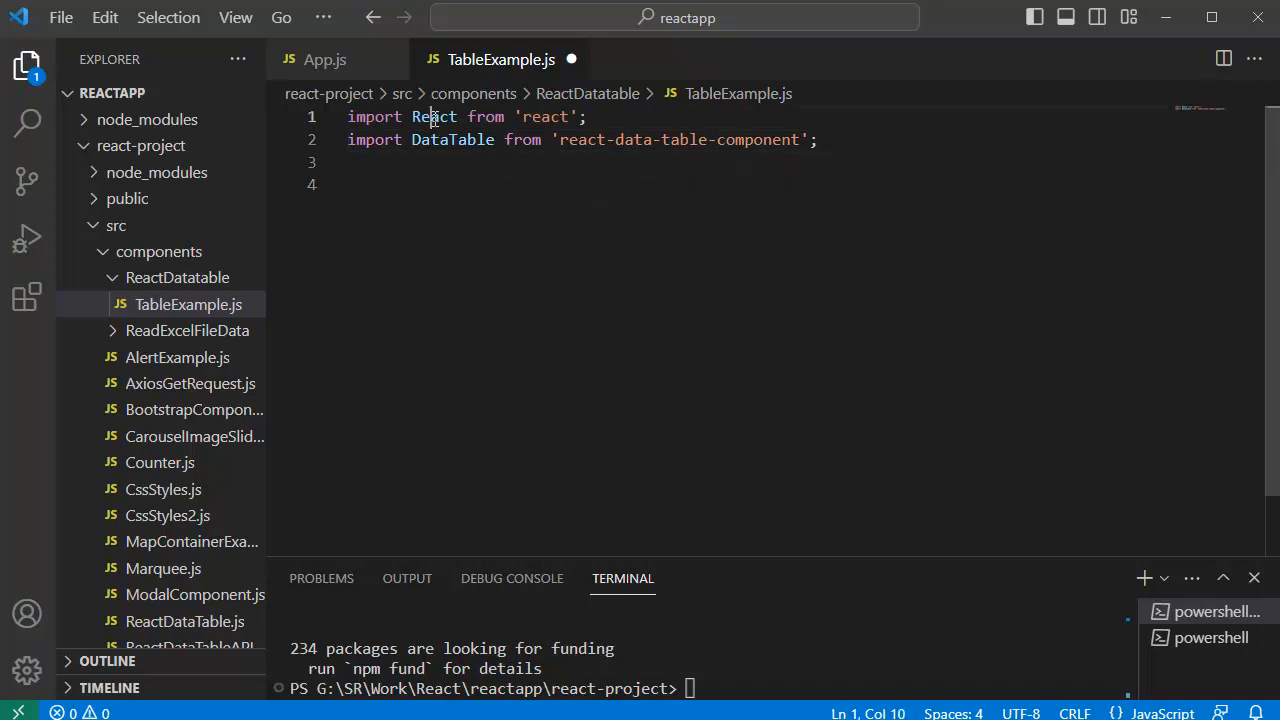
double_click(434, 117)
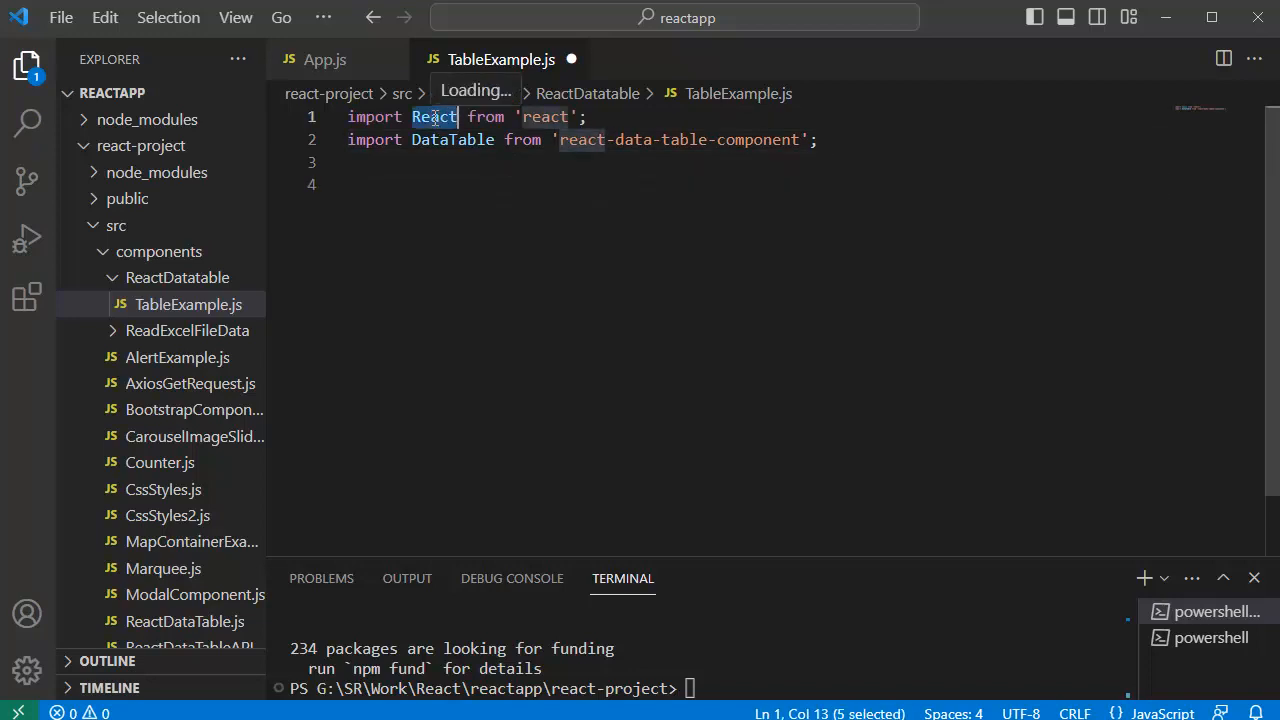
mouse_move(433, 117)
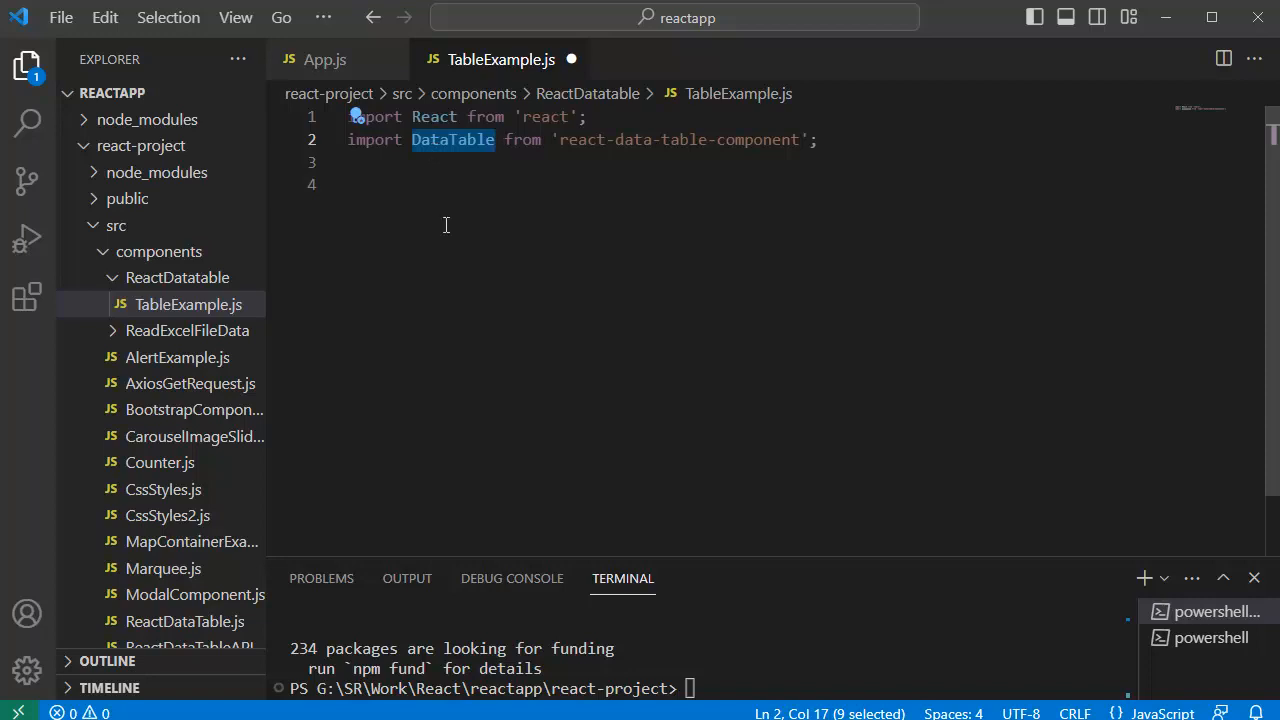
mouse_move(442, 221)
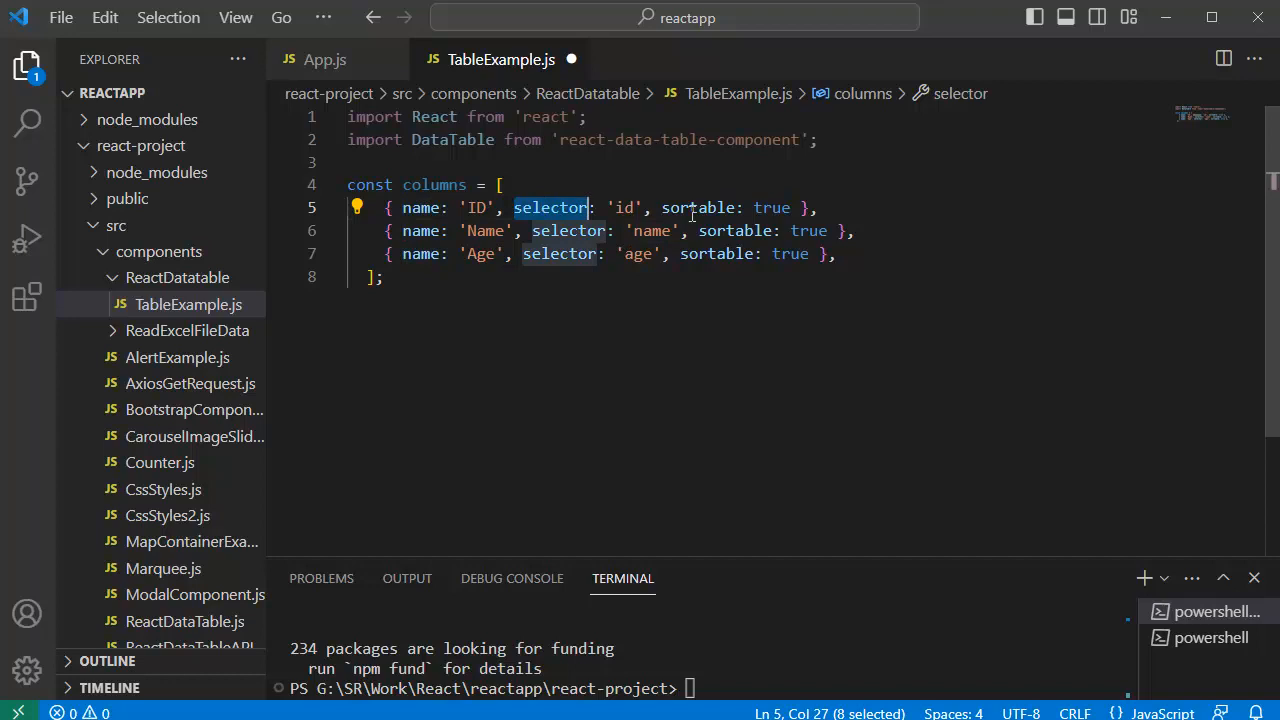
double_click(698, 208)
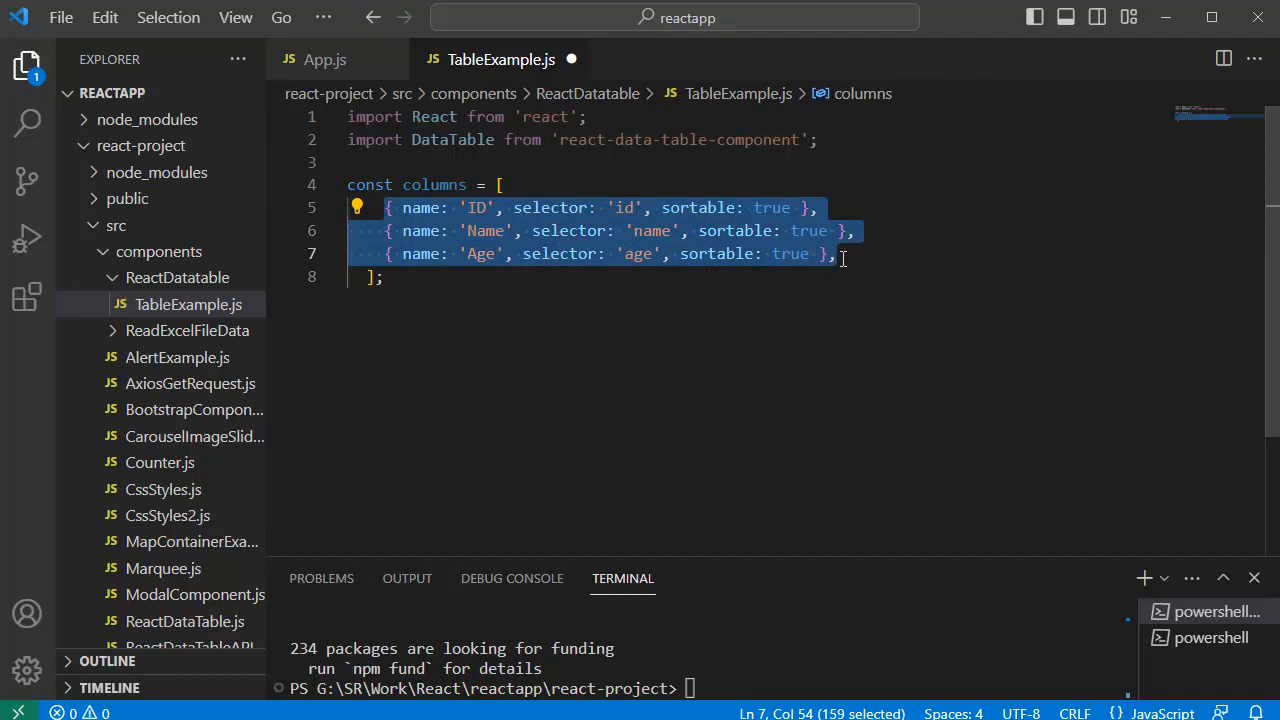
mouse_move(585, 343)
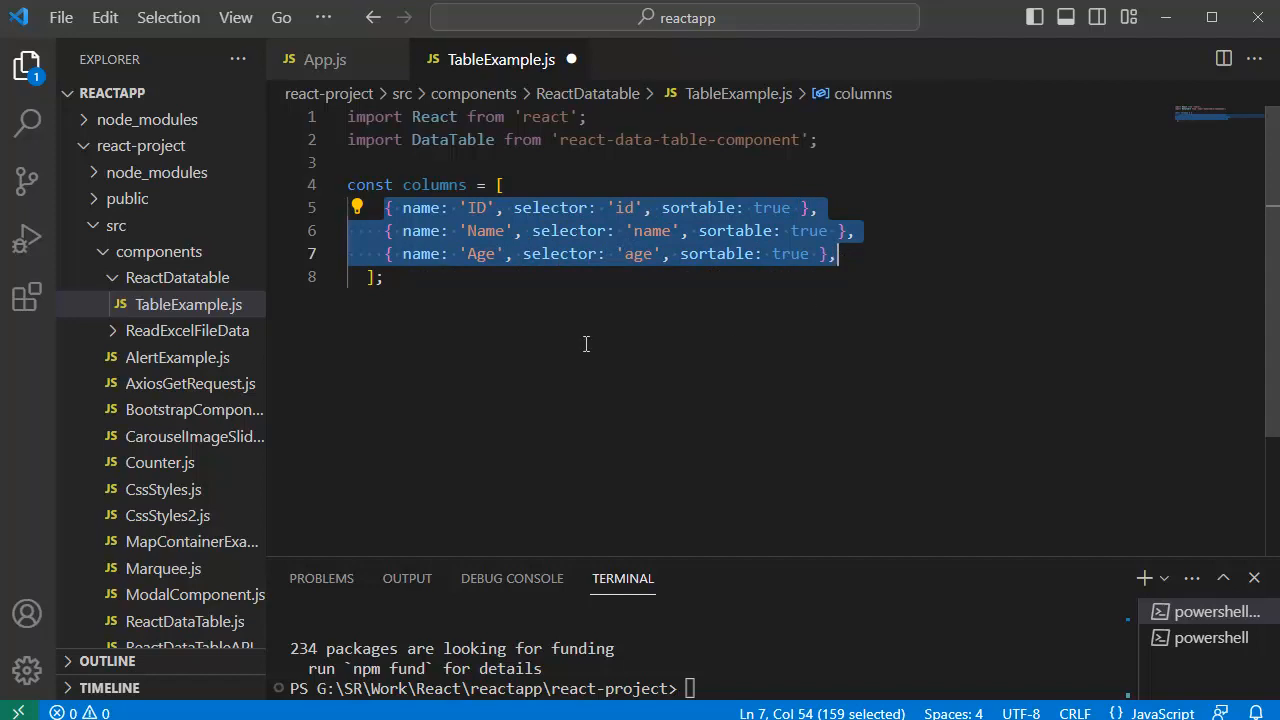
Paste a const data array of id/name/age records, beginning with John aged 25, below columns
click(506, 302)
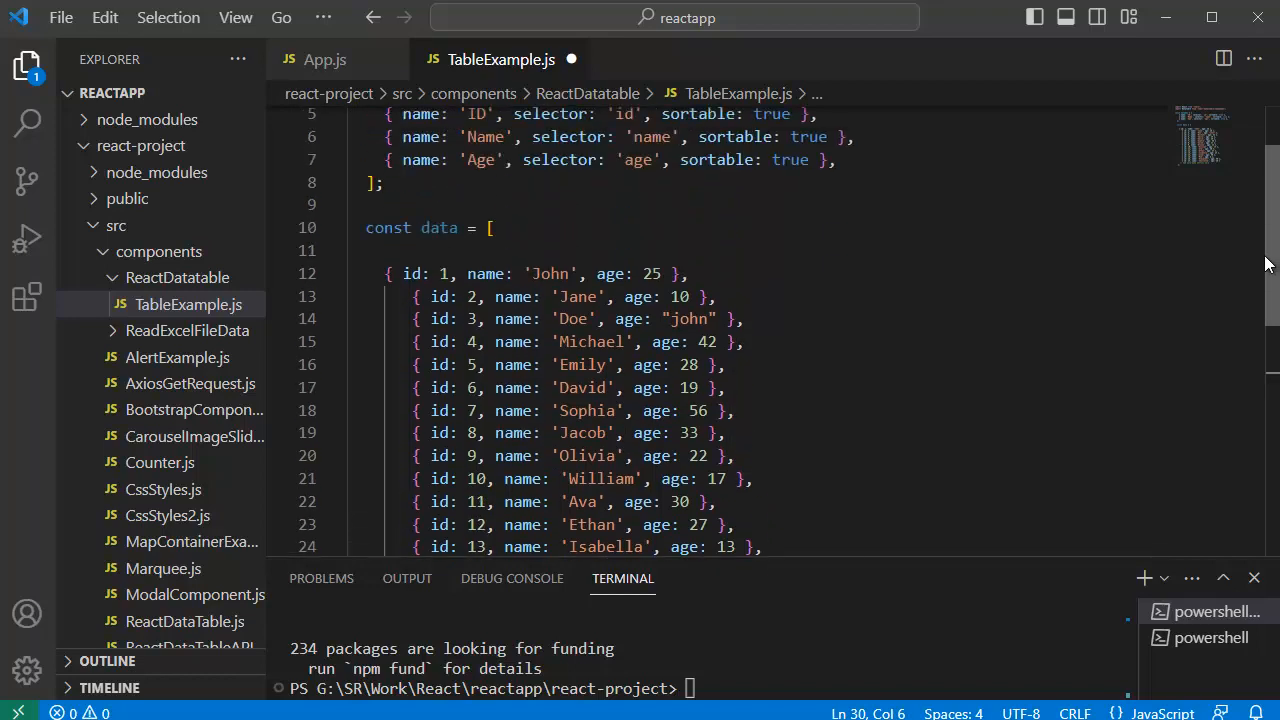
click(433, 228)
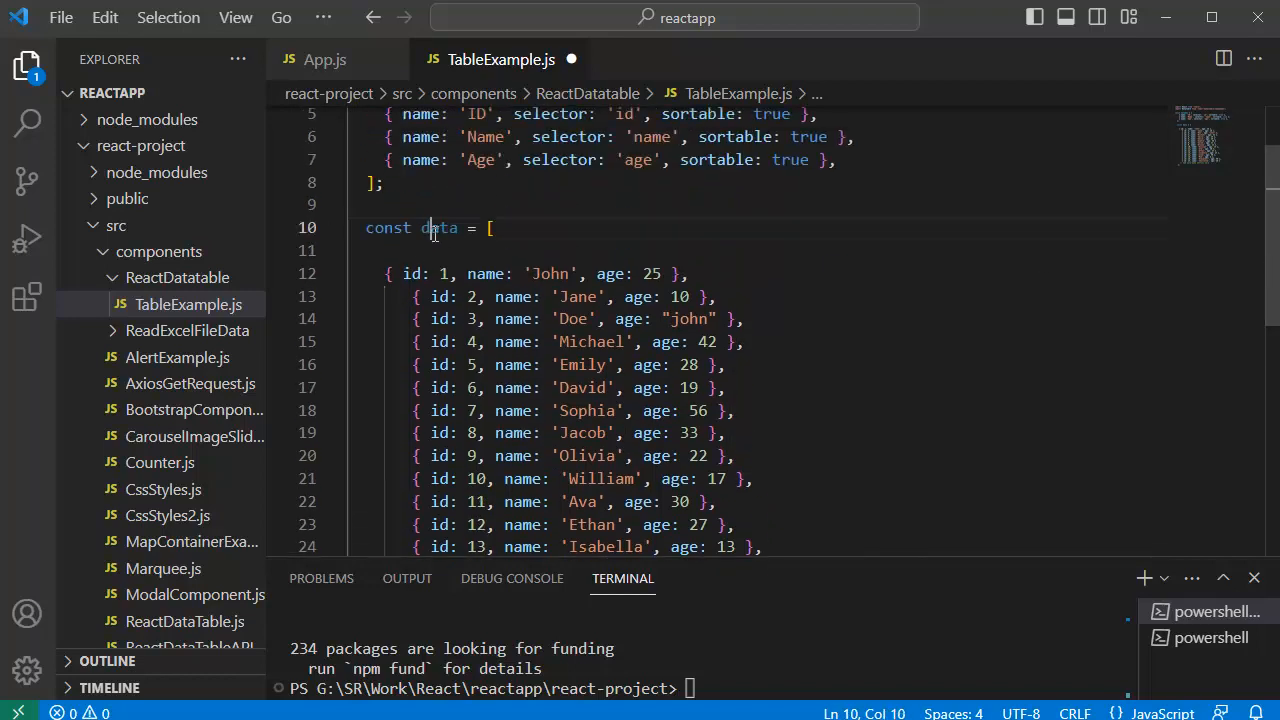
double_click(438, 228)
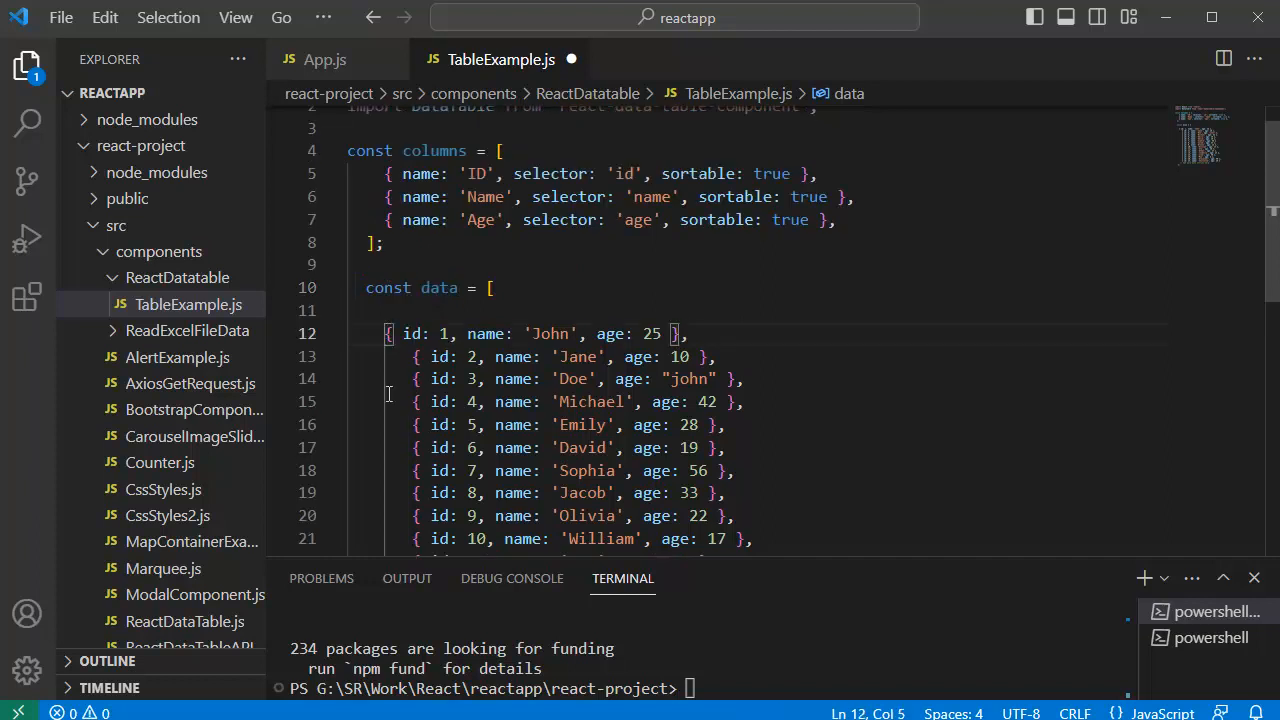
double_click(440, 333)
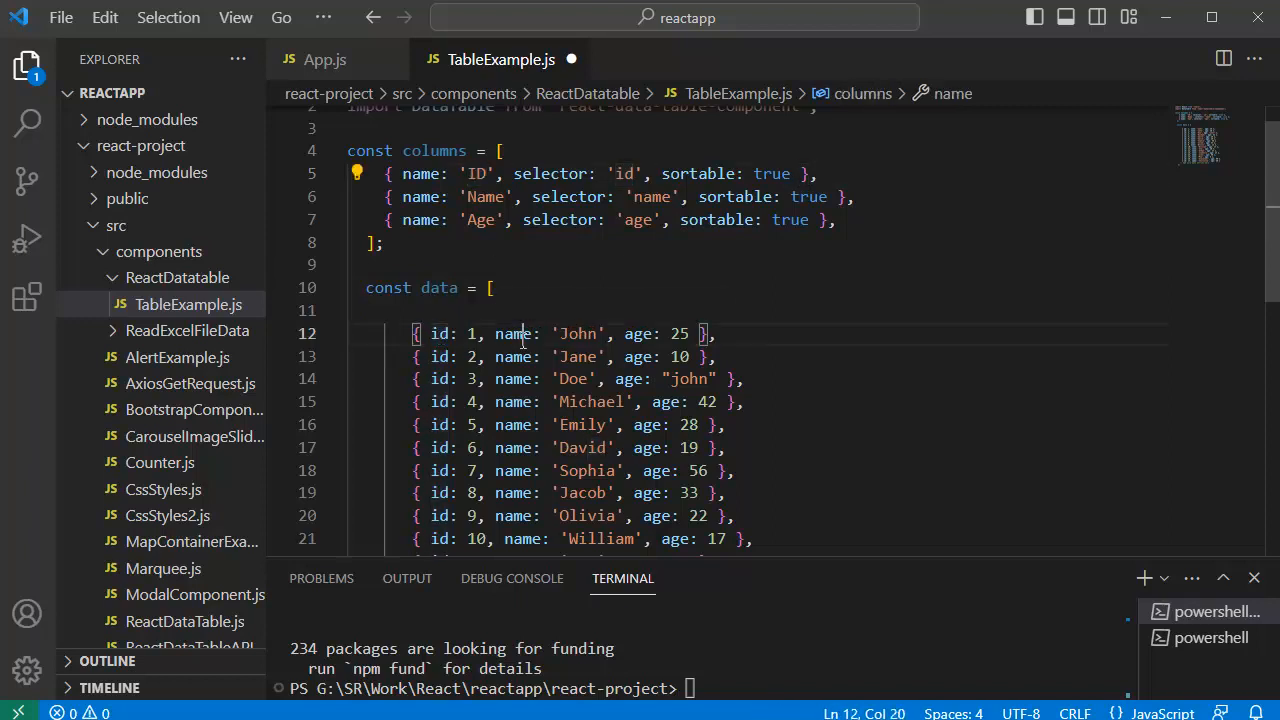
double_click(485, 196)
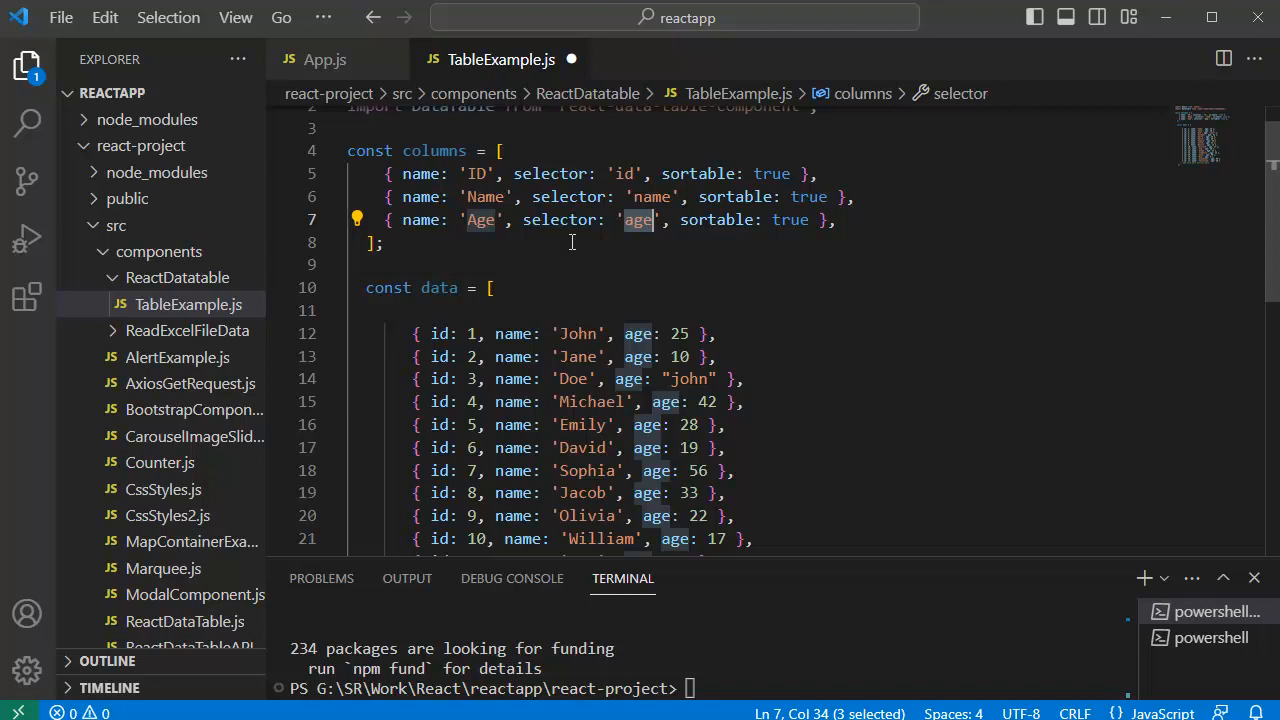
Define a TableExample arrow component returning an empty fragment, closed and exported as default
click(335, 287)
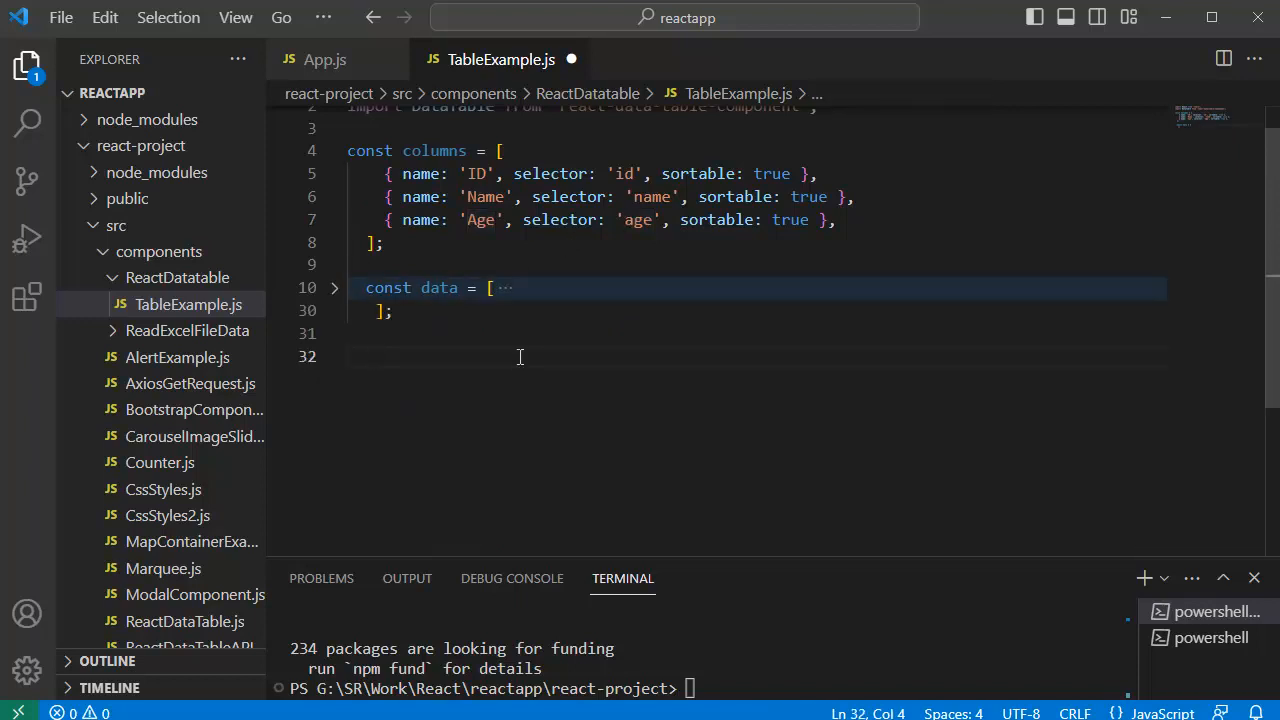
text(TableExam)
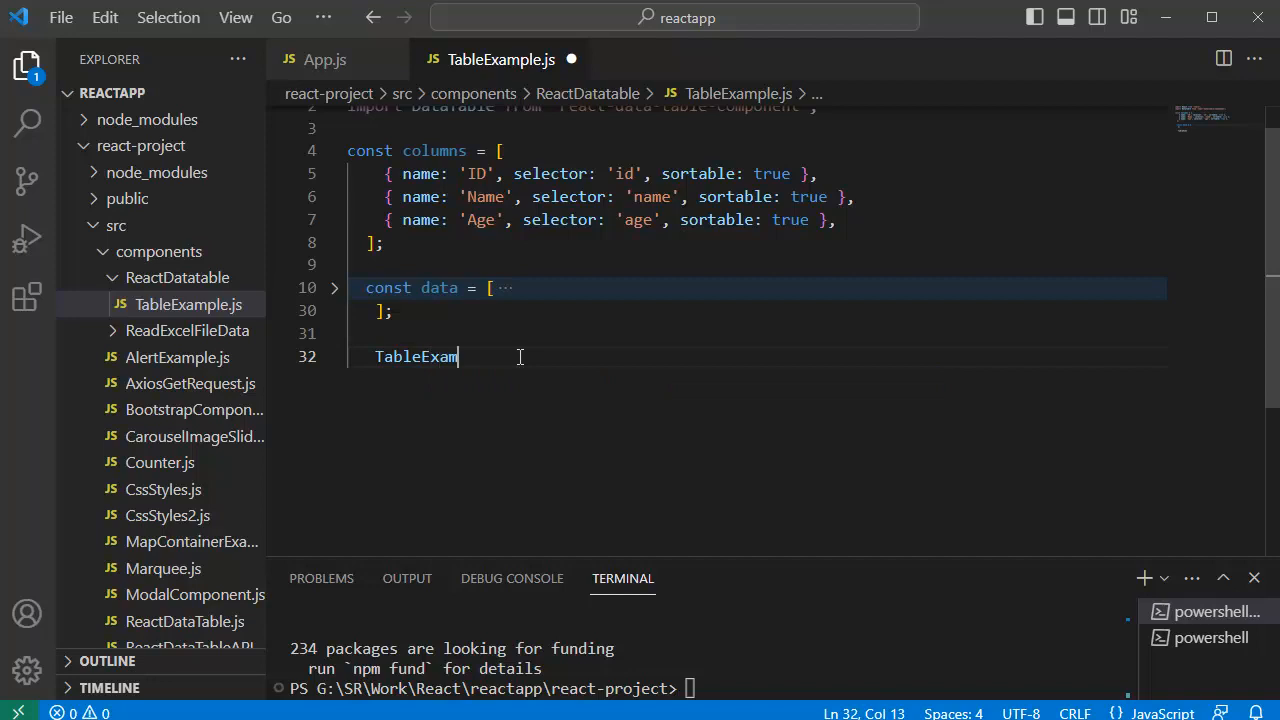
text(= () => {)
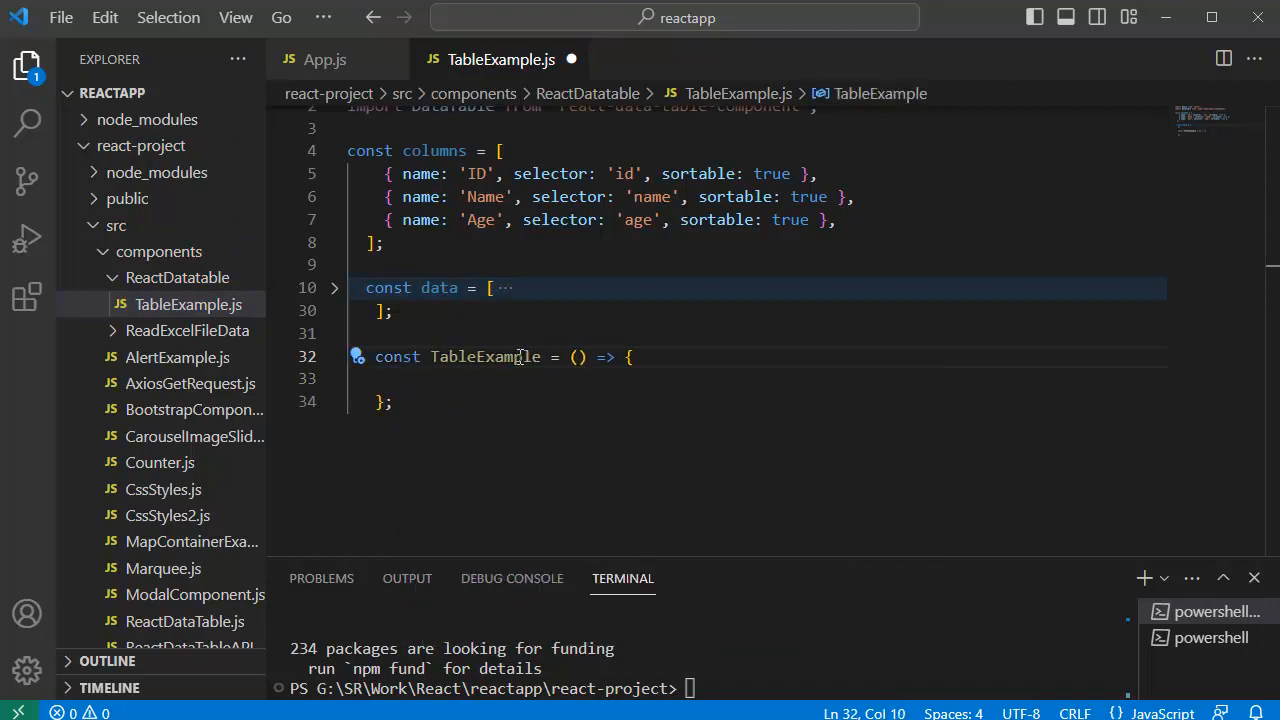
double_click(485, 357)
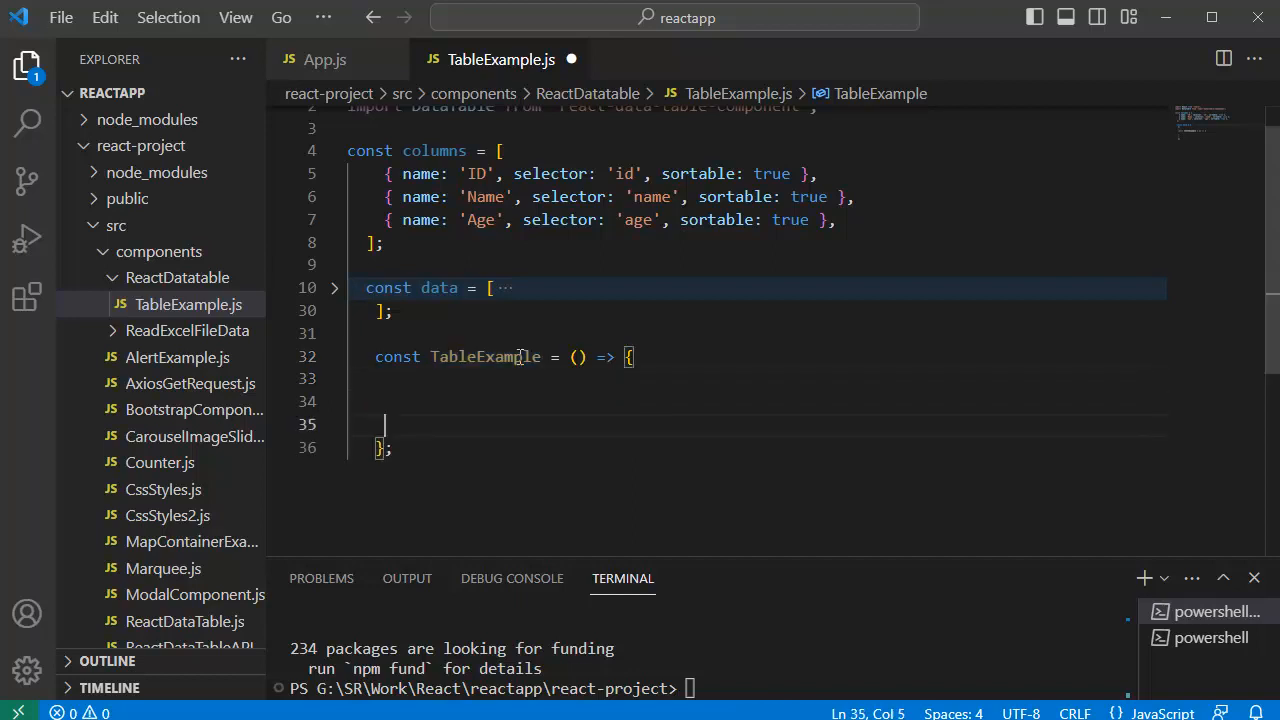
text(return)
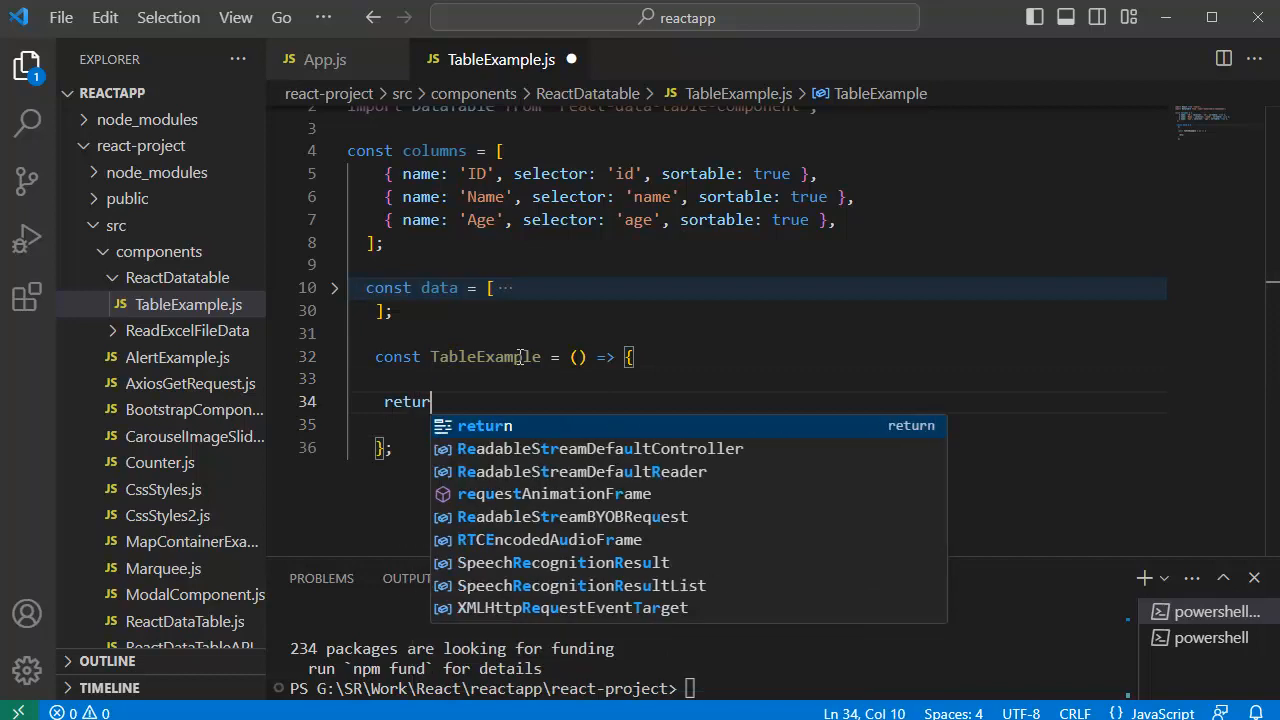
text(()
click(754, 425)
text(<>)
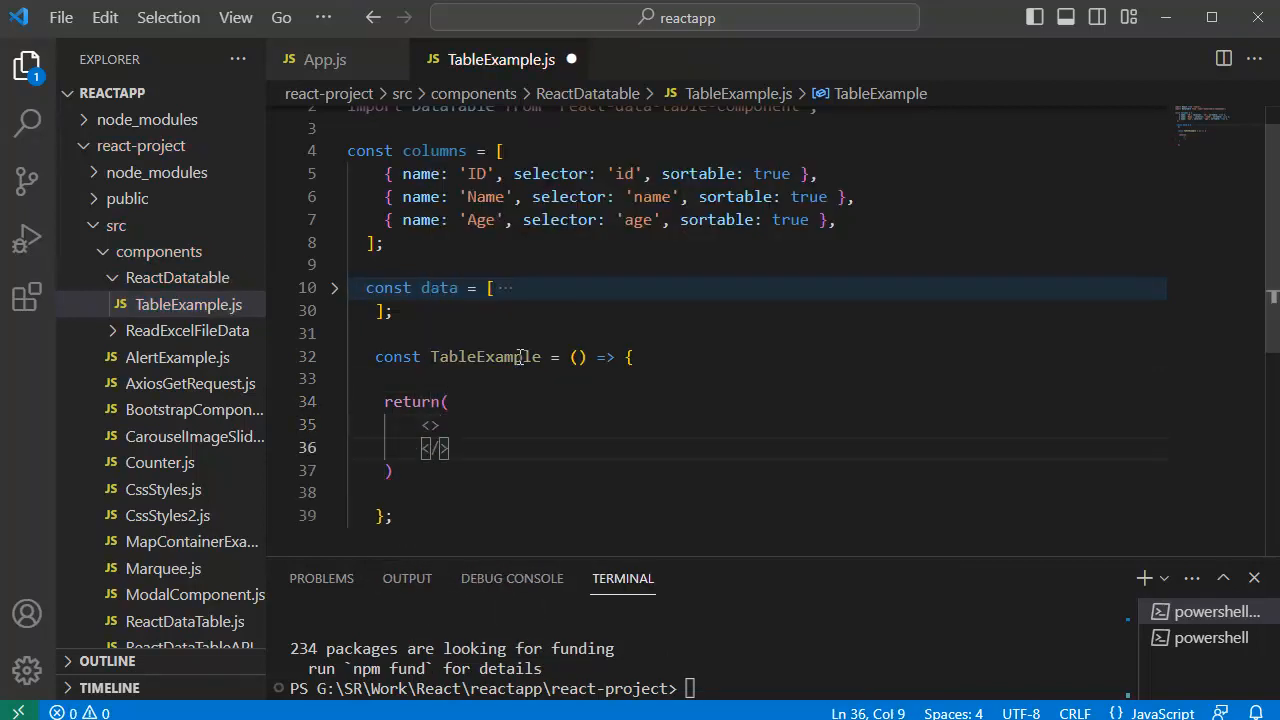
key(Enter)
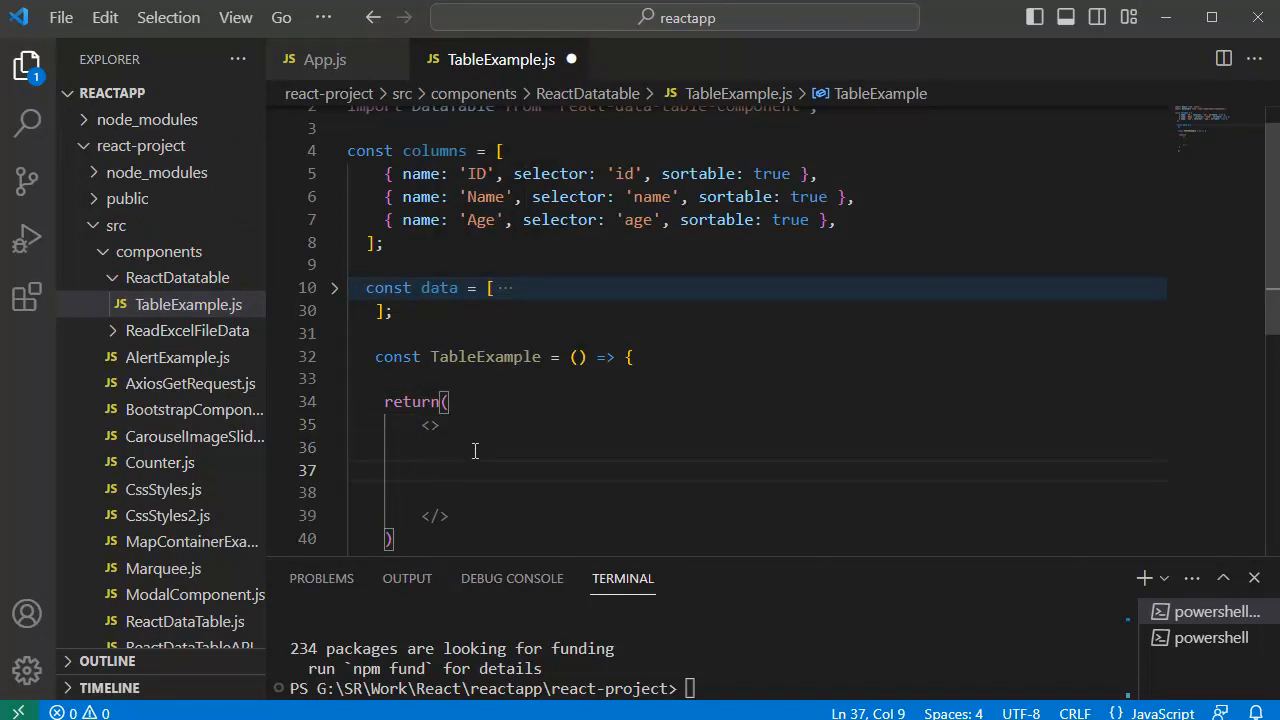
double_click(485, 357)
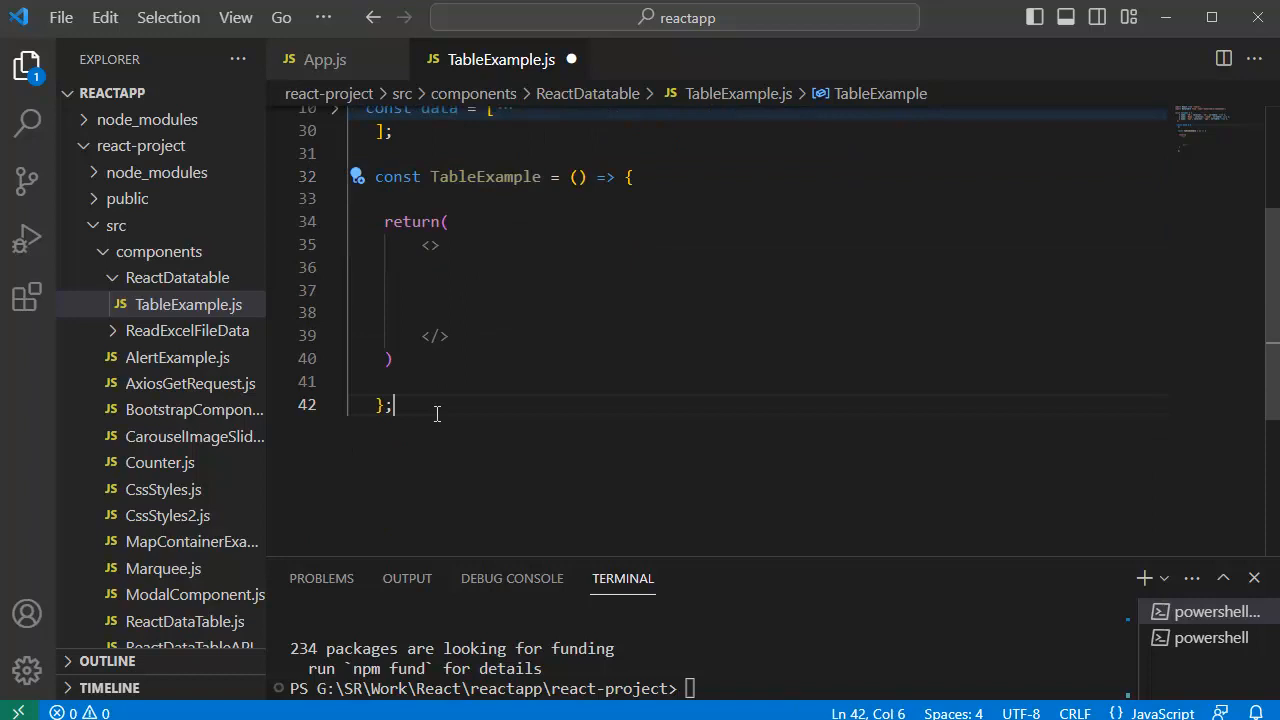
key(Enter)
text(export default TableExample;)
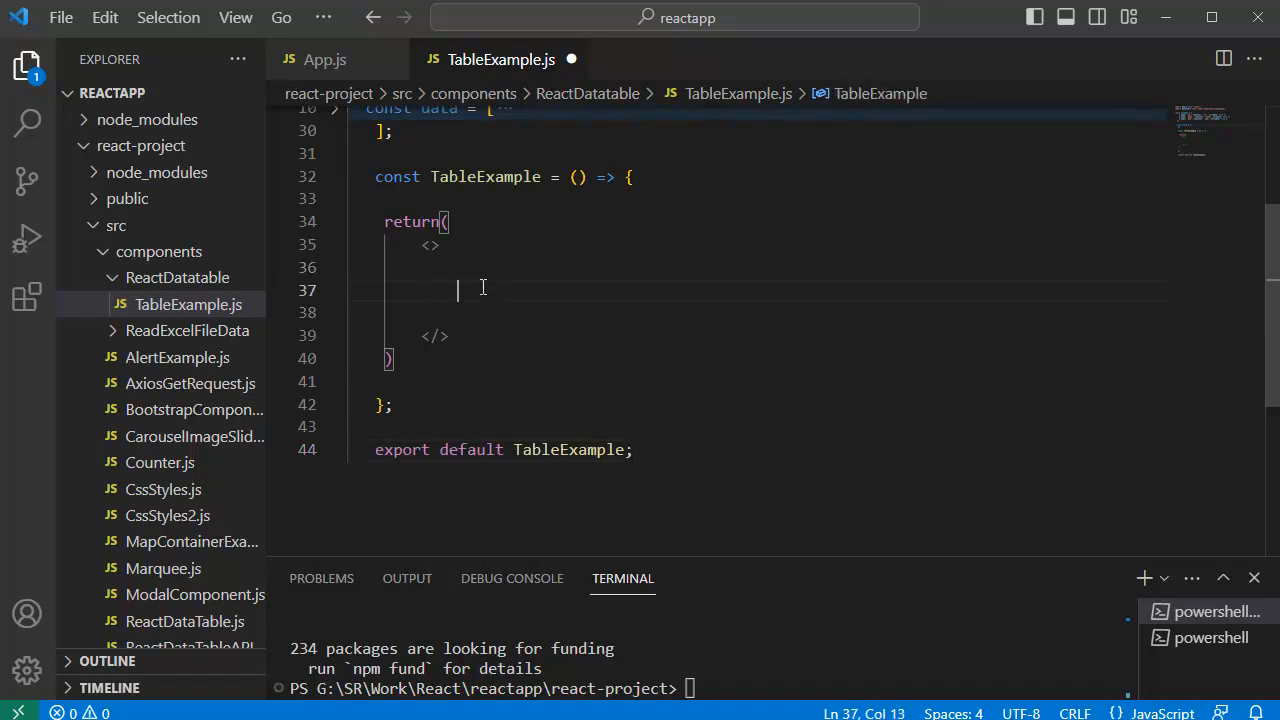
Add a self-closing DataTable tag inside the fragment, split across lines for props
text(<)
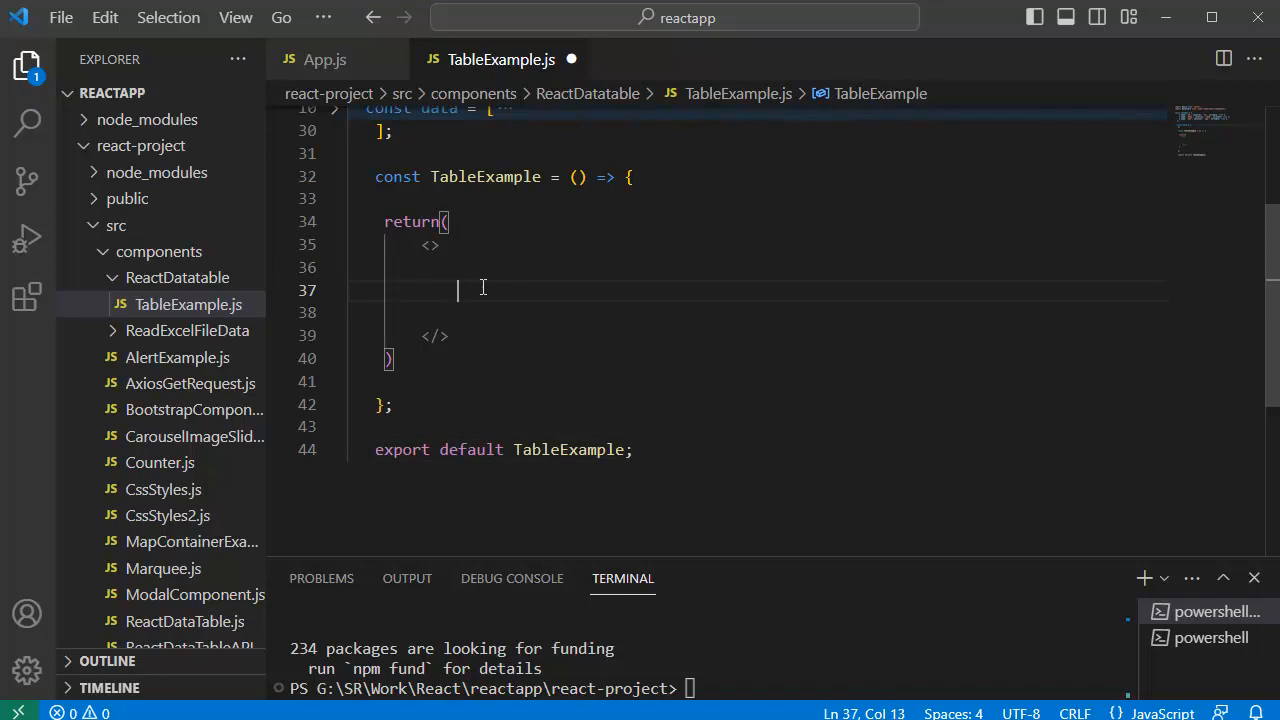
text(<)
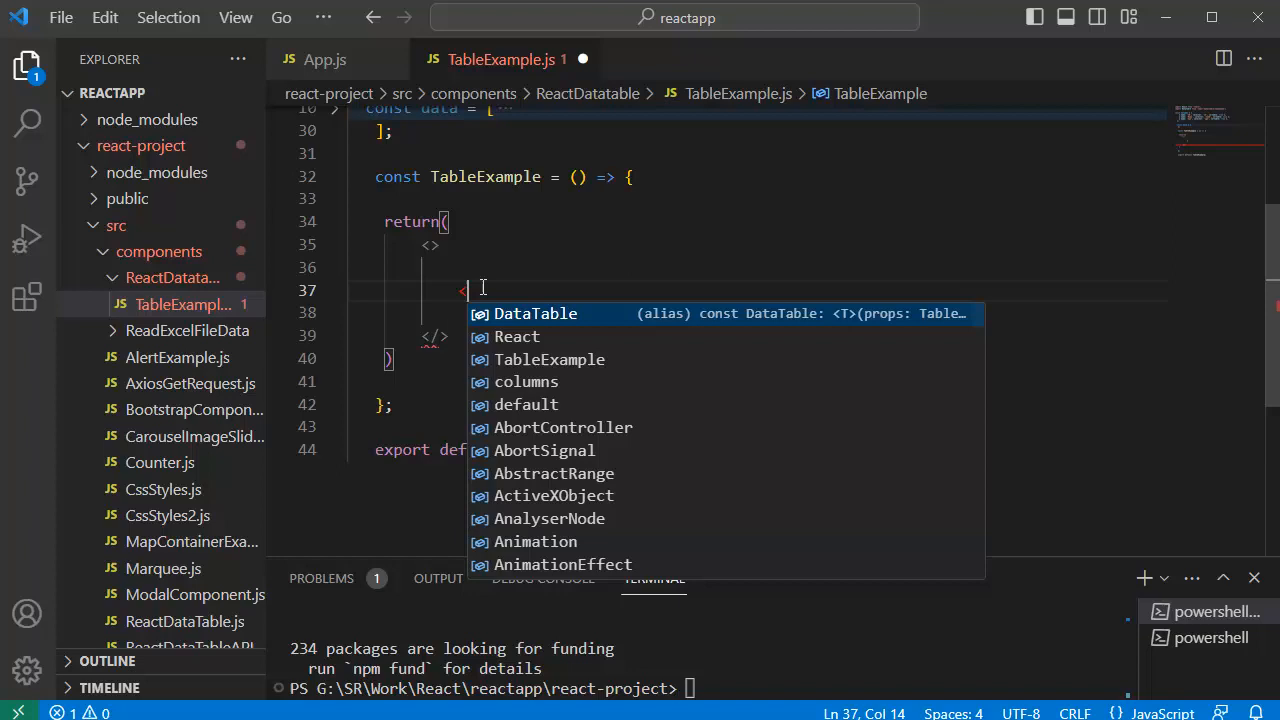
text(DataTable)
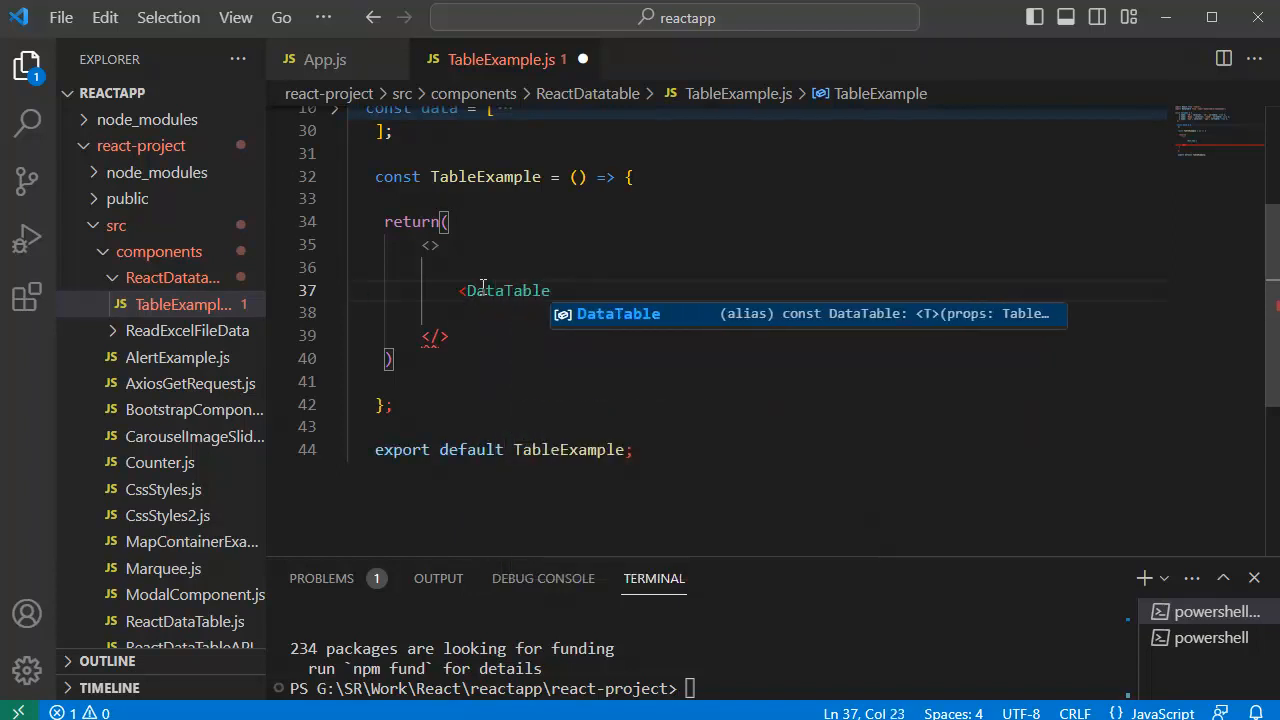
key(Tab)
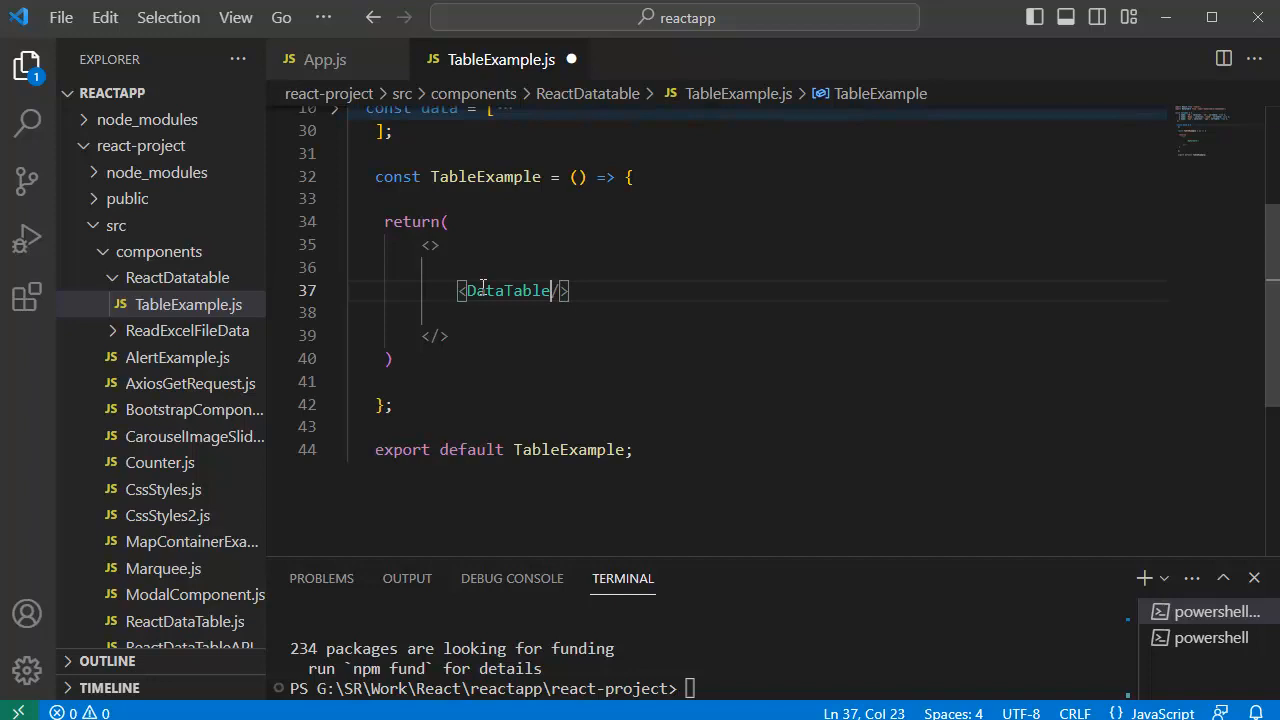
key(Enter)
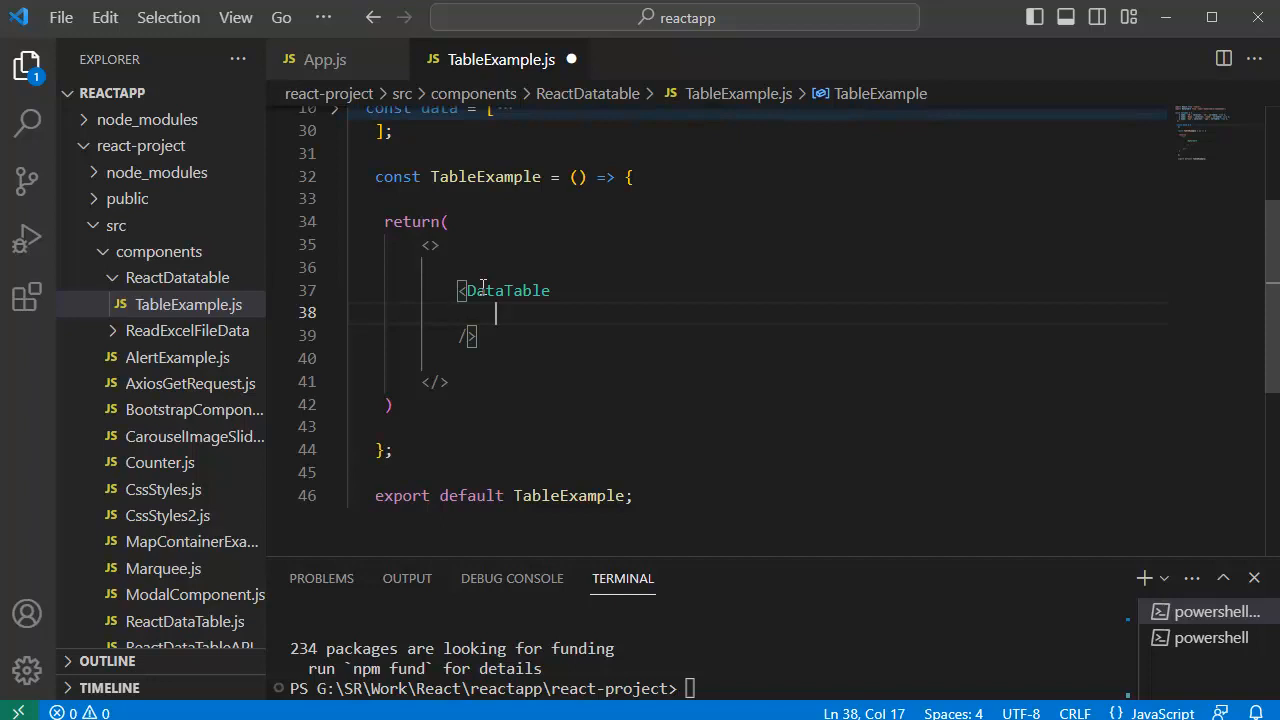
Pass columns={columns} and data={data} props to the DataTable
text(columns={)
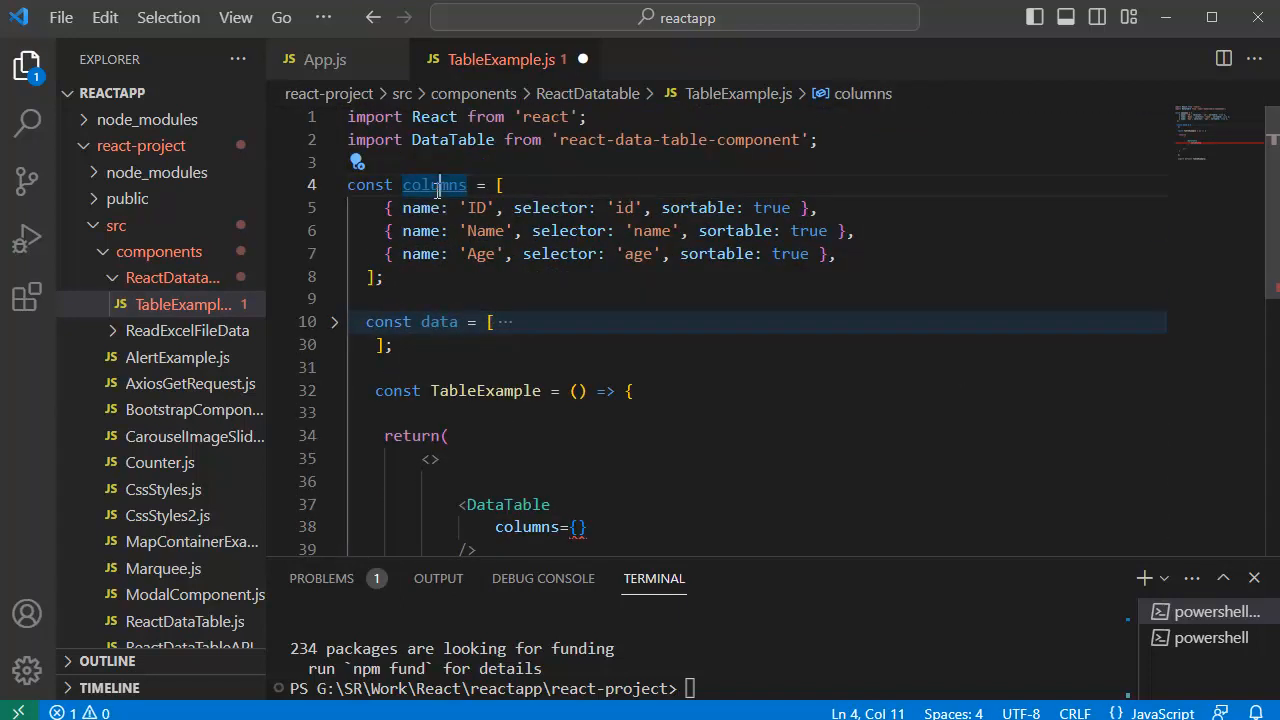
double_click(433, 185)
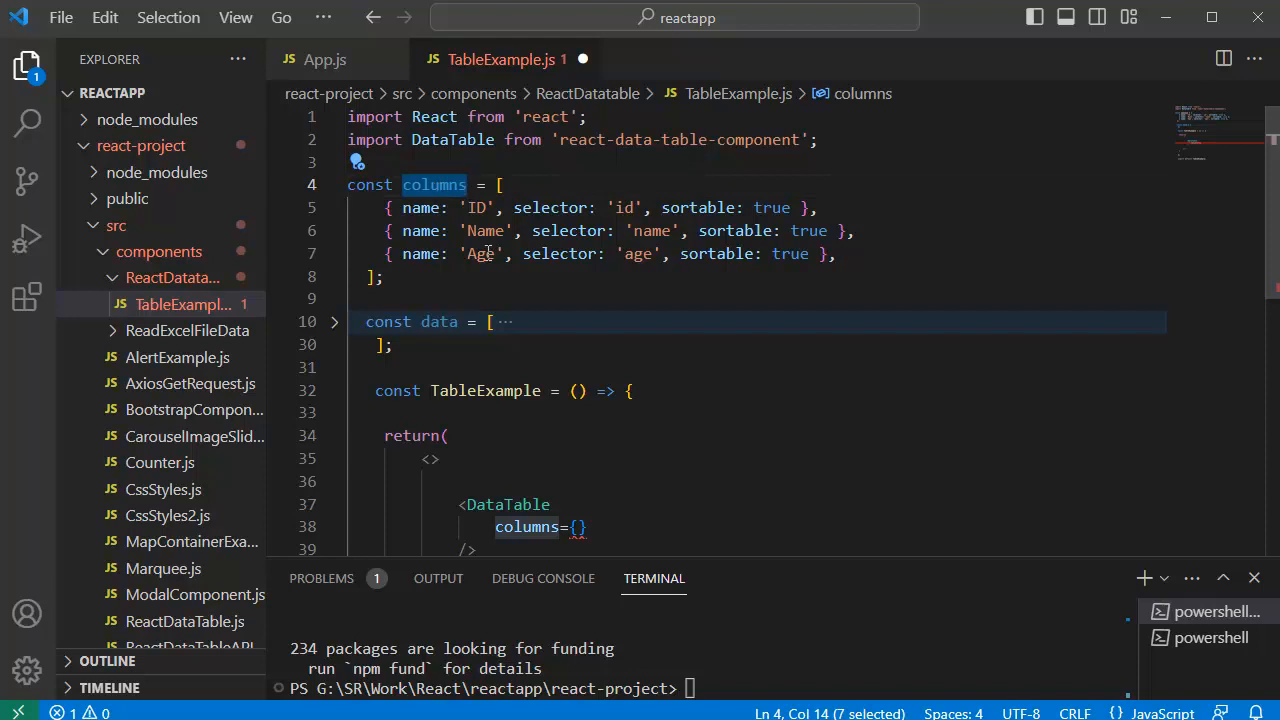
text(columns)
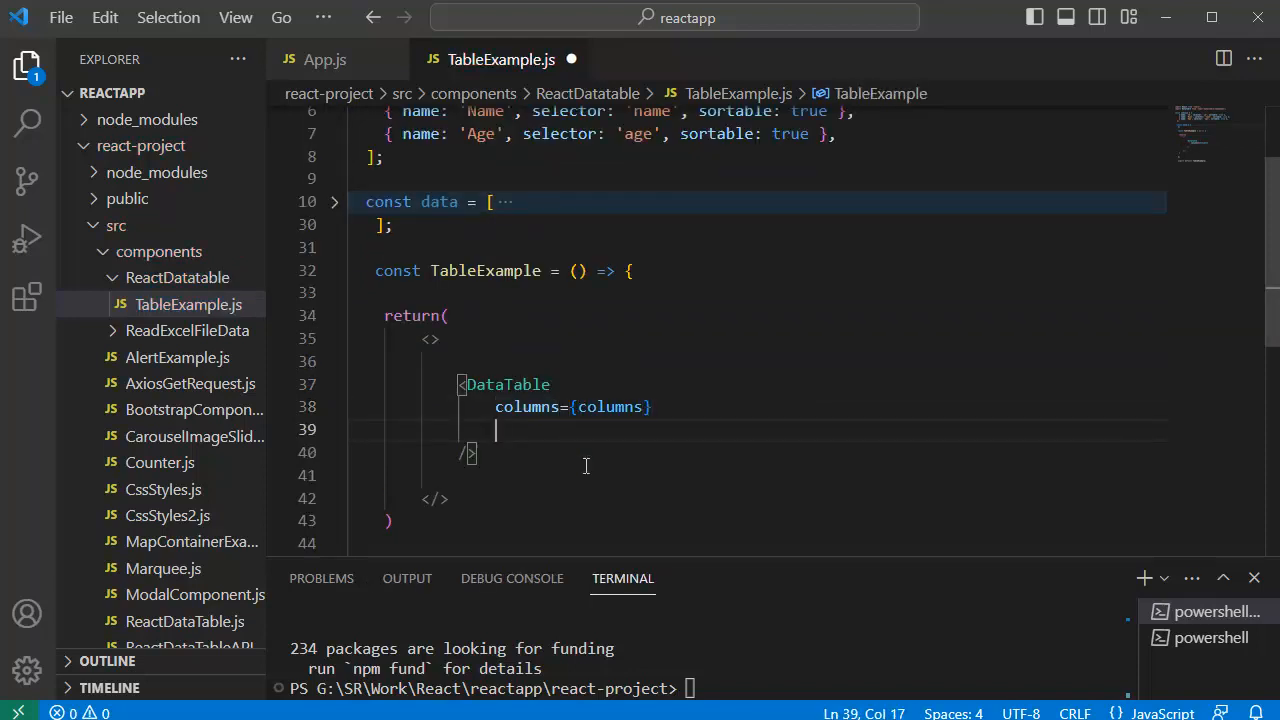
text(data={})
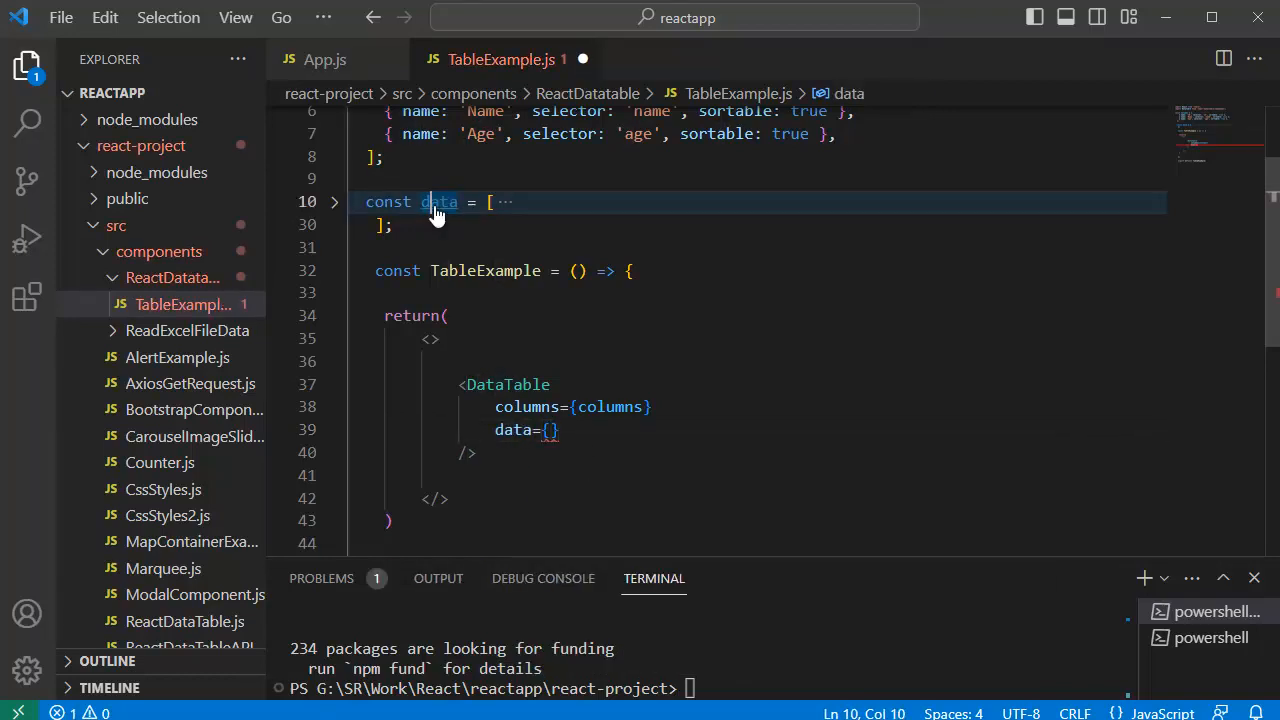
double_click(439, 201)
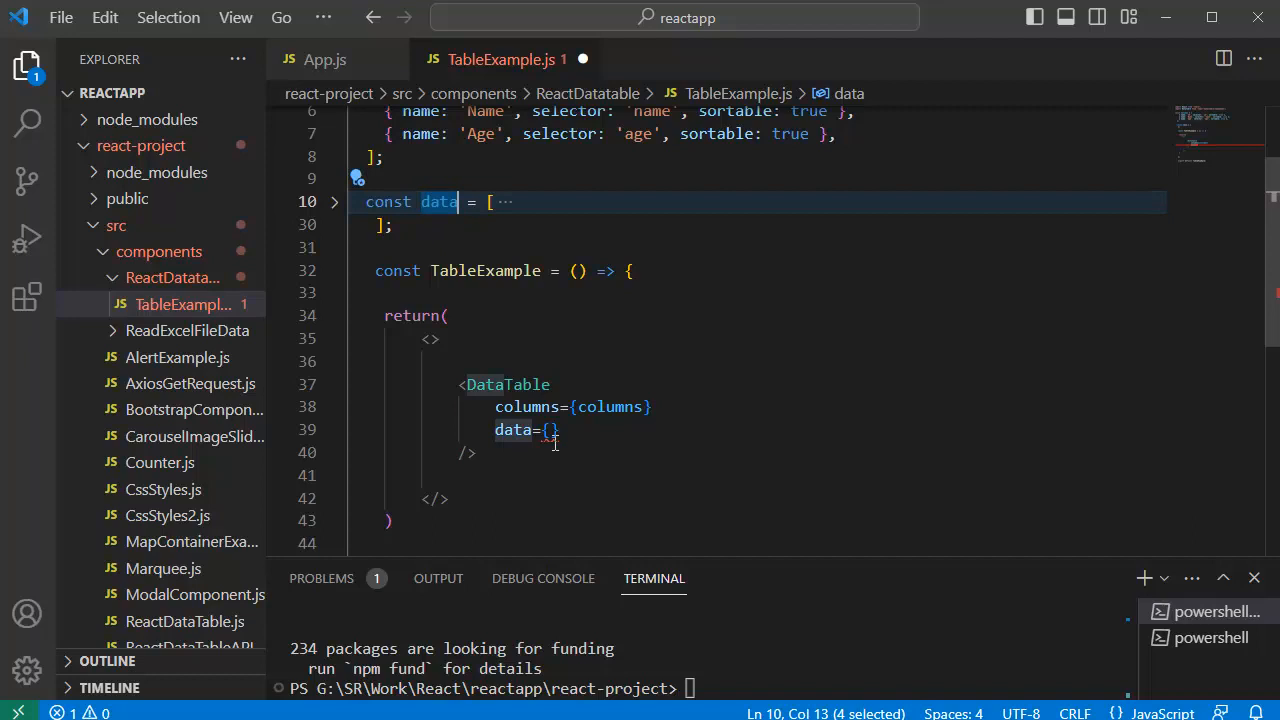
text(data)
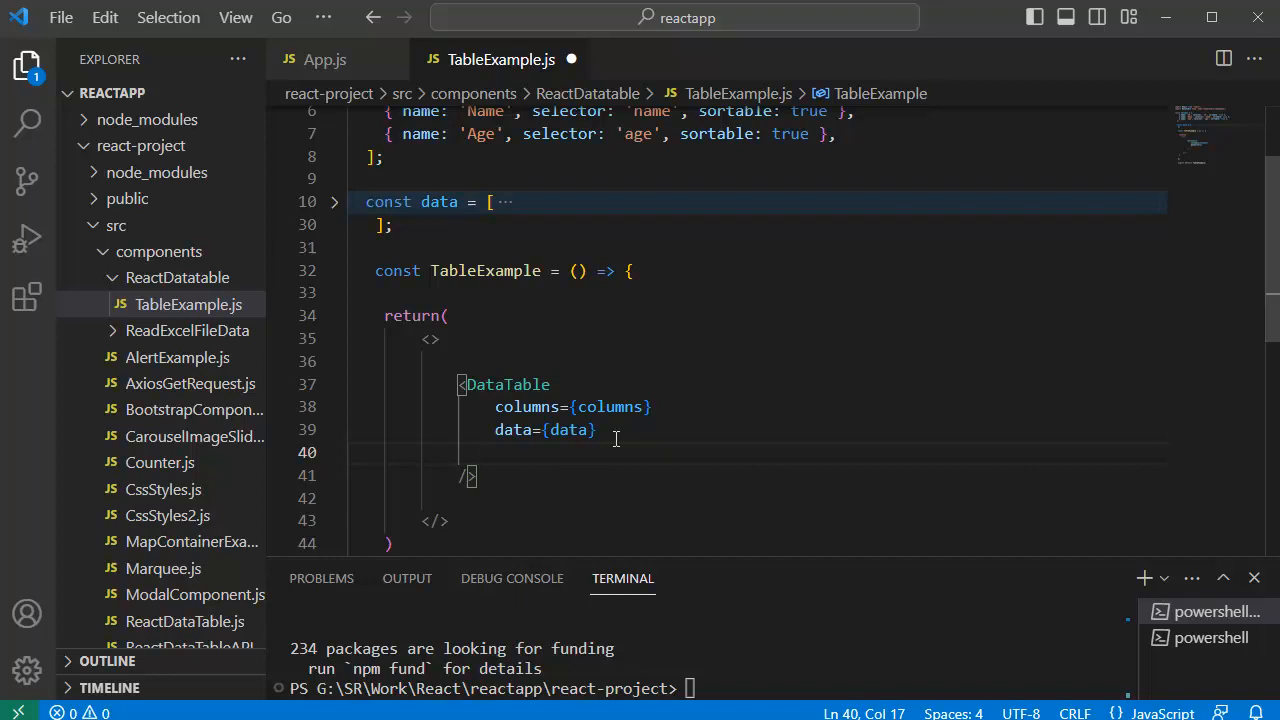
Add pagination, highlightOnHover and responsive props to the DataTable
text(p)
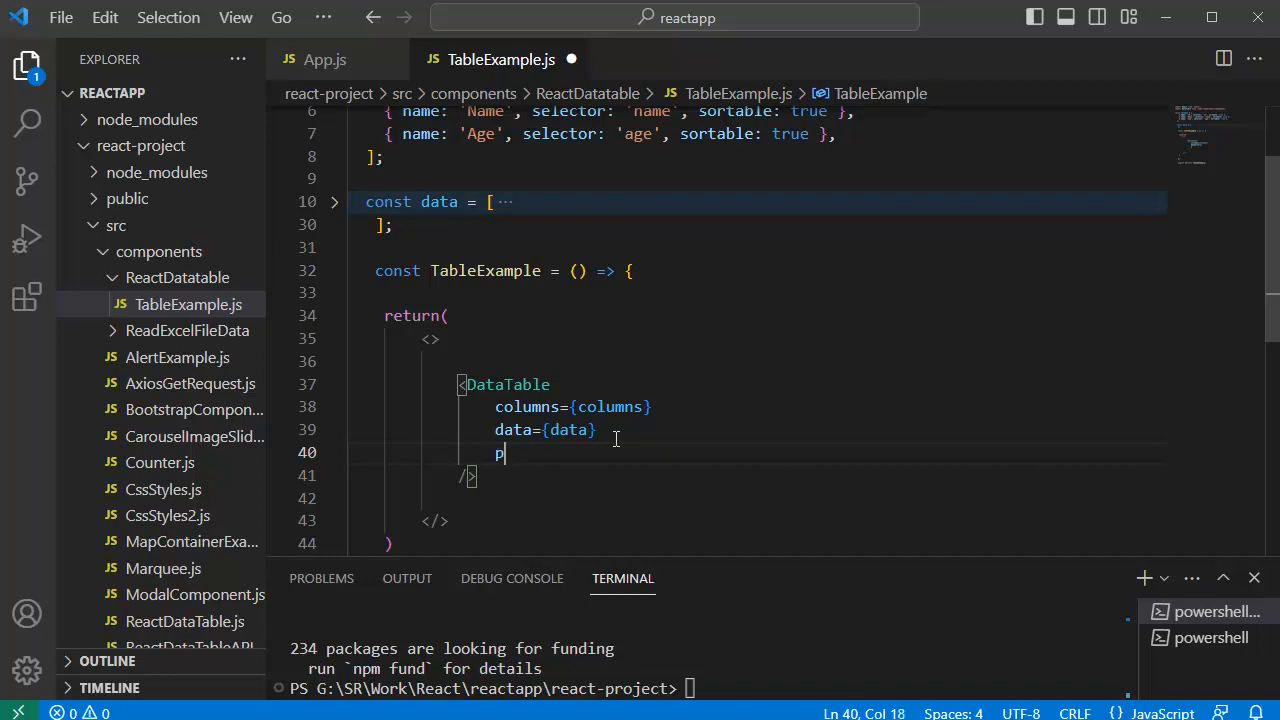
text(agination)
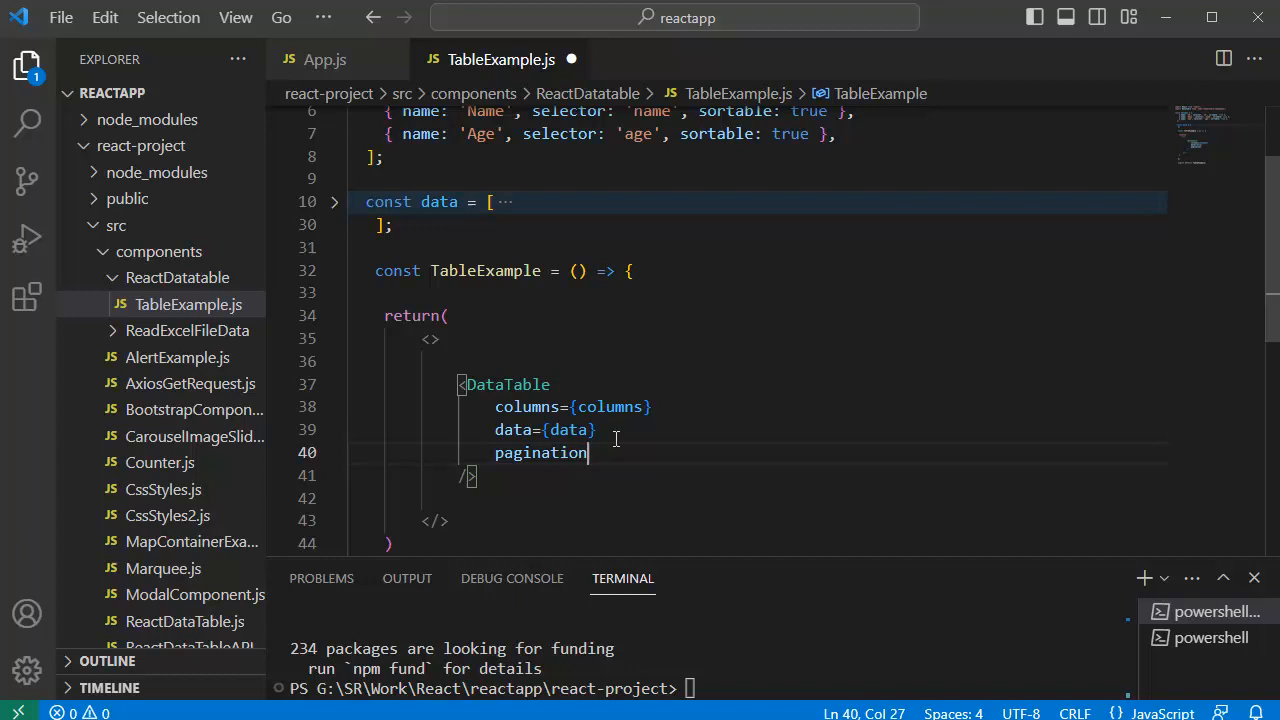
key(Enter)
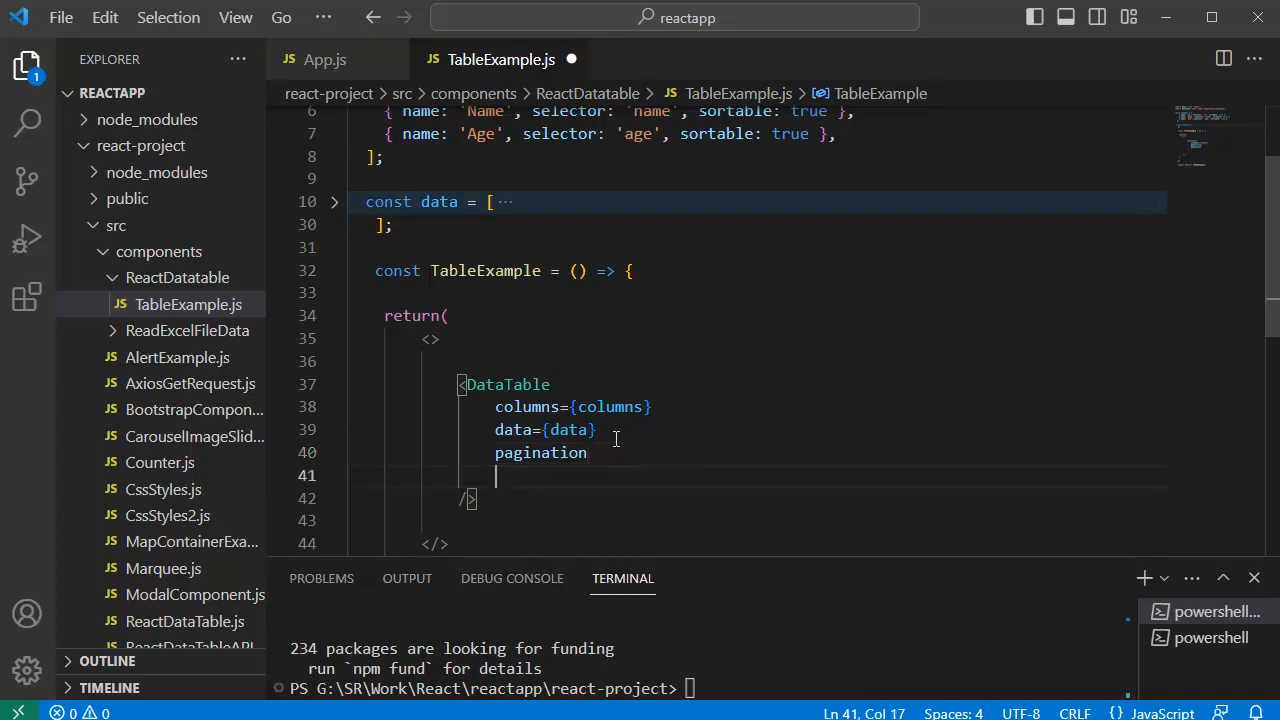
text(highli)
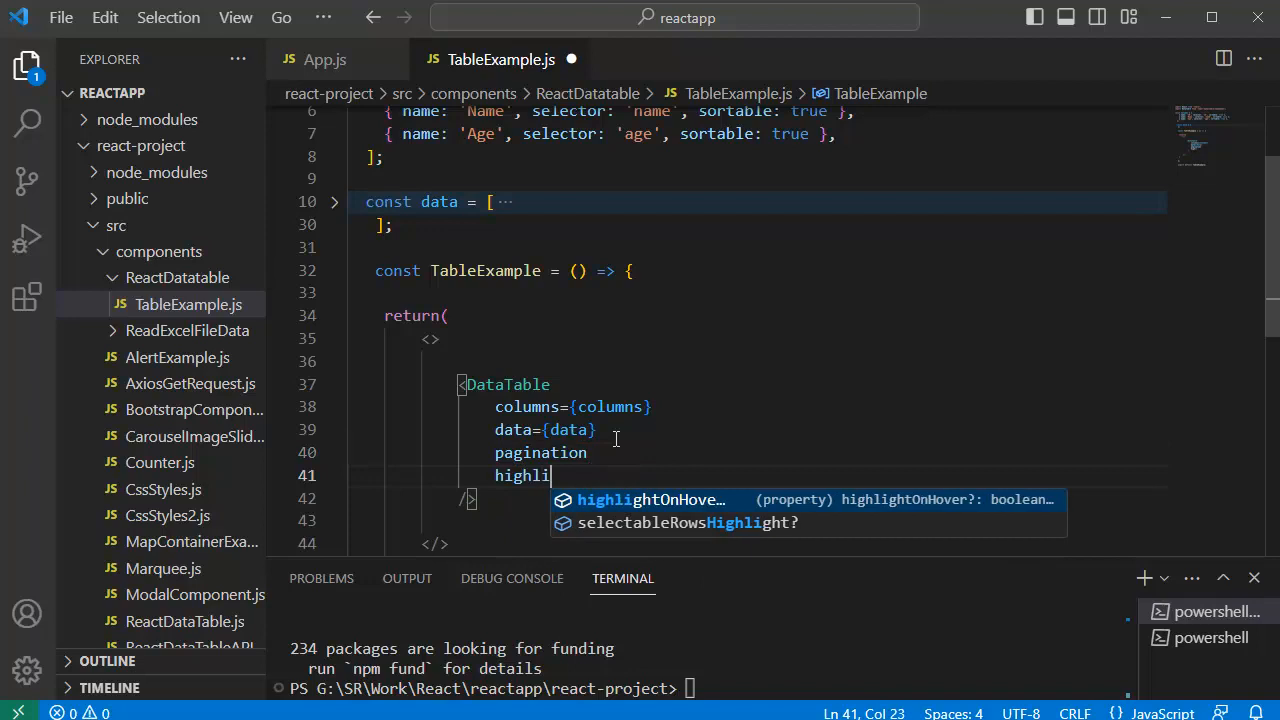
key(Tab)
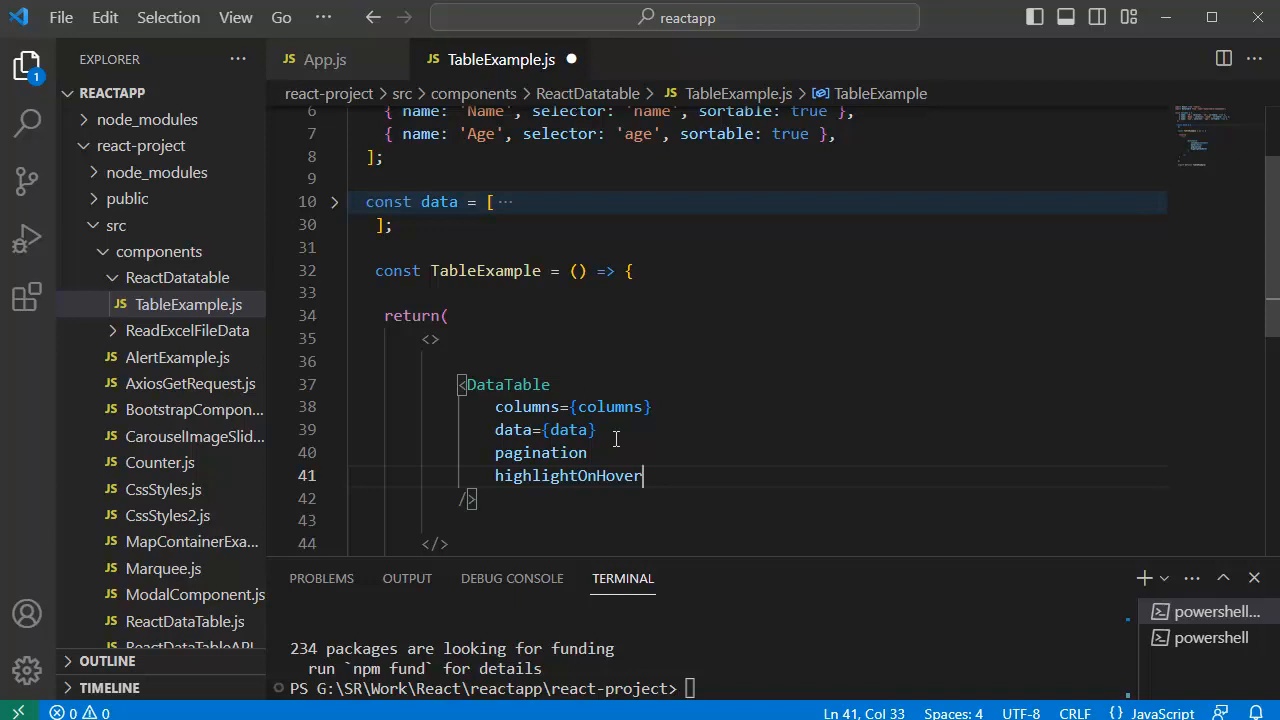
text(responsive)
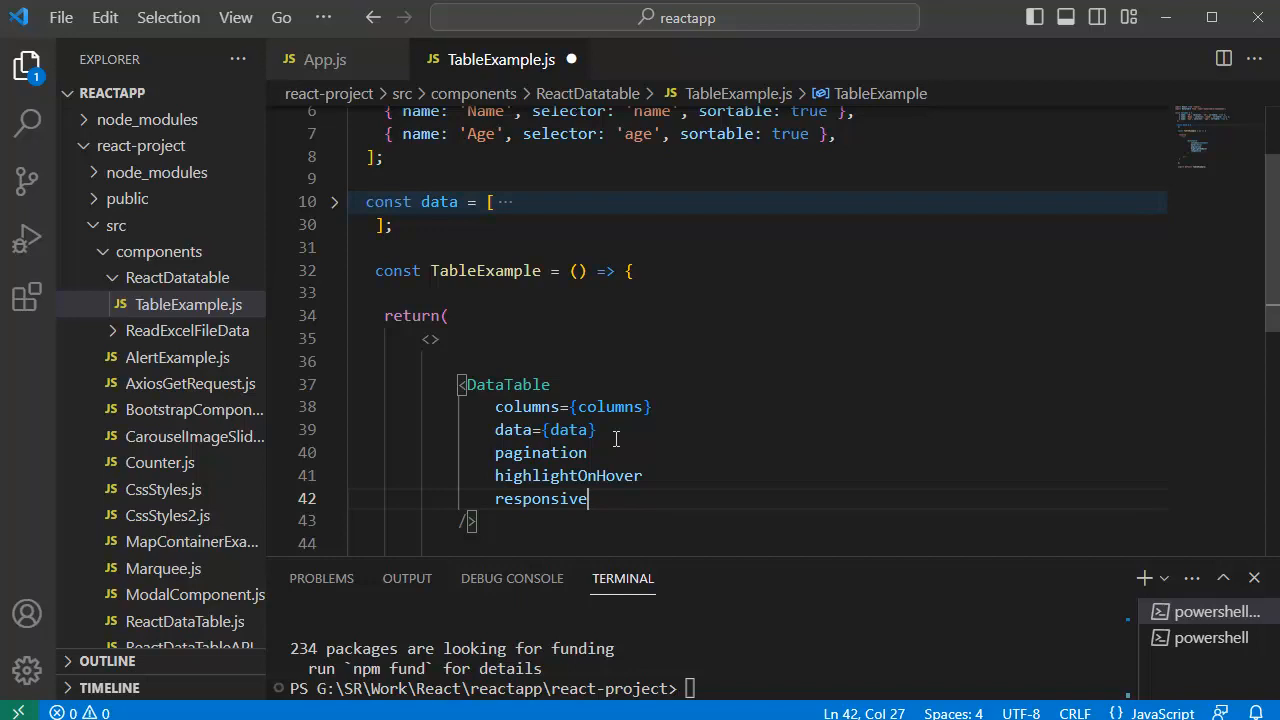
Add paginationPerPage={7} and paginationRowsPerPageOptions={[5, 10, 20]} to the DataTable
text(paginationPerPage={5})
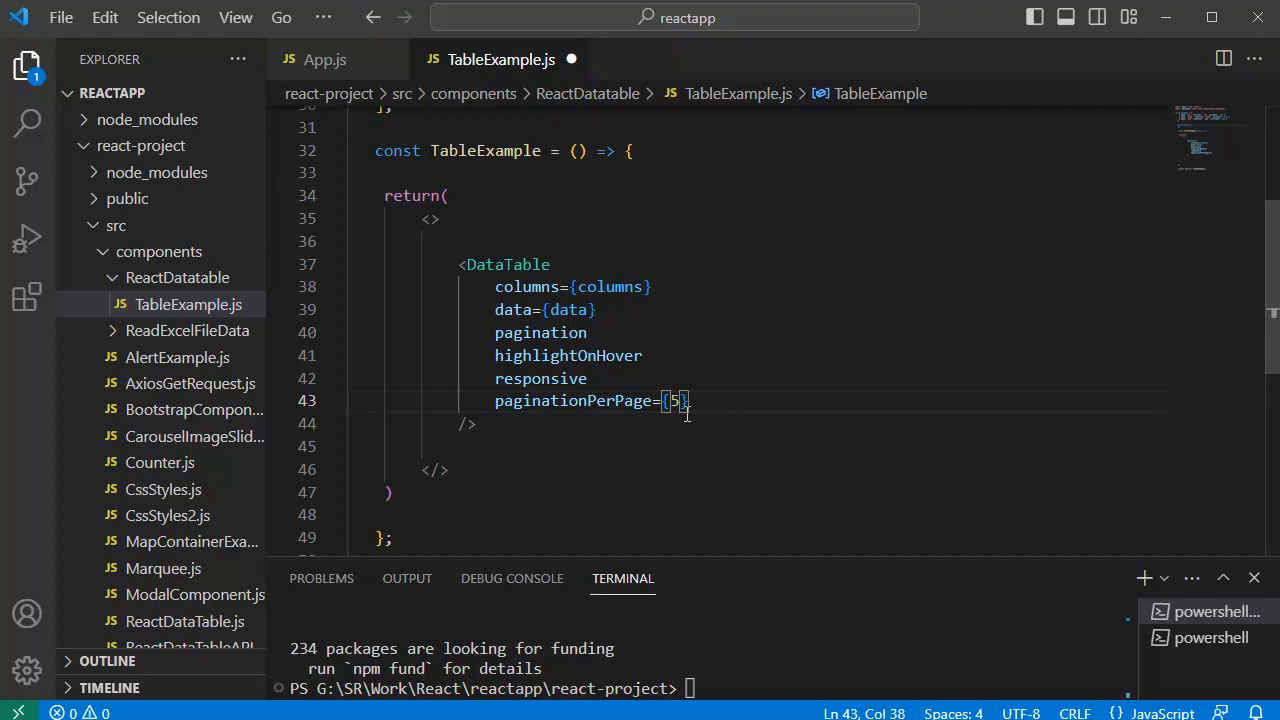
double_click(674, 400)
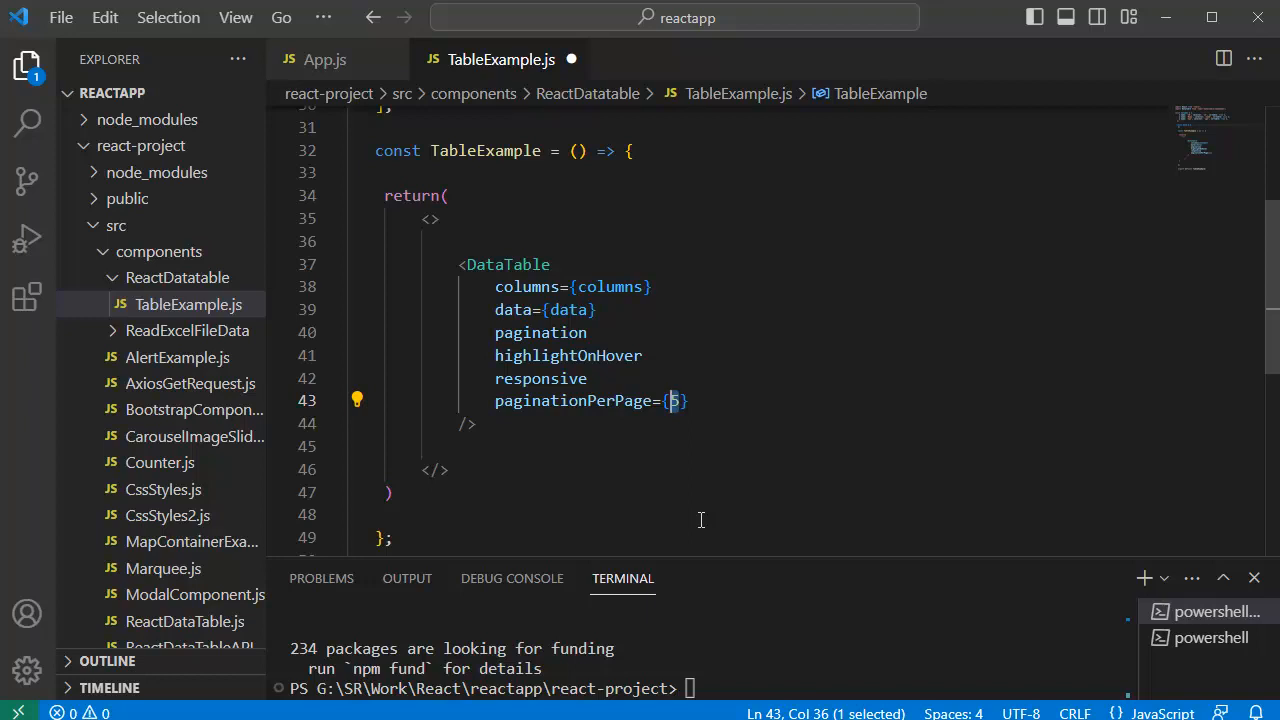
text(7)
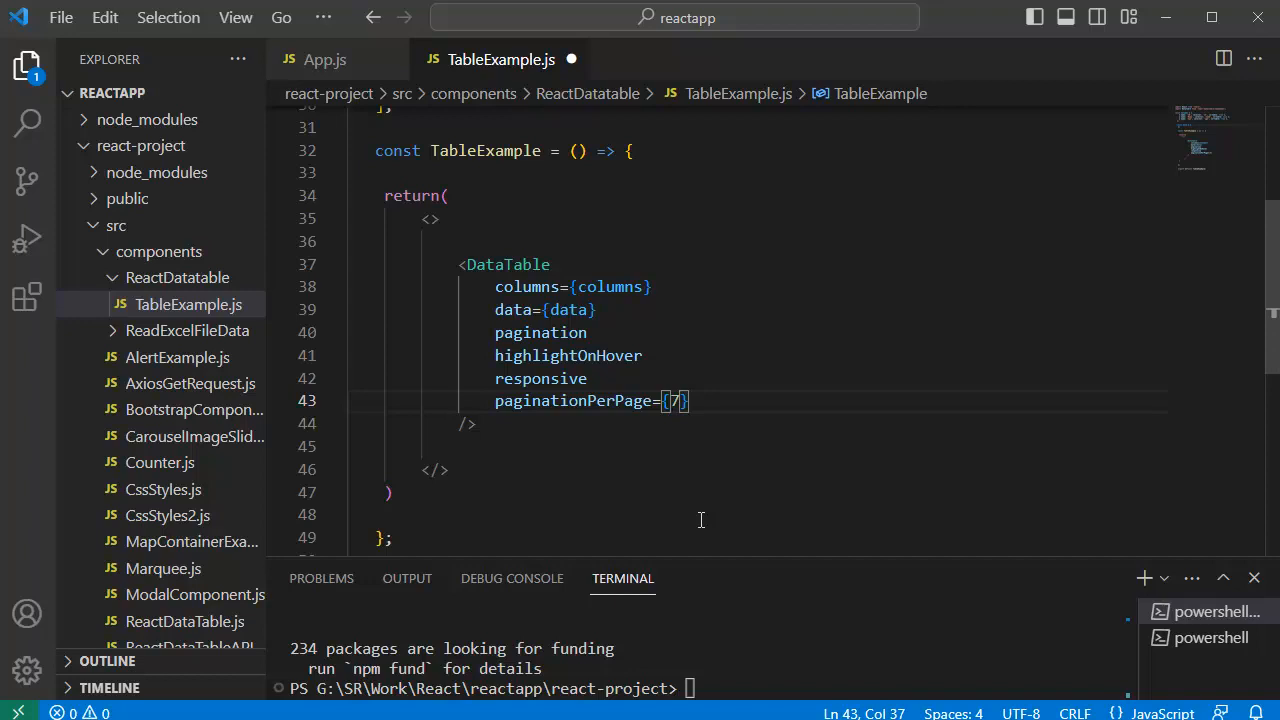
text(paginationRowsPerPageOptions={[5, 10, 20]})
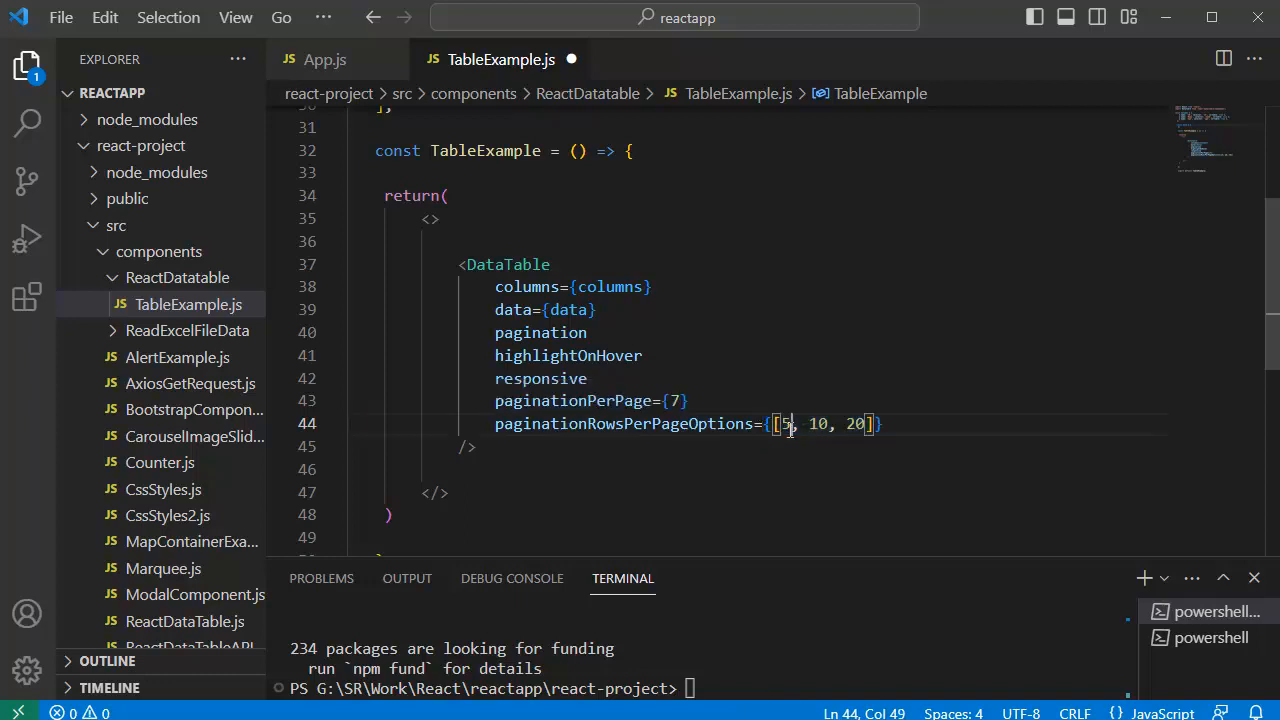
double_click(784, 423)
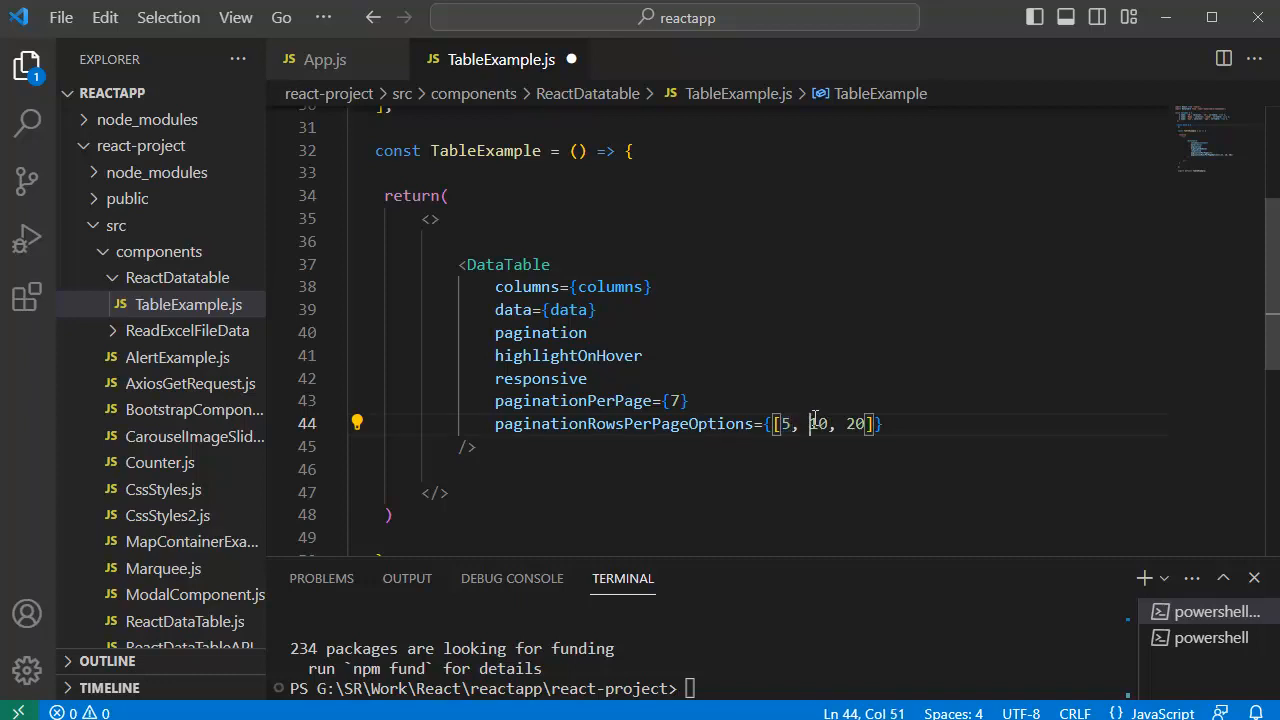
double_click(816, 423)
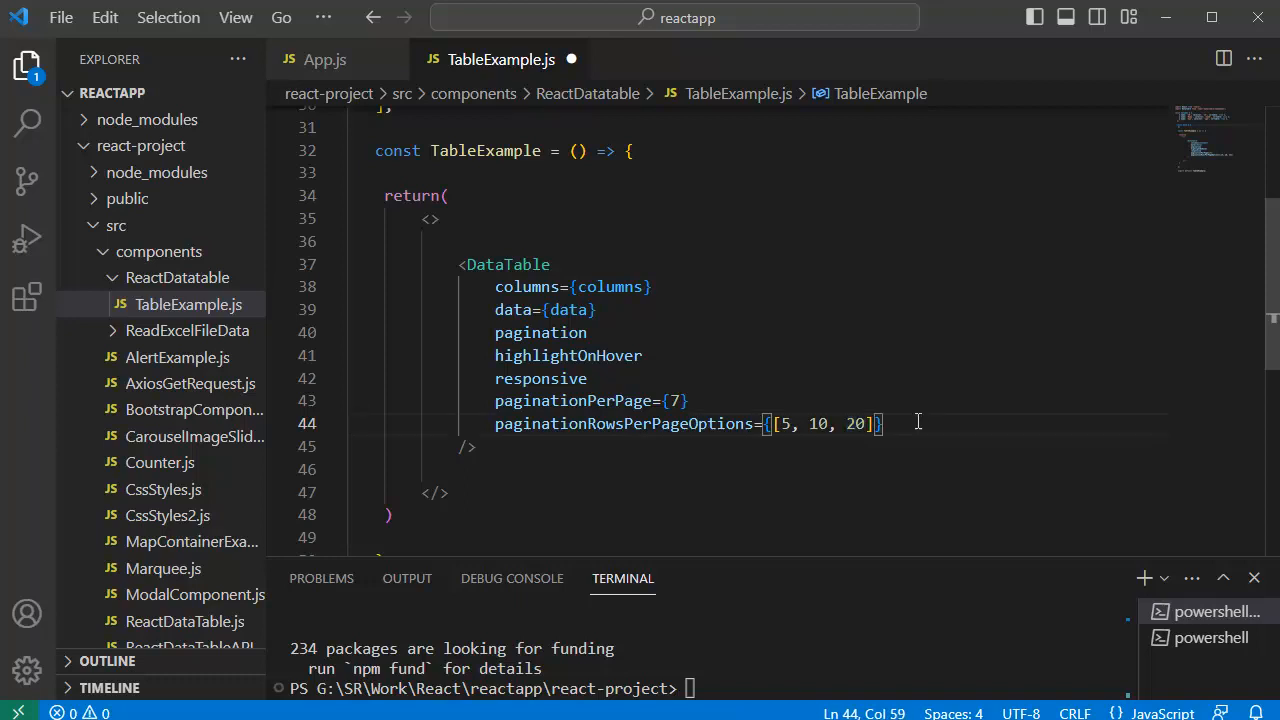
In App.js, import TableExample from './components/ReactDataTable/TableExample'
double_click(507, 264)
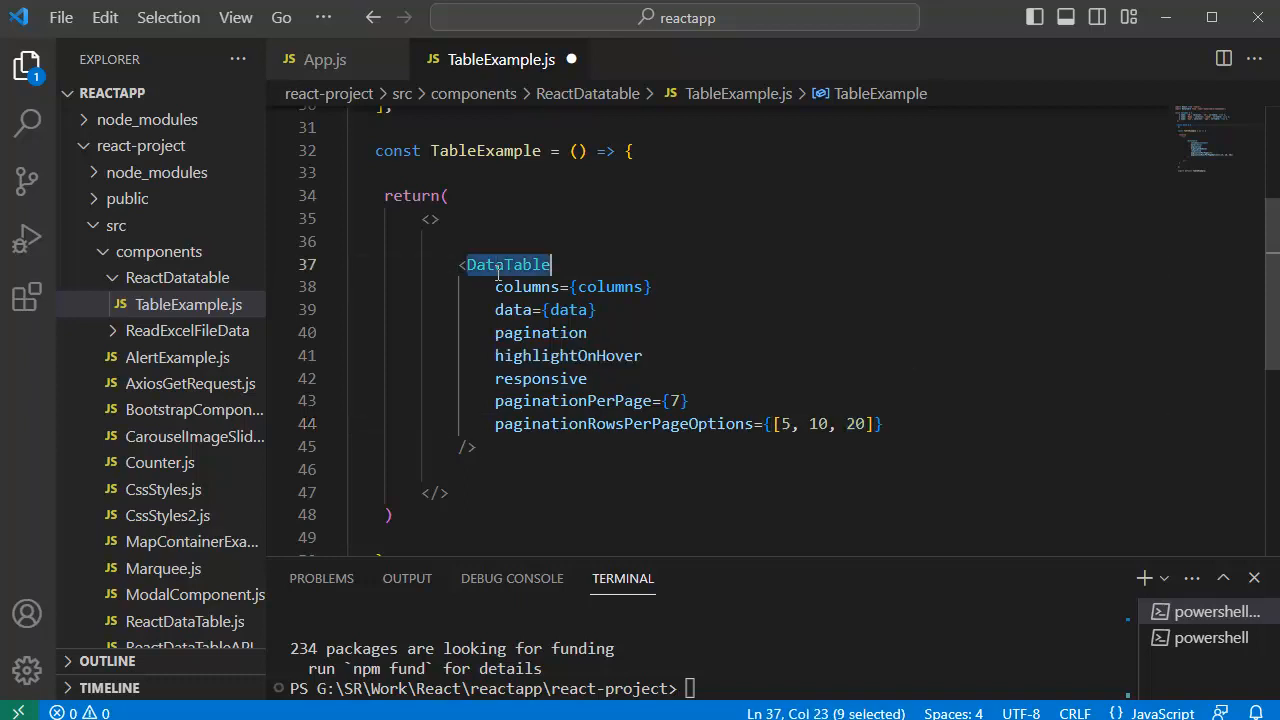
click(478, 151)
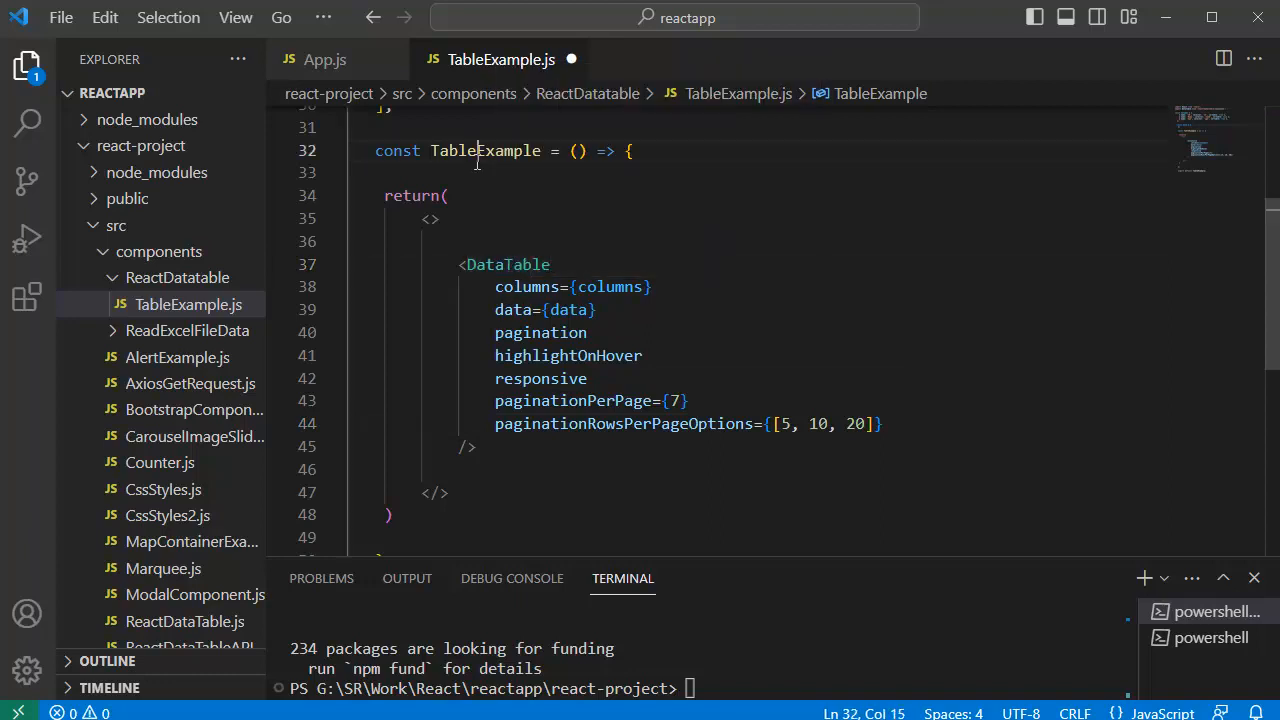
click(324, 59)
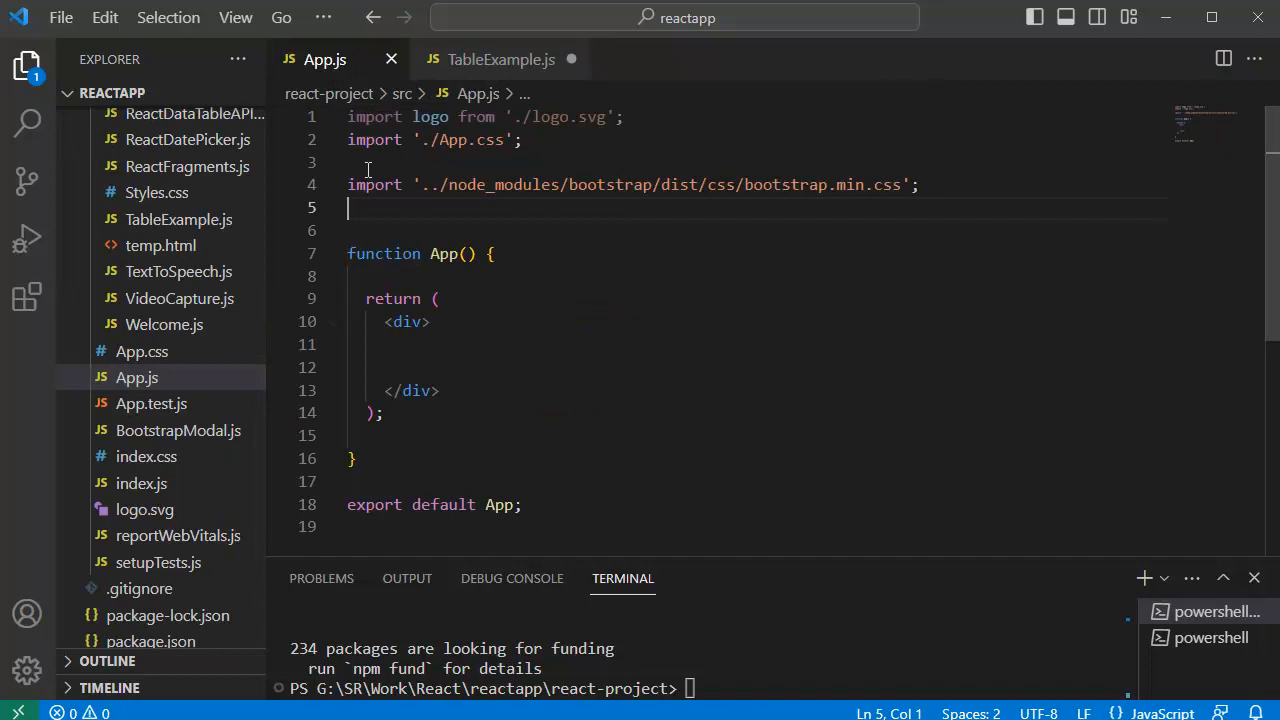
key(Enter)
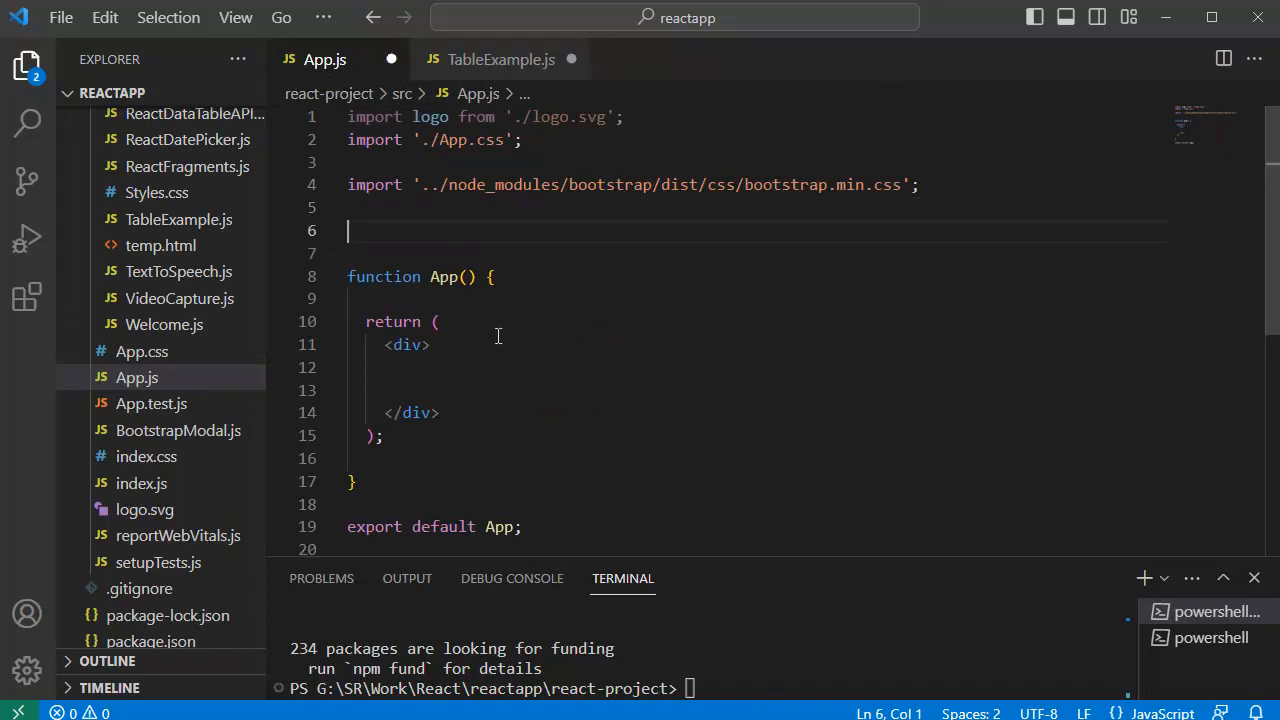
text(import TableExample)
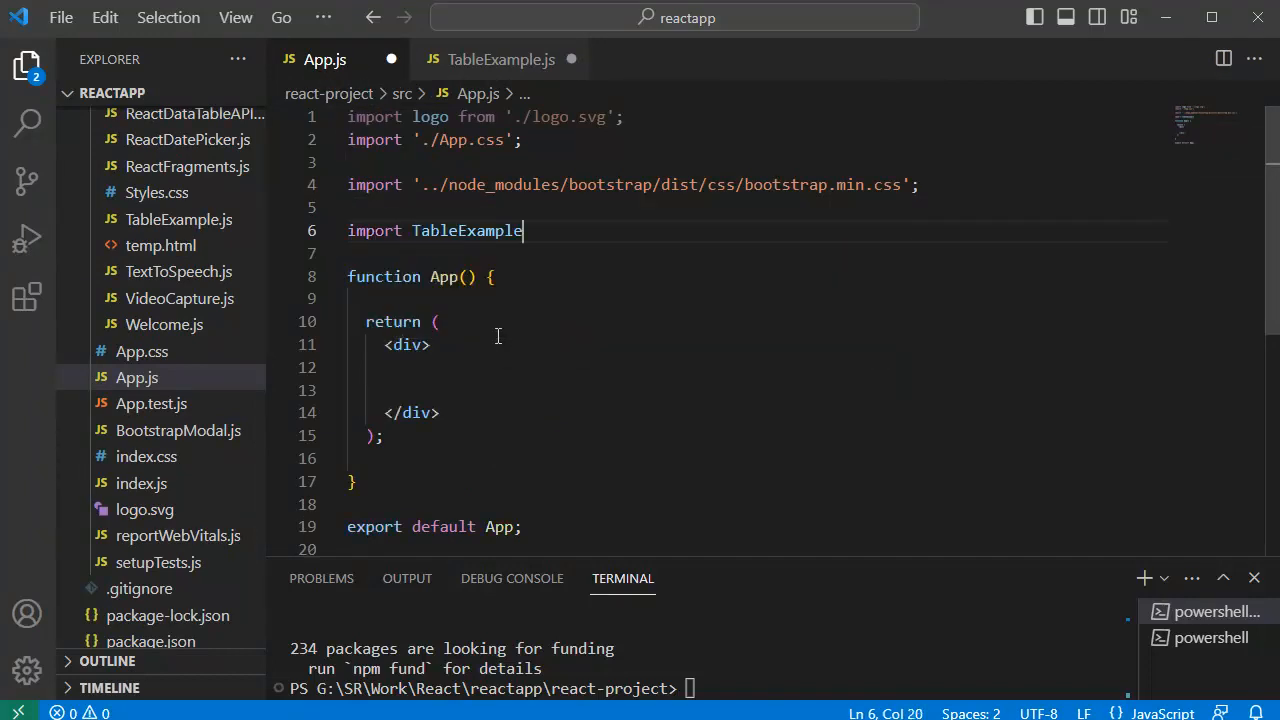
text(from './components/ReactDataTable/TableExample')
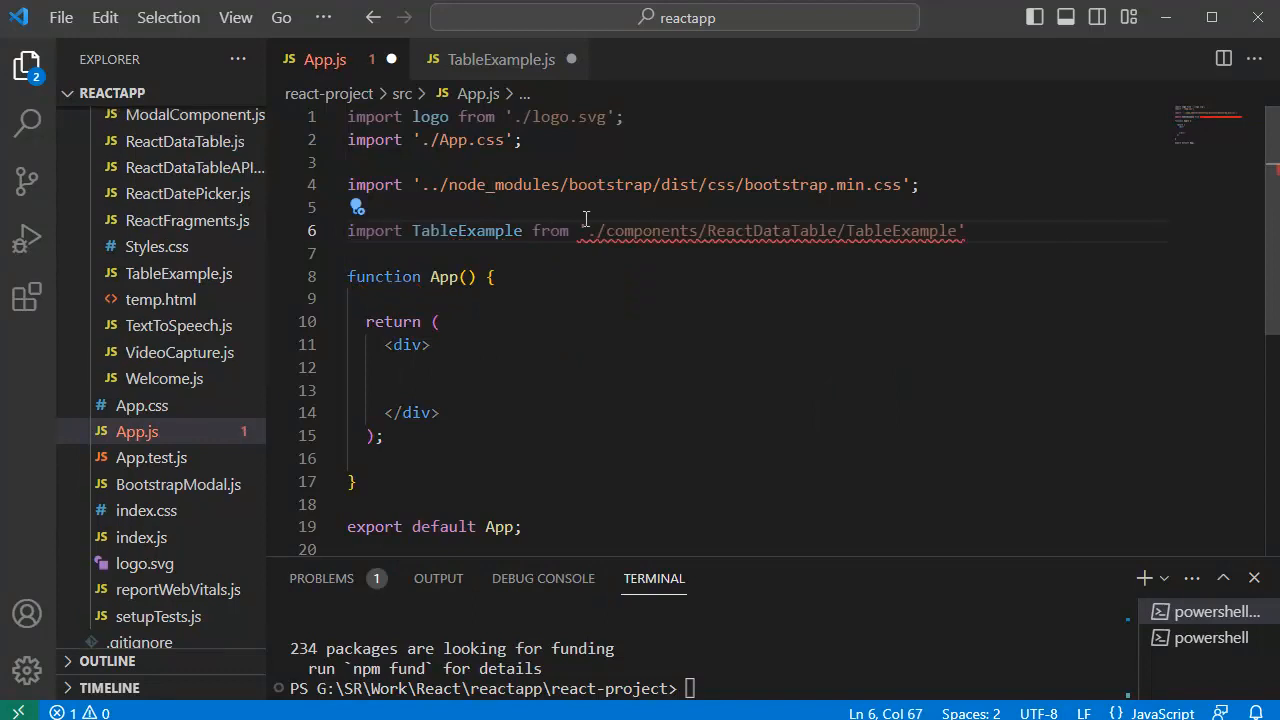
Render <TableExample/> inside the app's div and type npm in the terminal
click(402, 367)
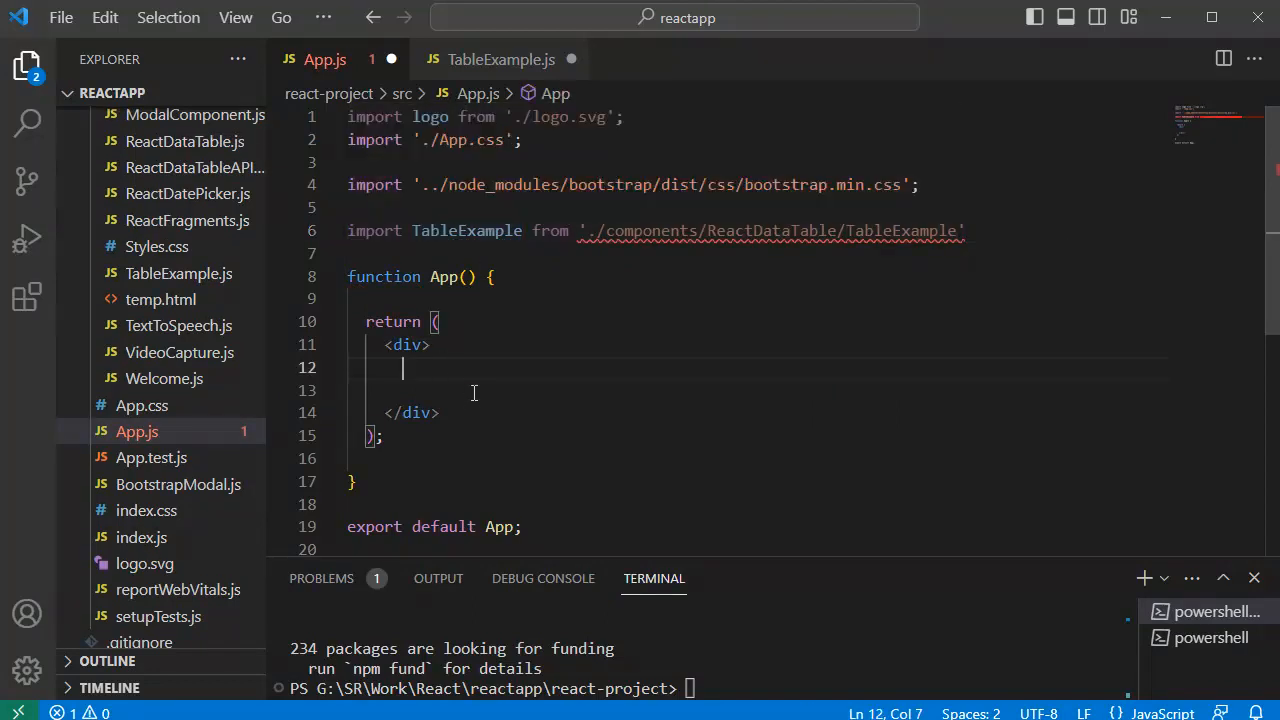
key(Enter)
text(<TableExample)
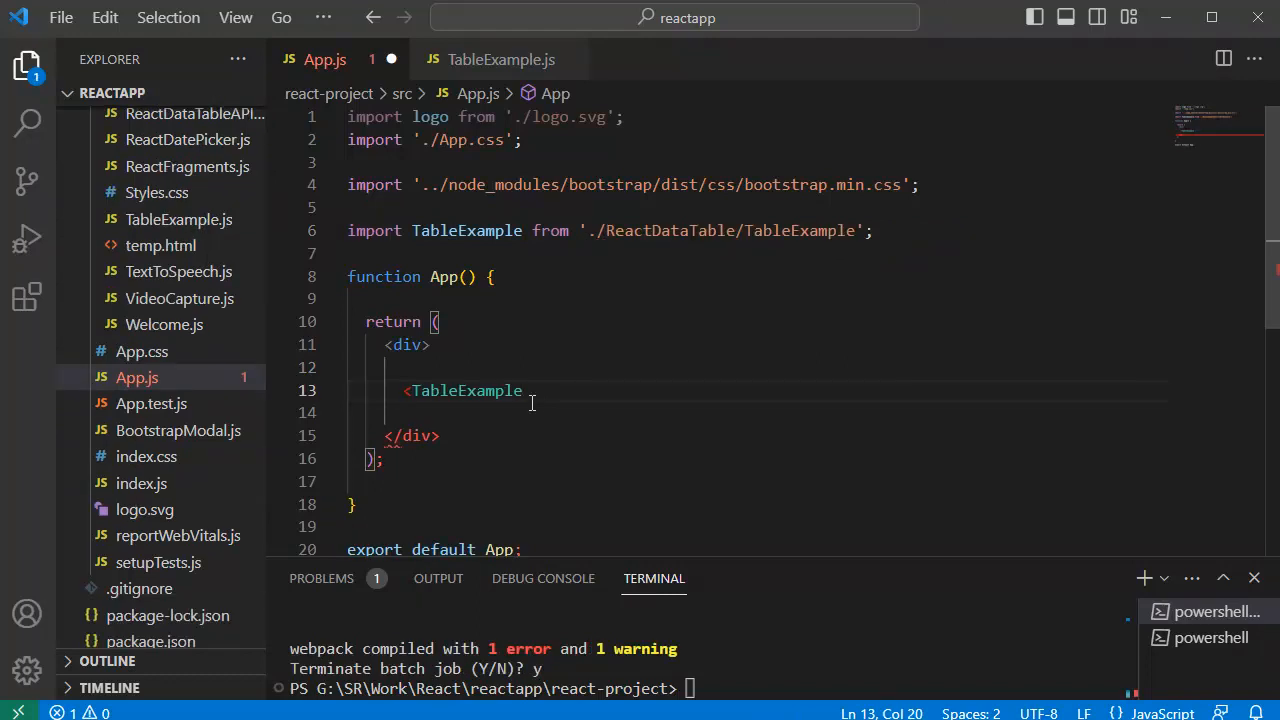
text(/>)
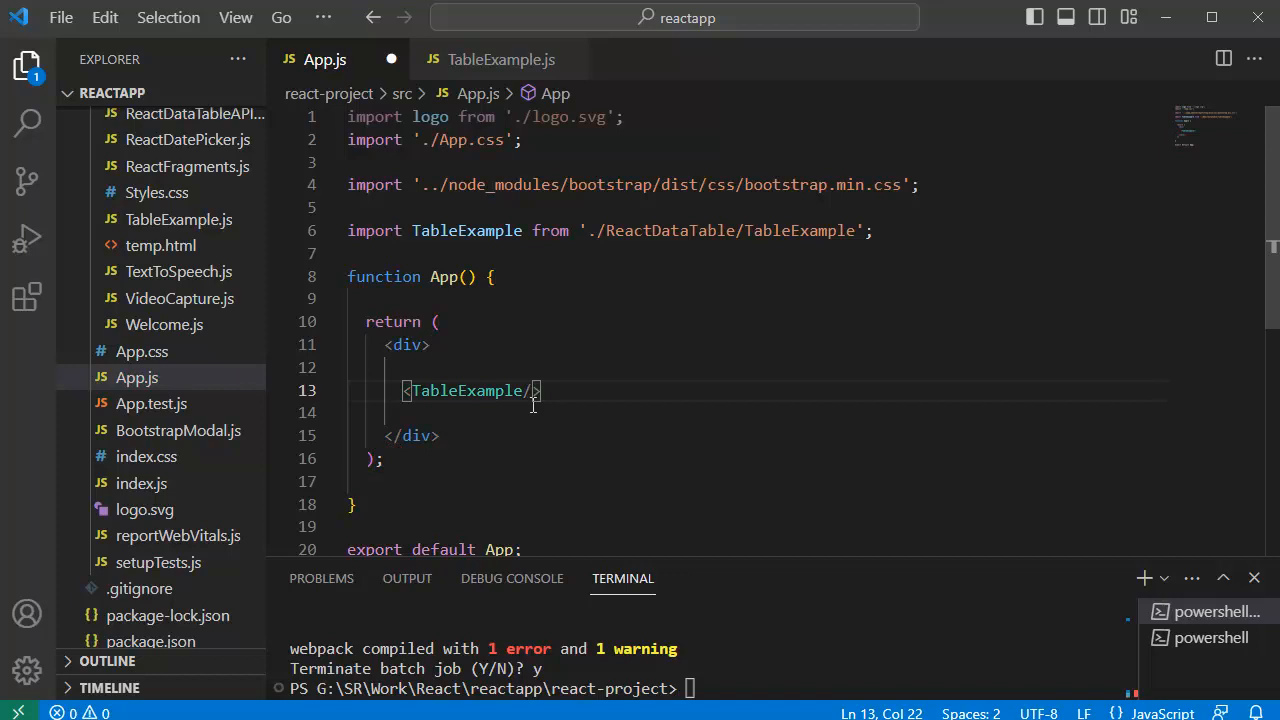
mouse_move(78, 38)
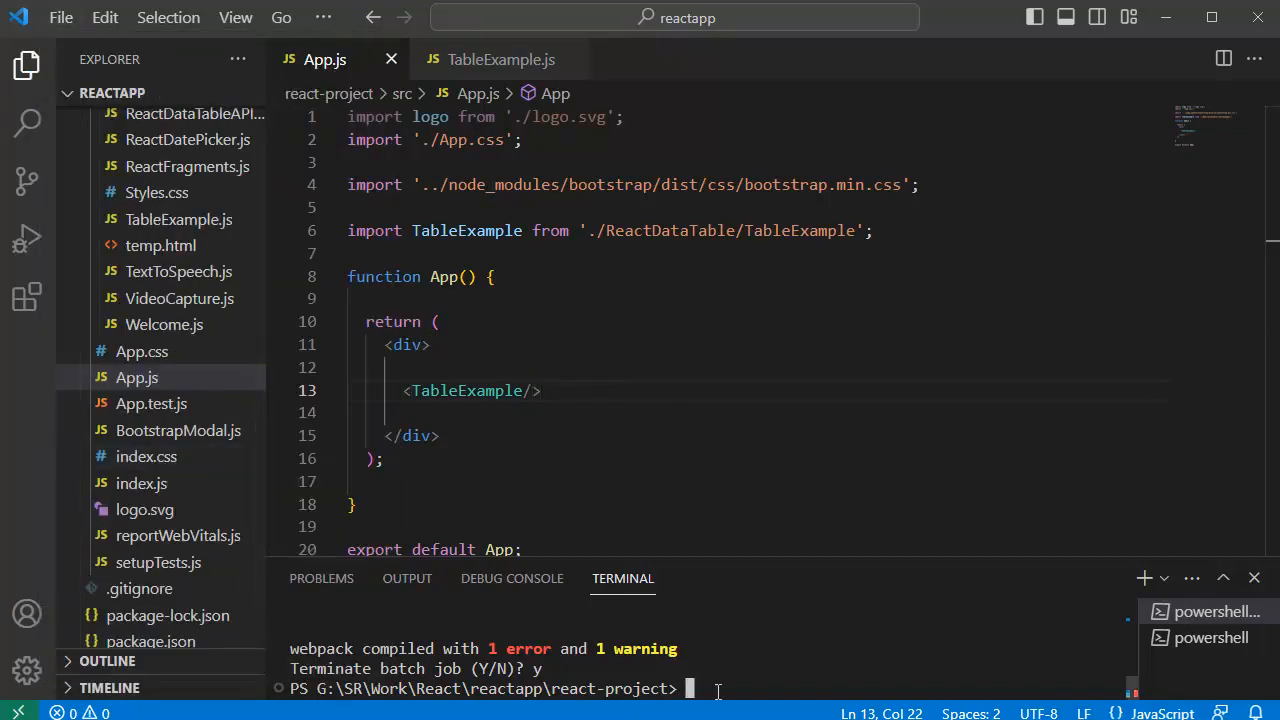
text(npm)
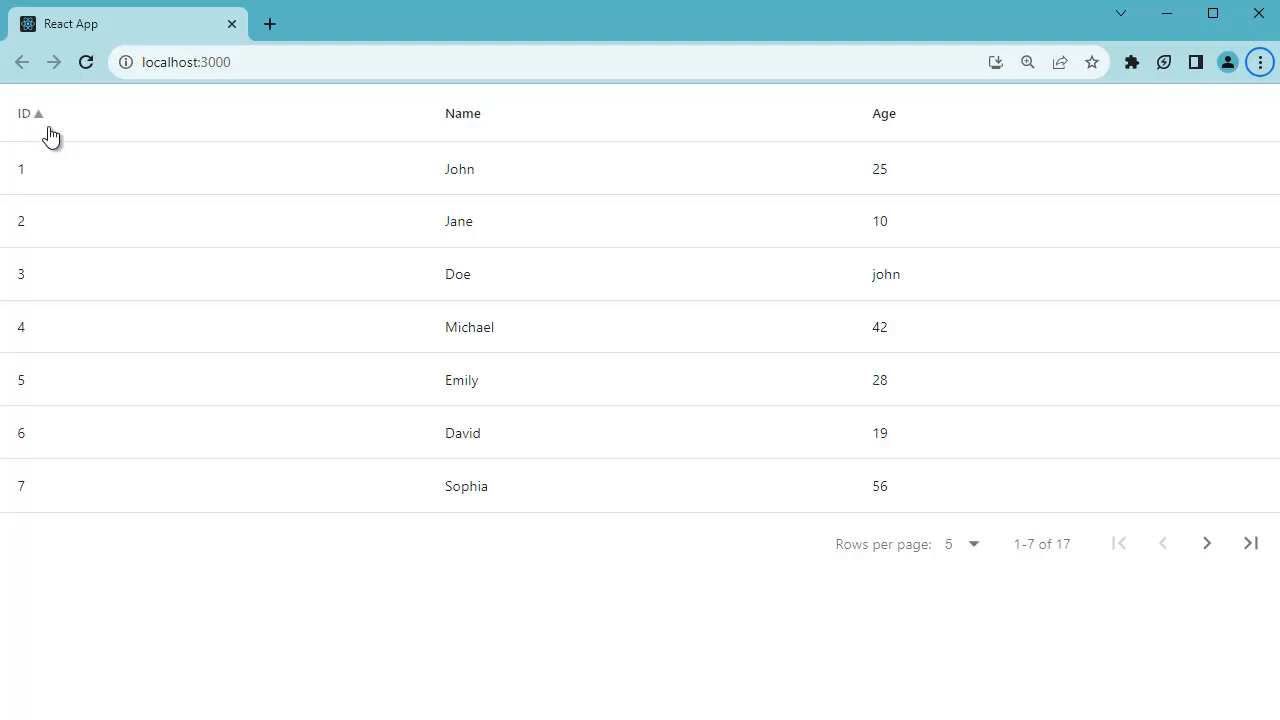
mouse_move(42, 128)
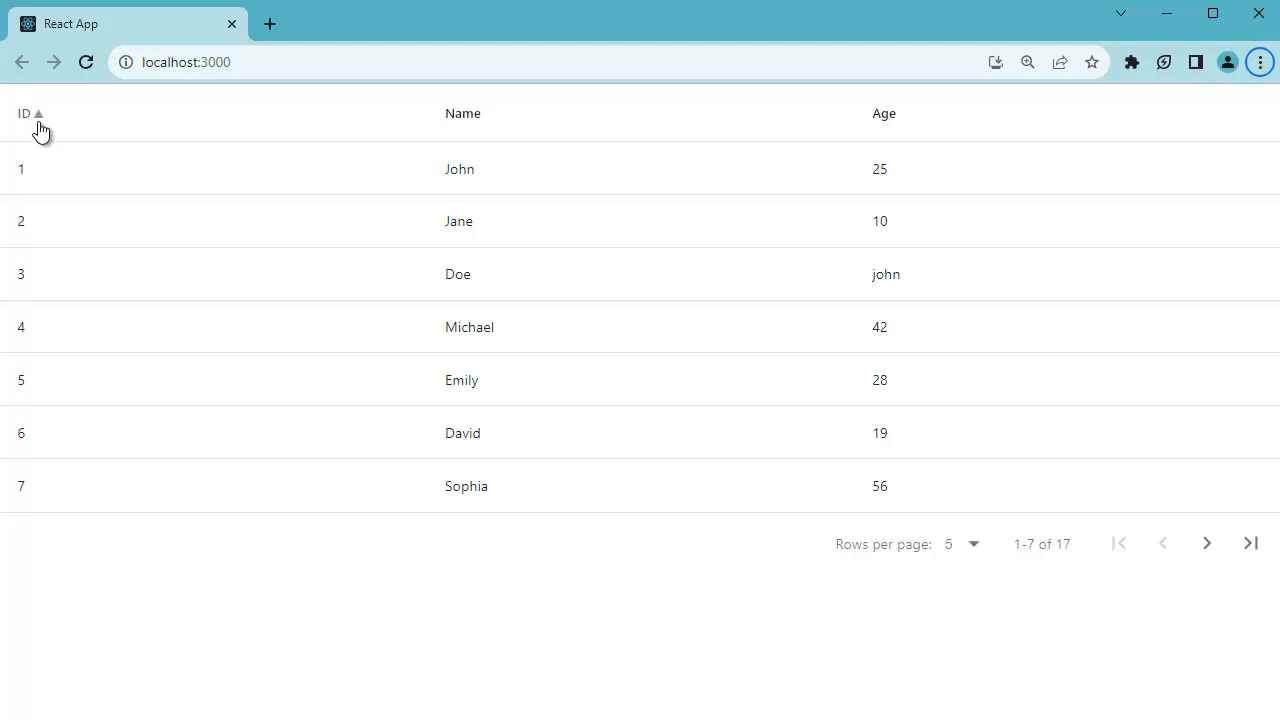
Sort the table by ID descending, then back to ascending
click(28, 113)
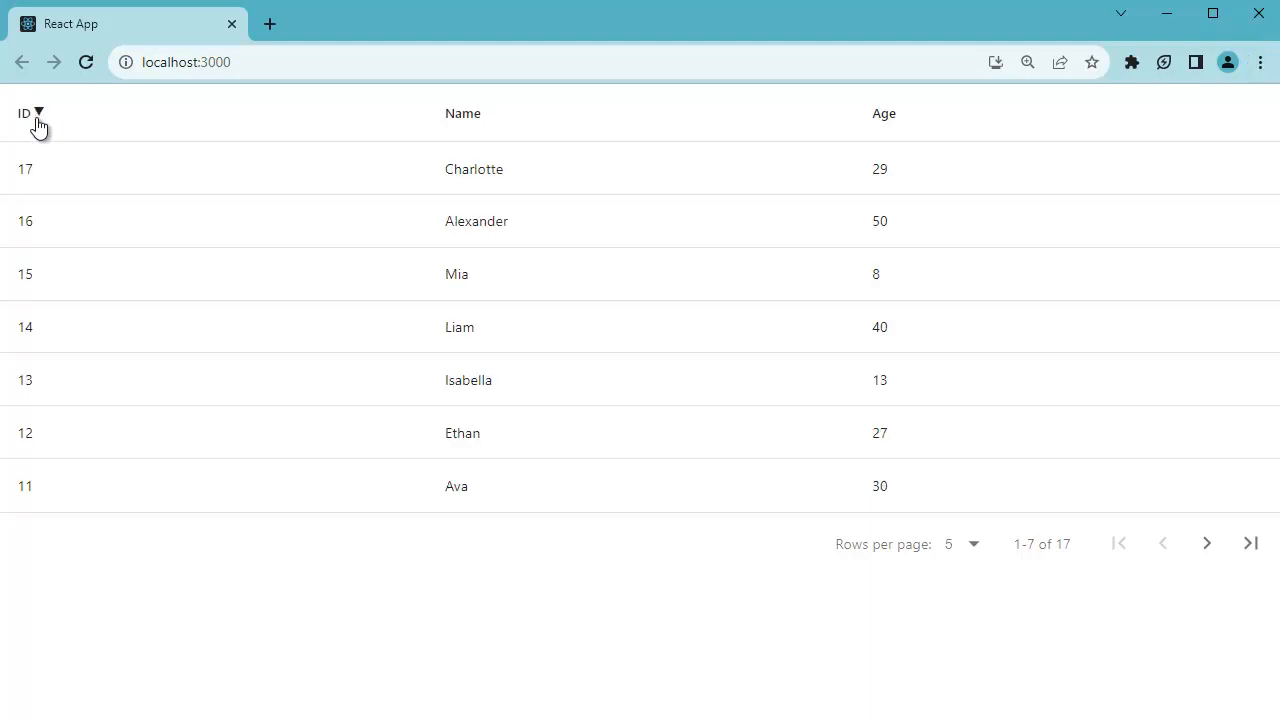
click(27, 113)
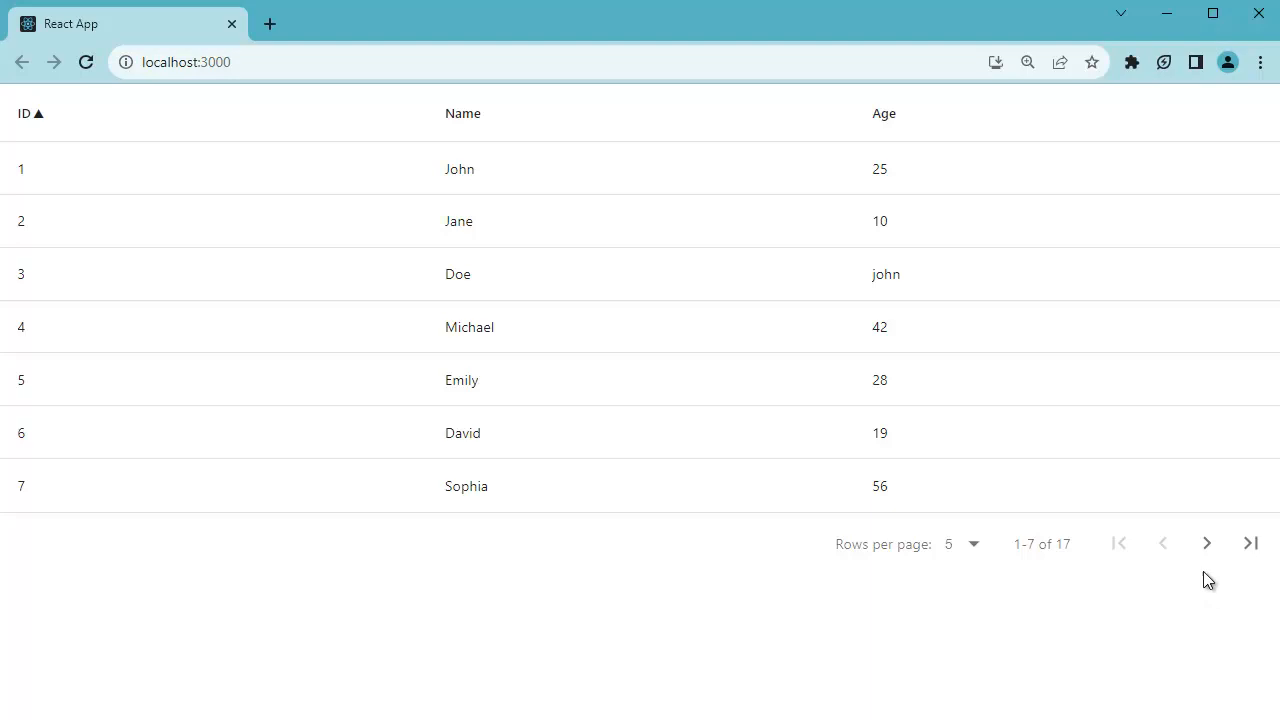
mouse_move(1206, 543)
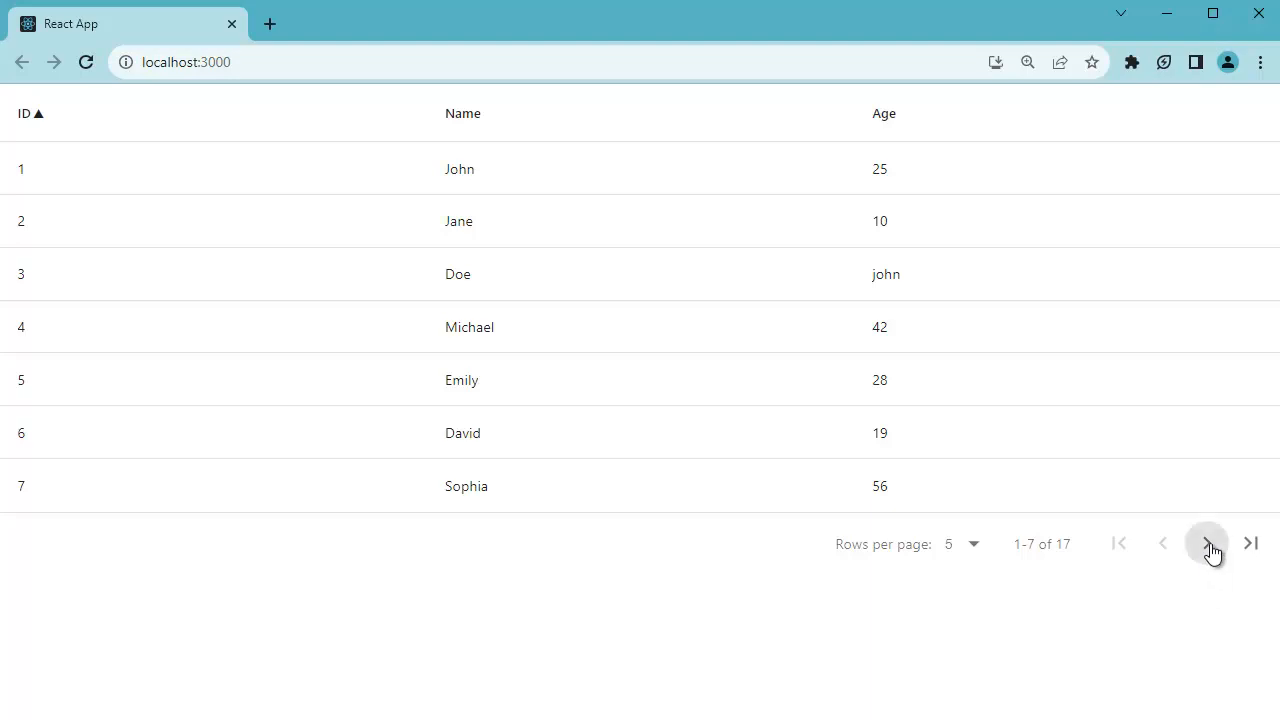
mouse_move(1170, 553)
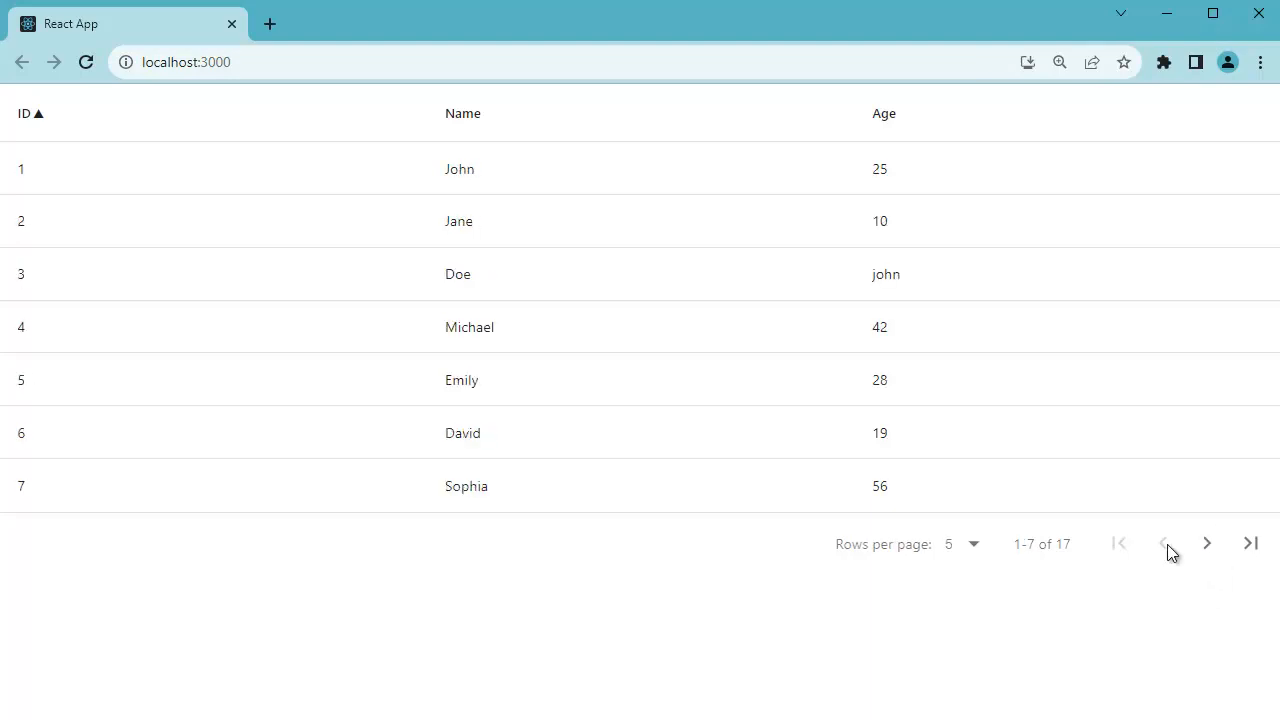
Choose 5 in the table footer's Rows per page dropdown
click(960, 543)
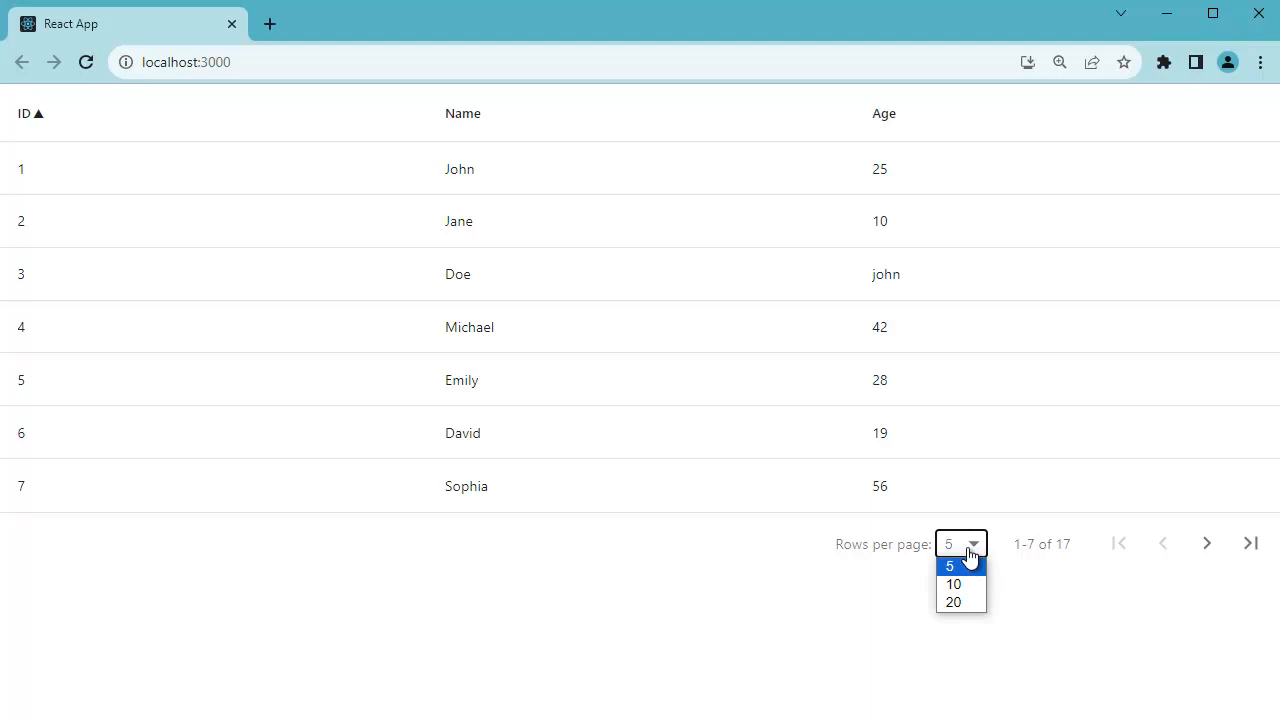
mouse_move(965, 573)
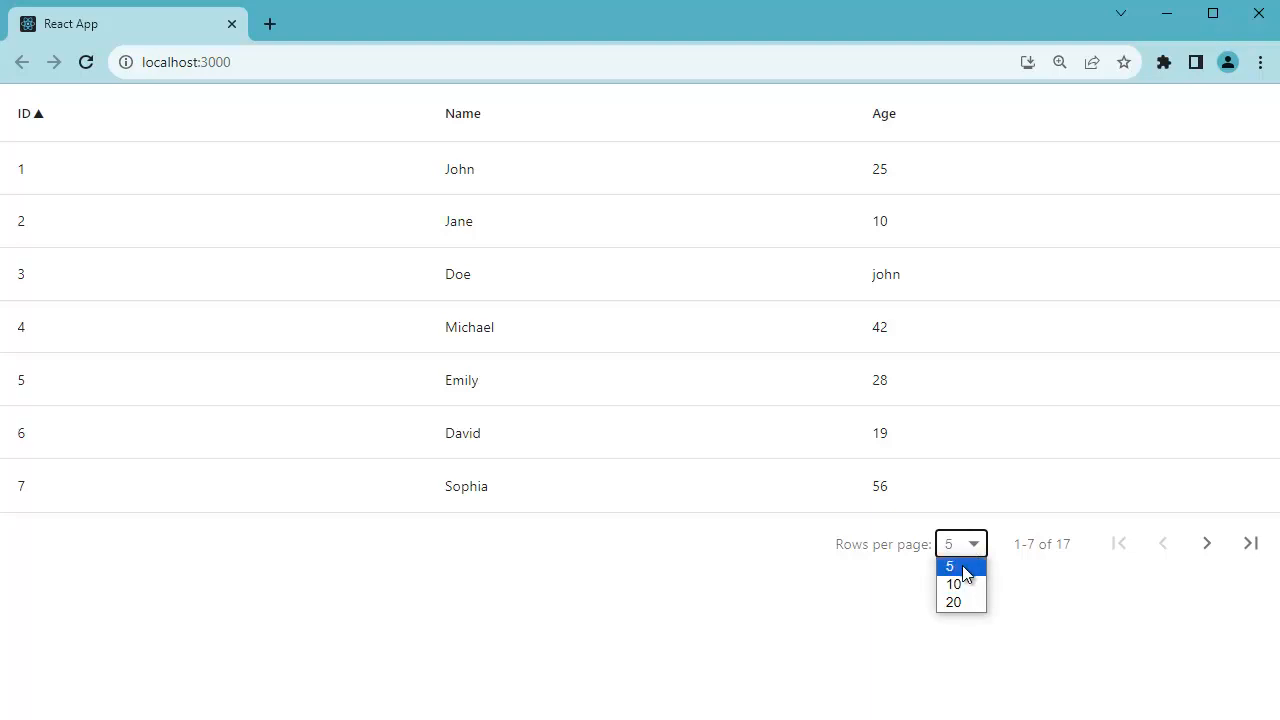
click(953, 583)
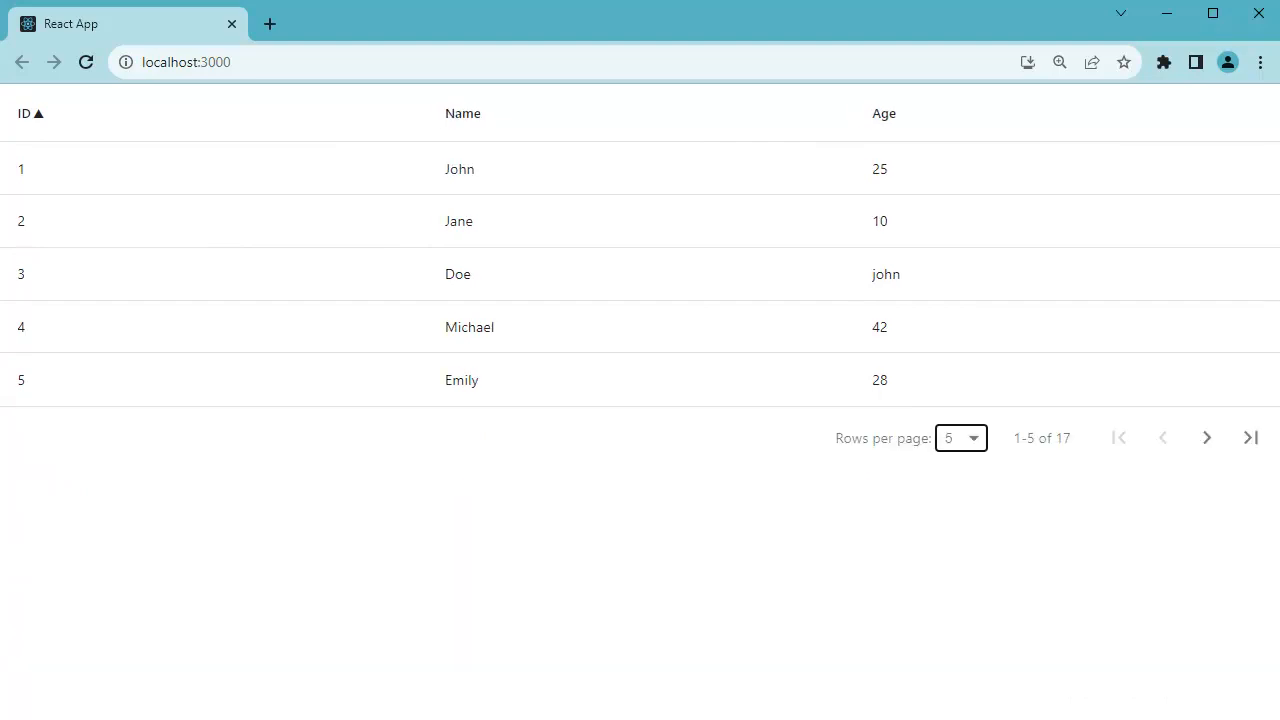
mouse_move(968, 448)
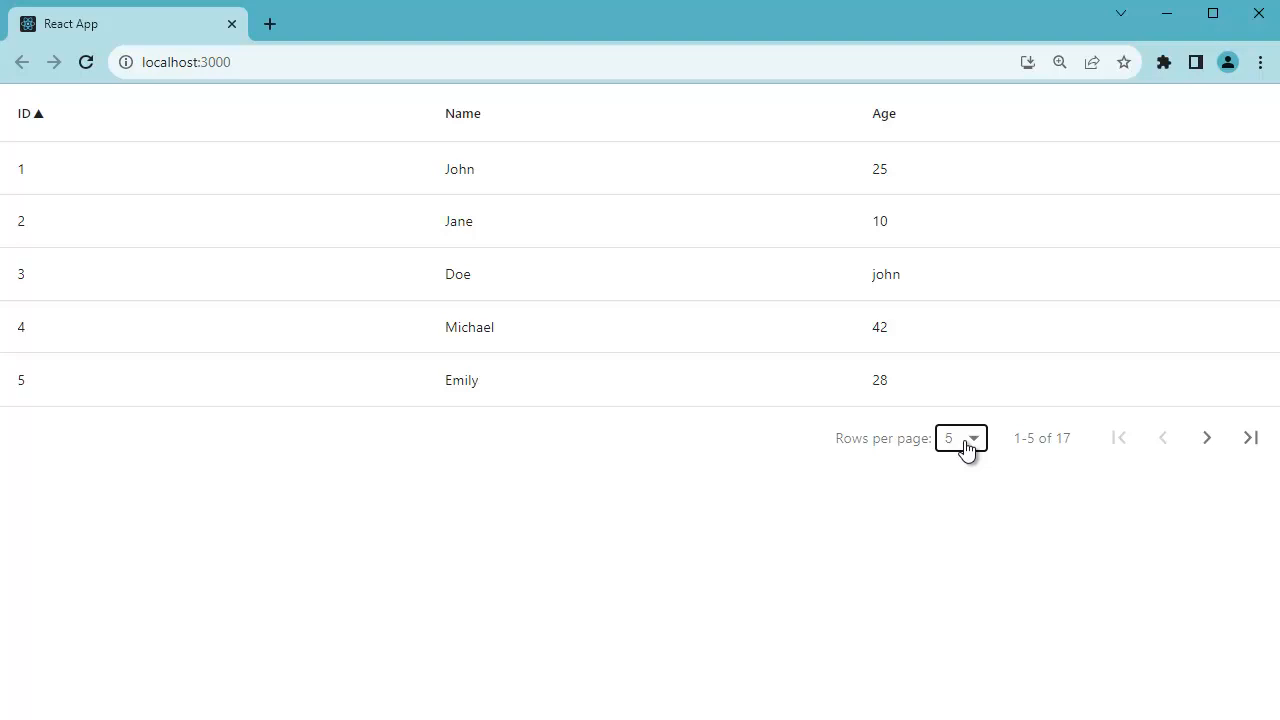
mouse_move(922, 452)
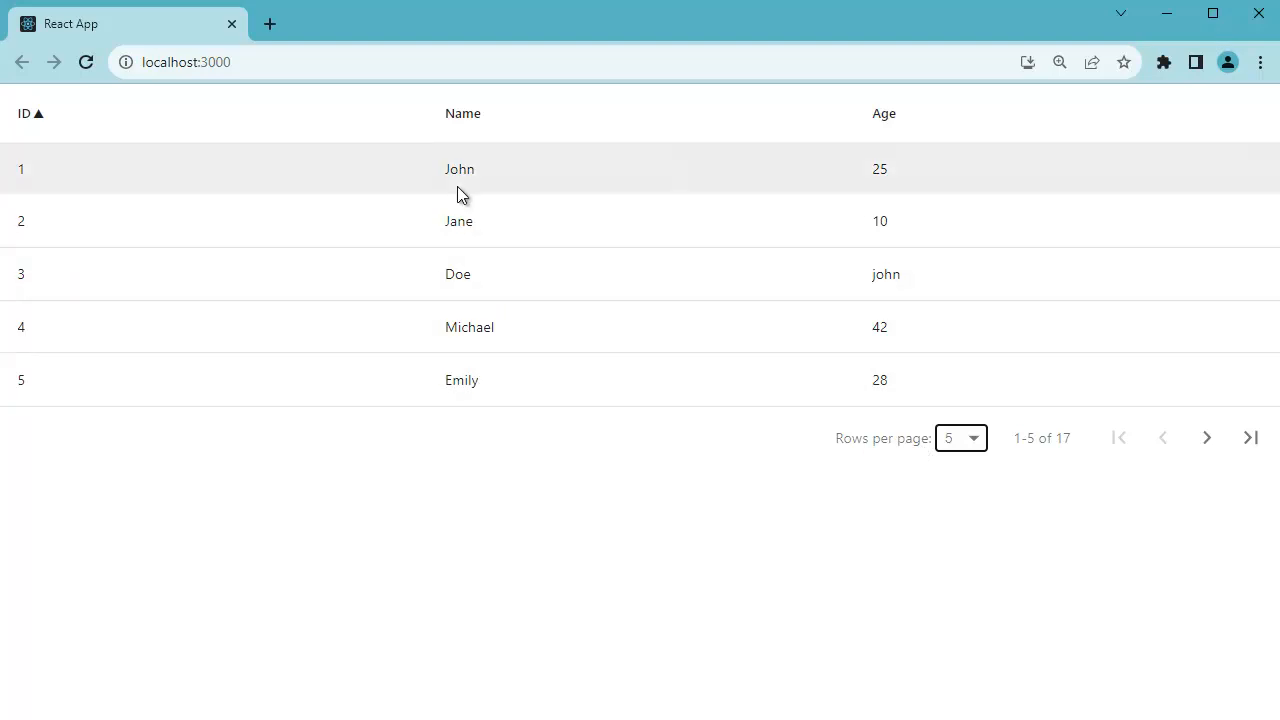
mouse_move(585, 297)
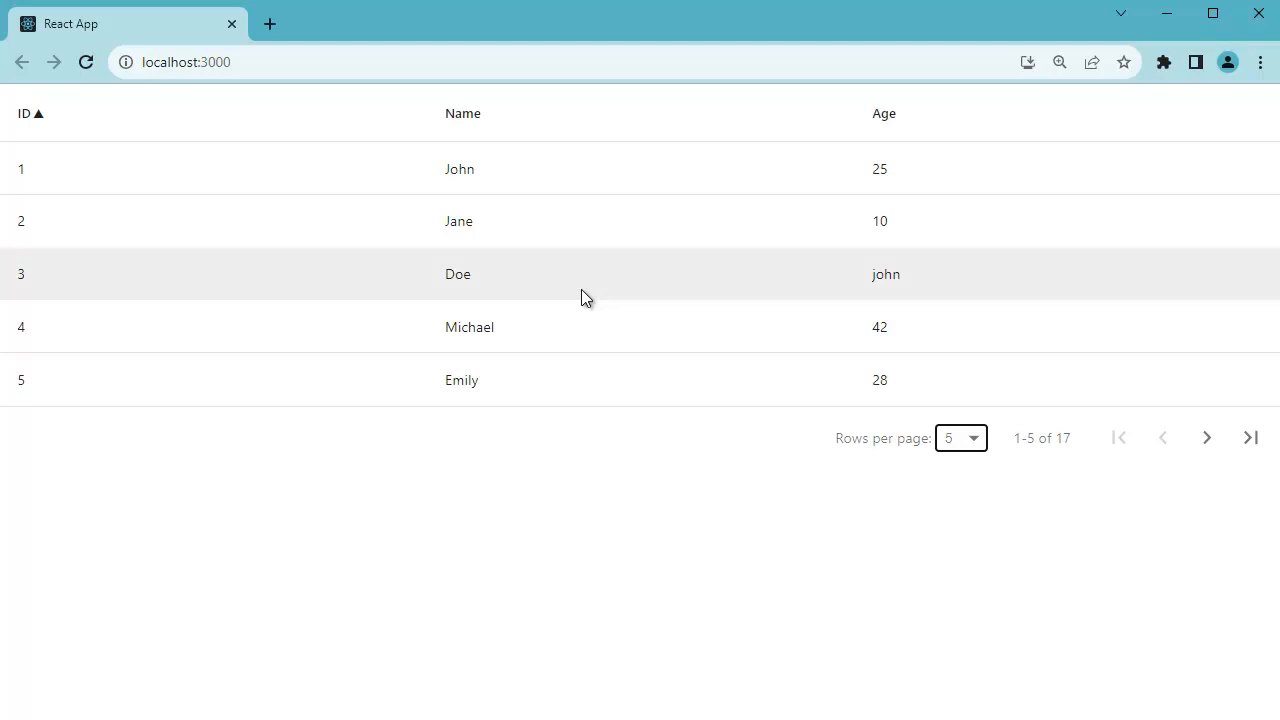
mouse_move(648, 340)
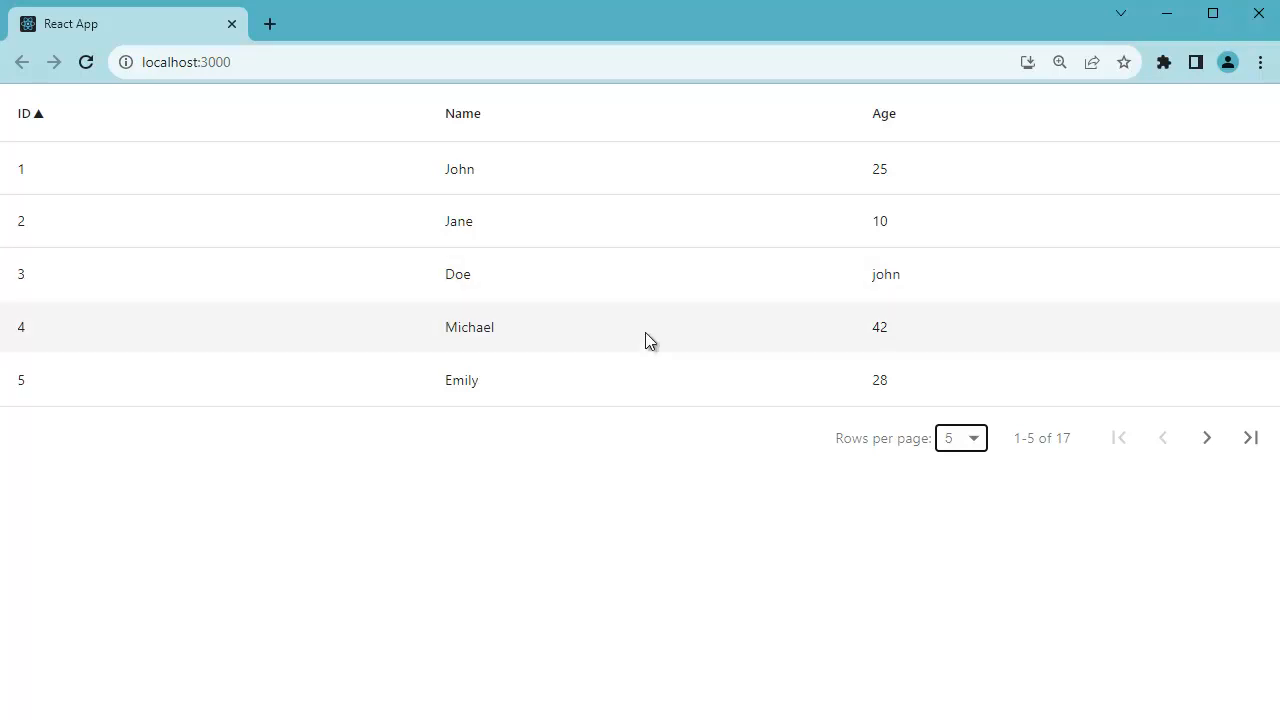
mouse_move(625, 326)
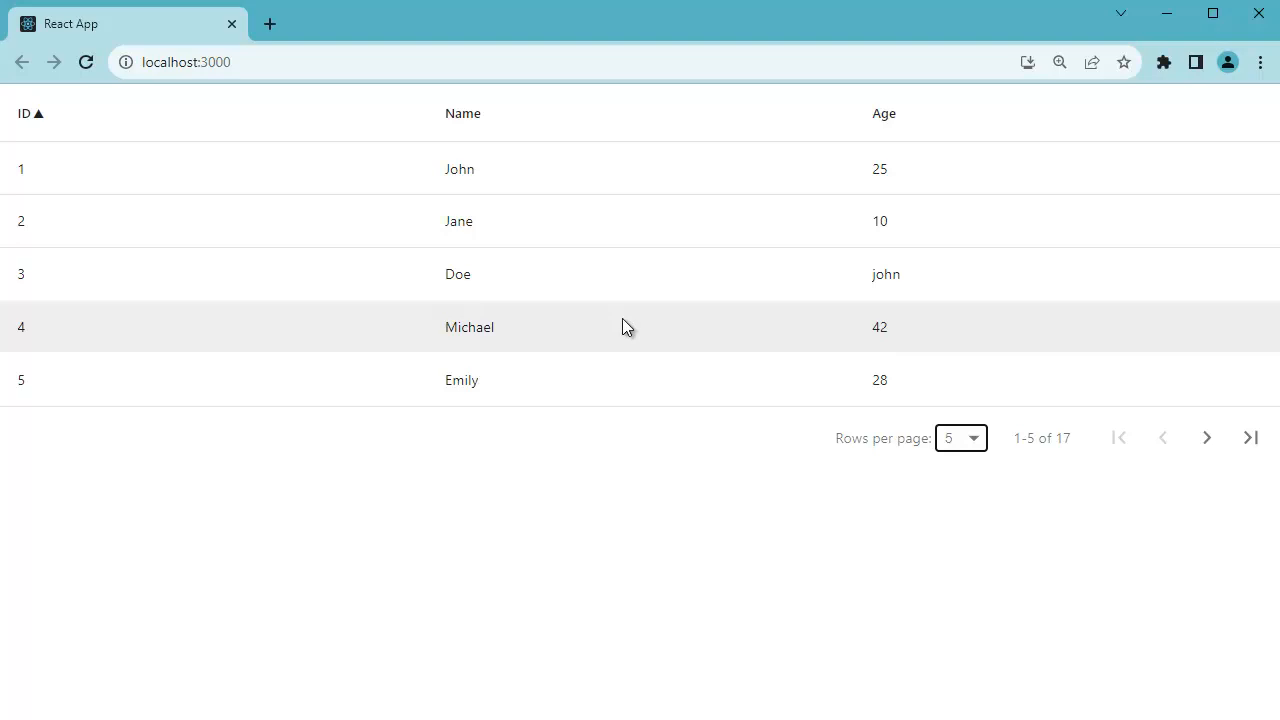
mouse_move(612, 298)
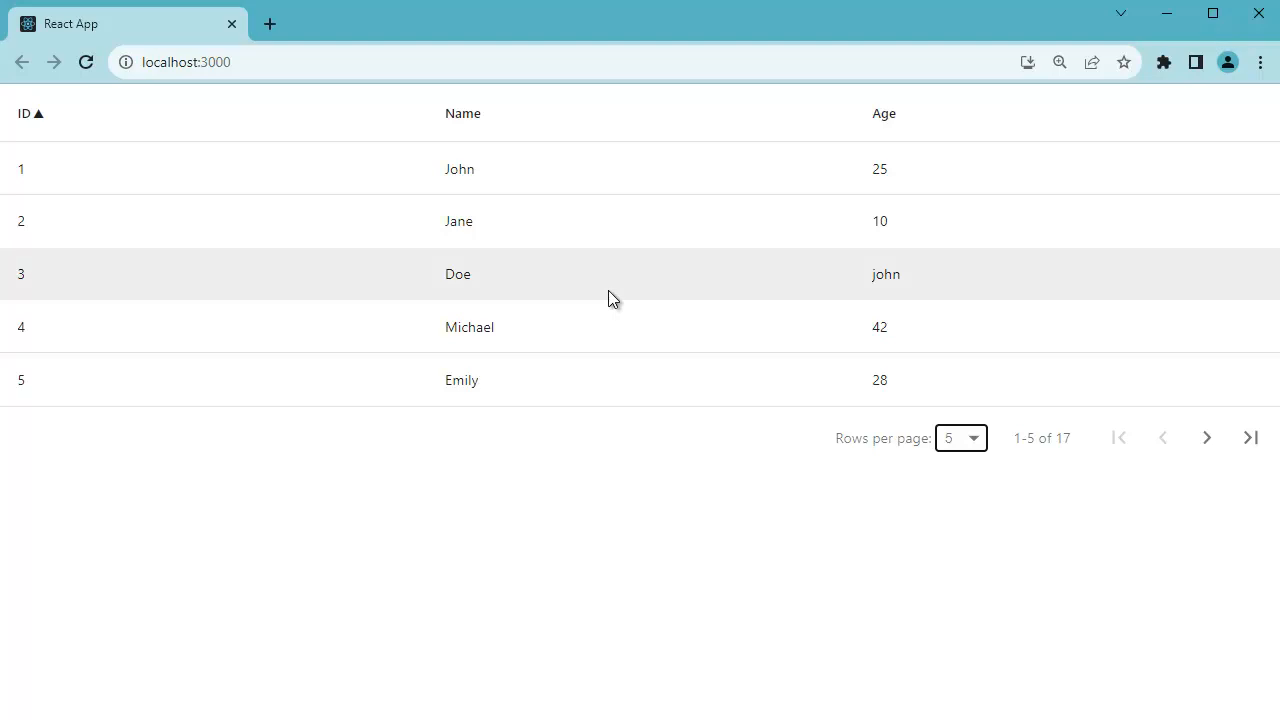
mouse_move(738, 418)
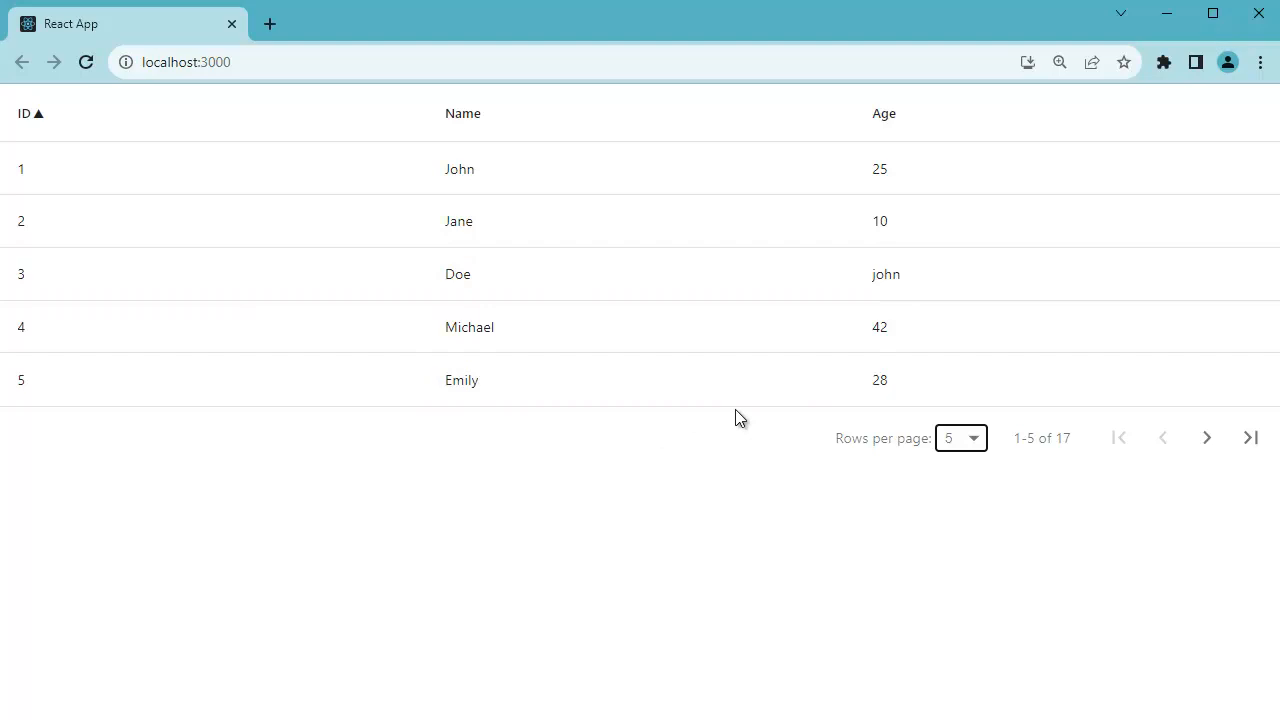